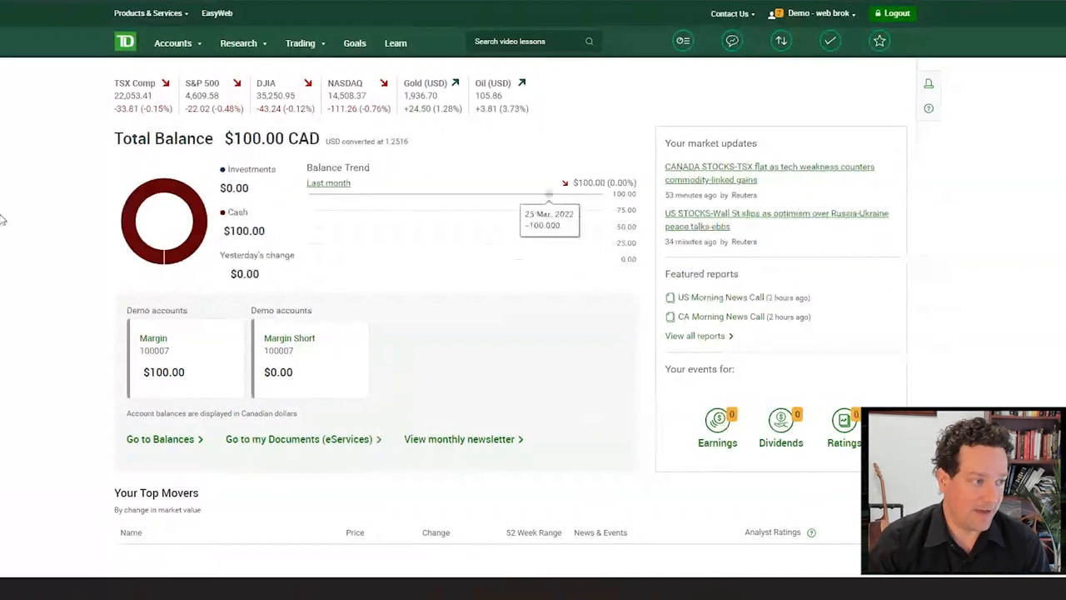
{"action": "mouse_move", "coordinate": [773, 343]}
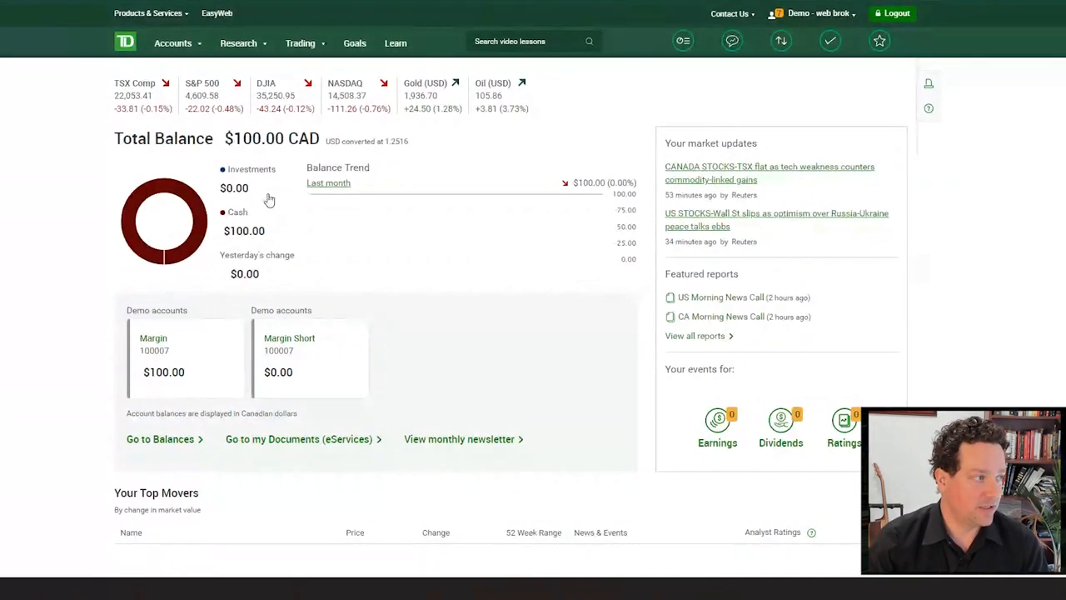
Expand the Research menu over the demo account overview.
{"action": "left_click", "coordinate": [238, 43]}
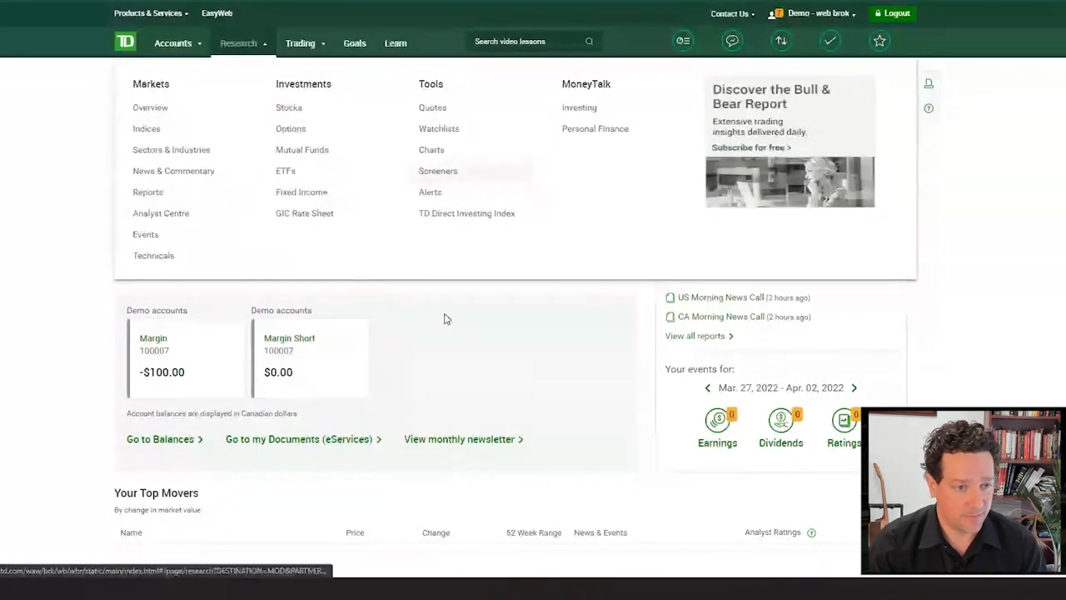
Open Screeners and browse the Discover page's themes like 5G and expert strategies.
{"action": "left_click", "coordinate": [436, 170]}
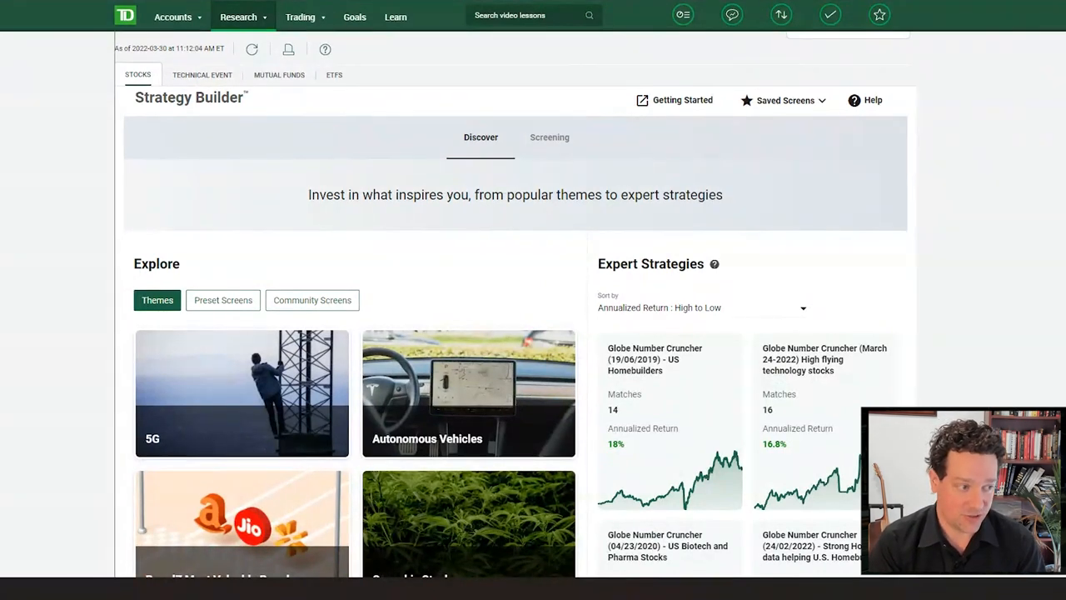
{"action": "mouse_move", "coordinate": [824, 360]}
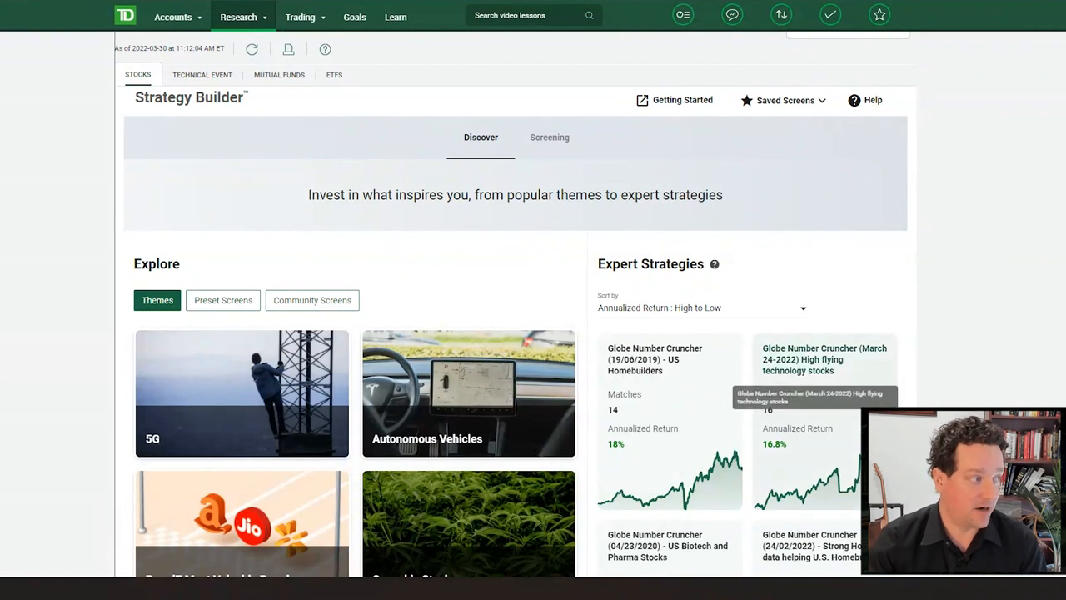
{"action": "scroll", "scroll_direction": "down", "scroll_amount": 3}
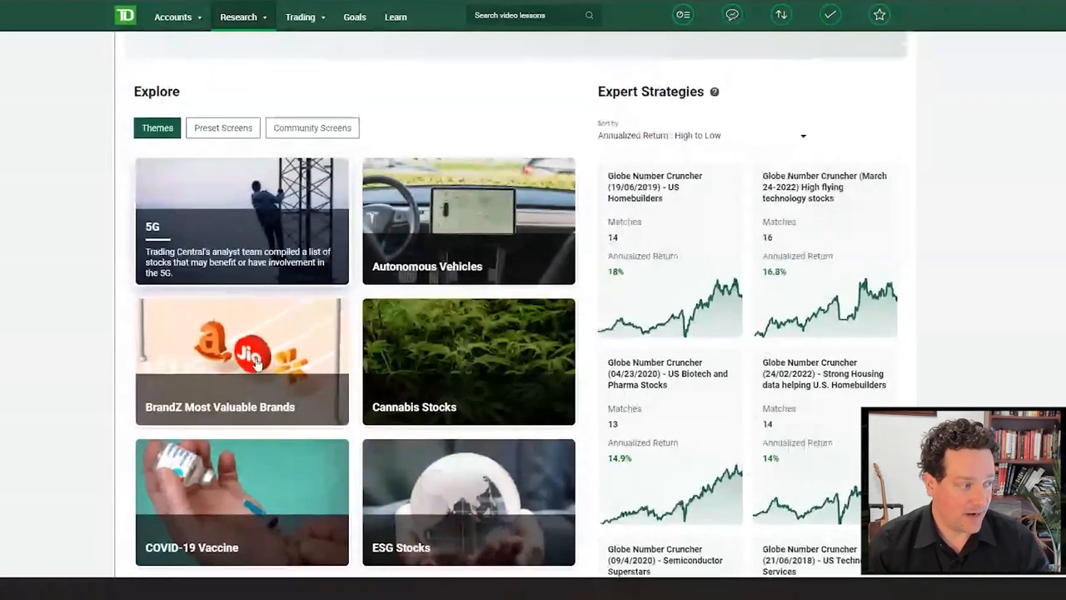
{"action": "scroll", "scroll_direction": "down", "scroll_amount": 3}
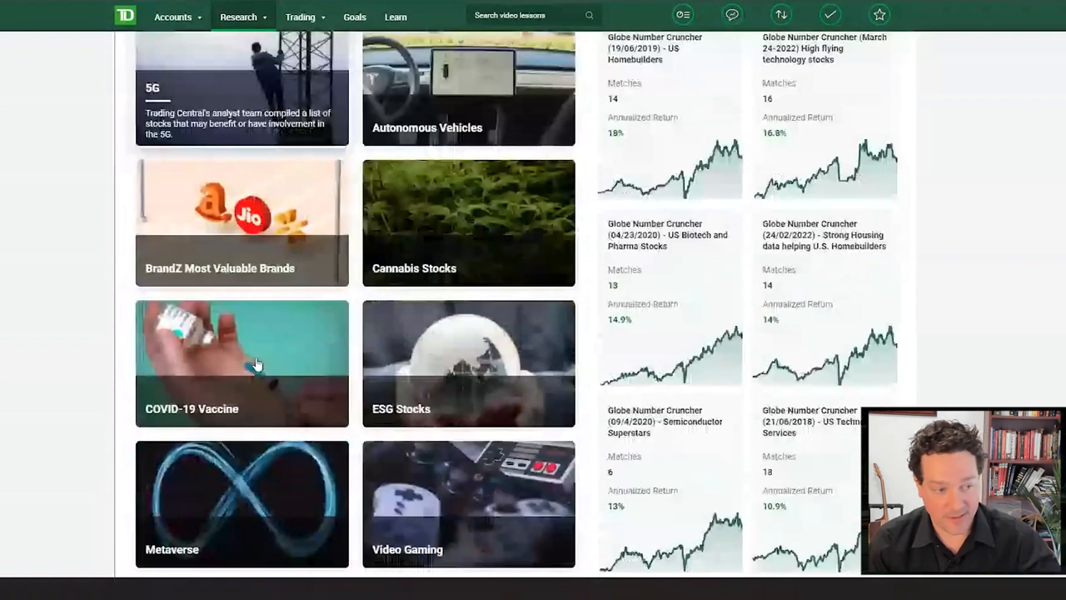
{"action": "scroll", "scroll_direction": "down", "scroll_amount": 3}
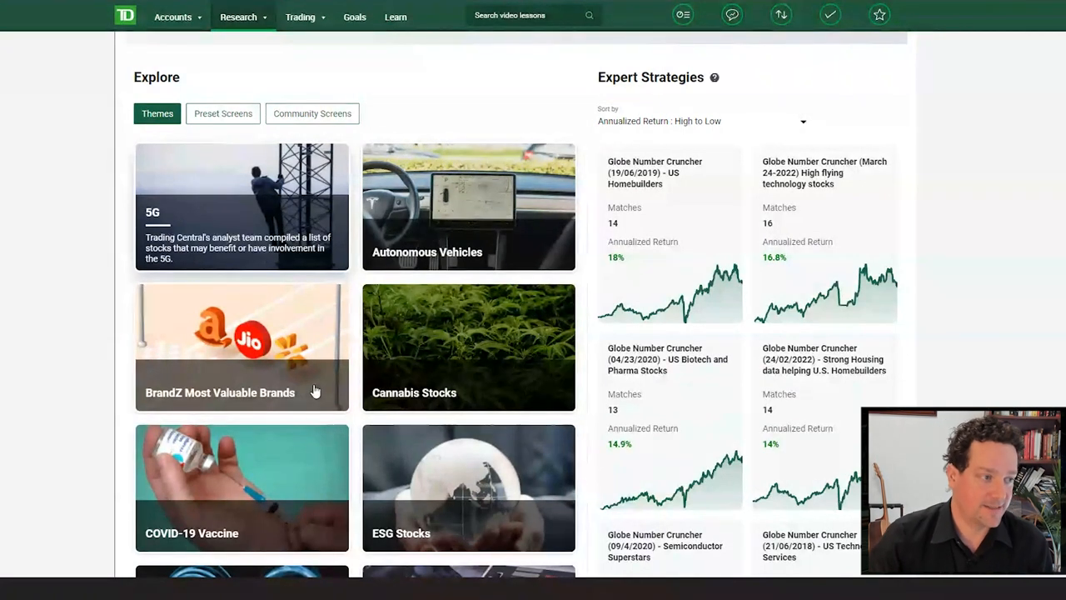
{"action": "mouse_move", "coordinate": [953, 390]}
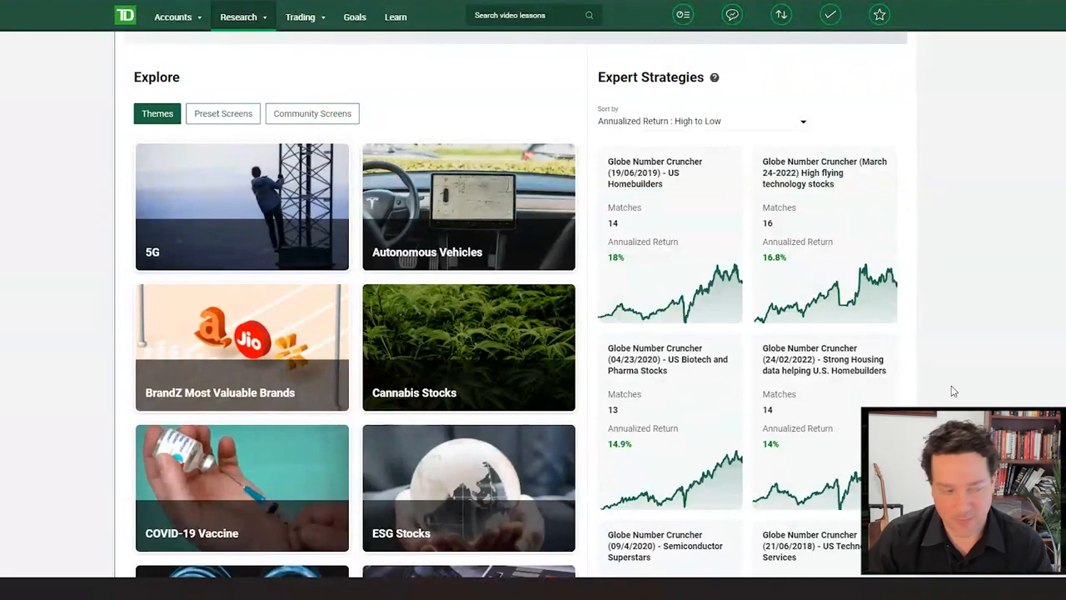
{"action": "scroll", "scroll_direction": "down", "scroll_amount": 3}
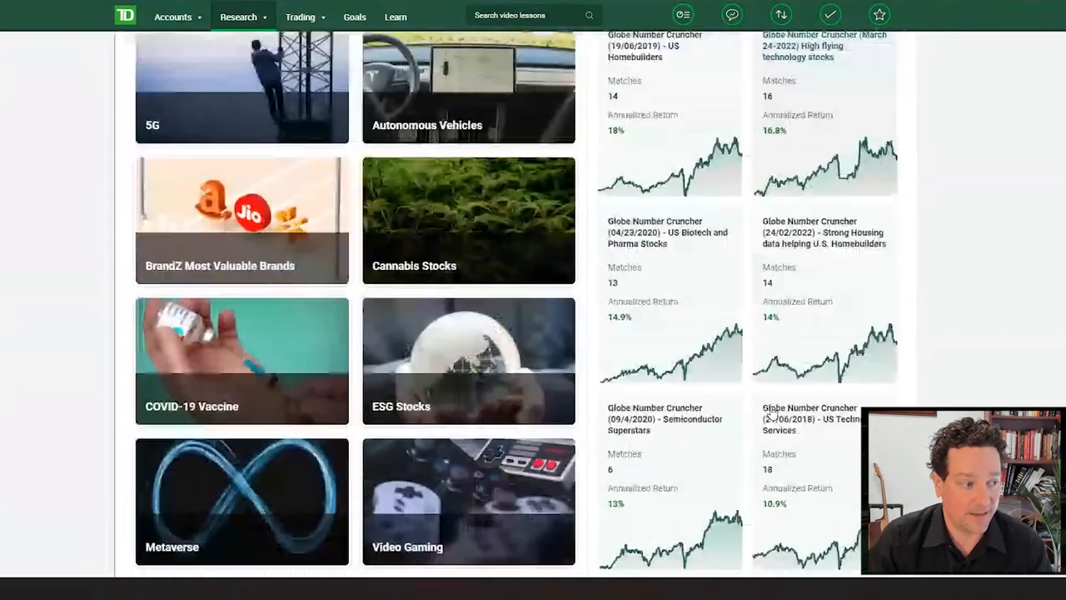
{"action": "scroll", "scroll_direction": "down", "scroll_amount": 3}
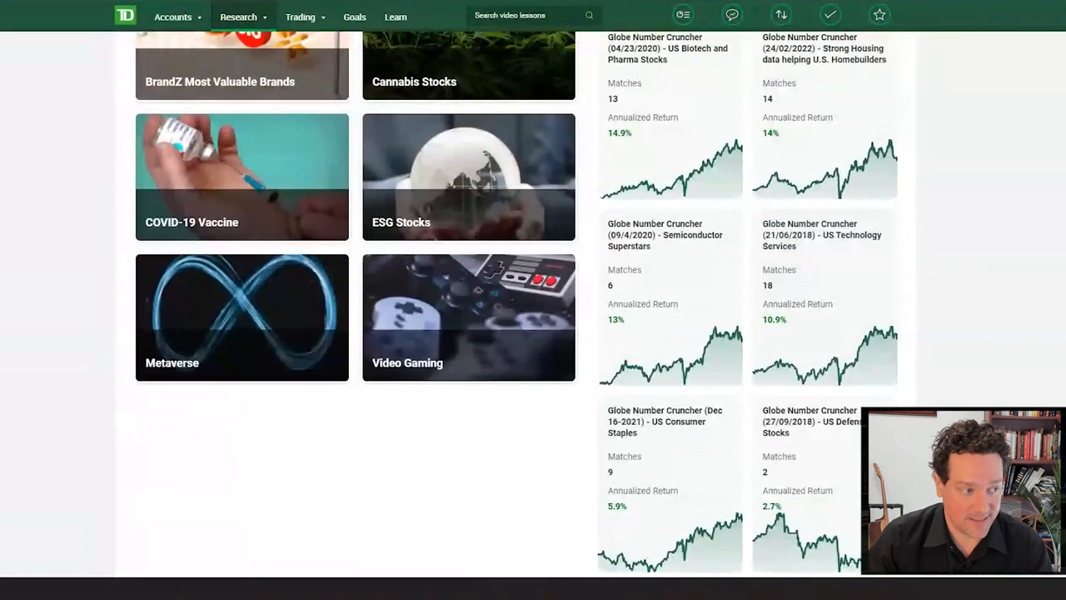
{"action": "mouse_move", "coordinate": [710, 501]}
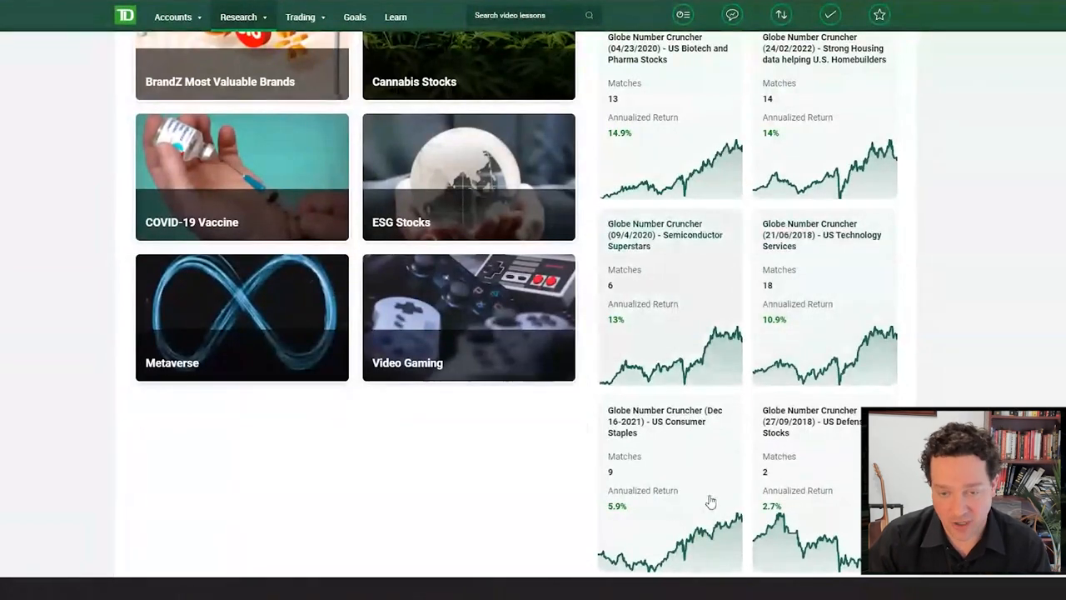
{"action": "scroll", "scroll_direction": "up", "scroll_amount": 3}
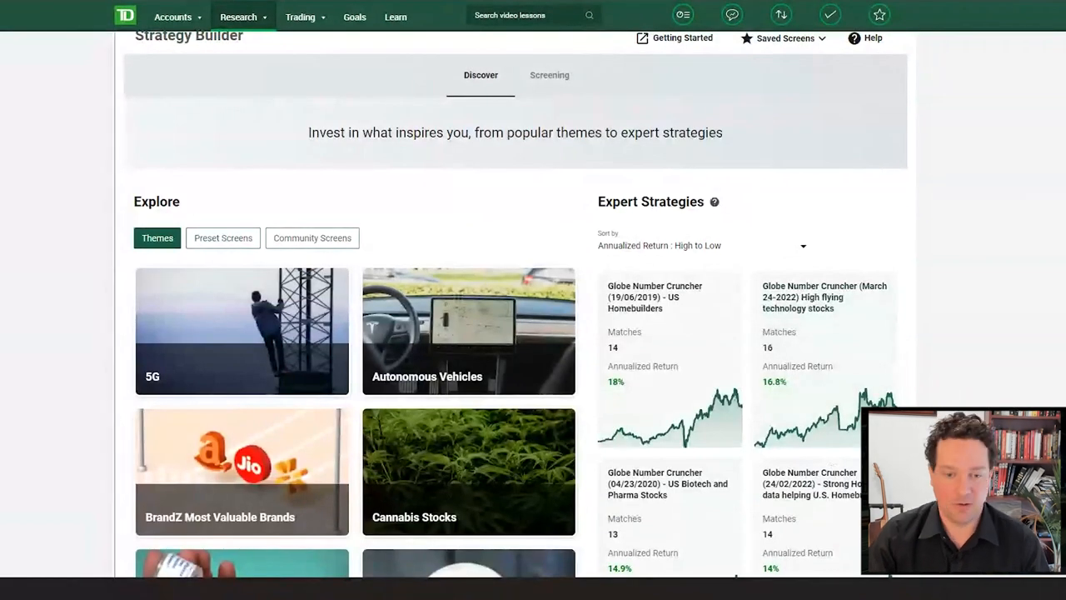
{"action": "scroll", "scroll_direction": "down", "scroll_amount": 3}
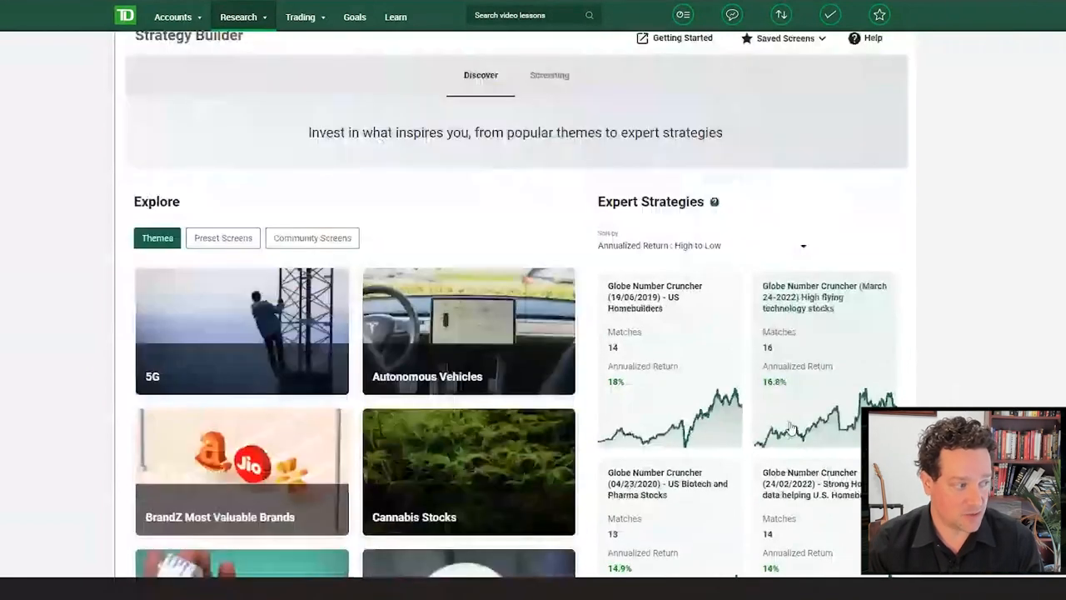
Show Preset Screens and browse Top Performers, Top Rated, Top Dividends and Value Stocks.
{"action": "left_click", "coordinate": [224, 236]}
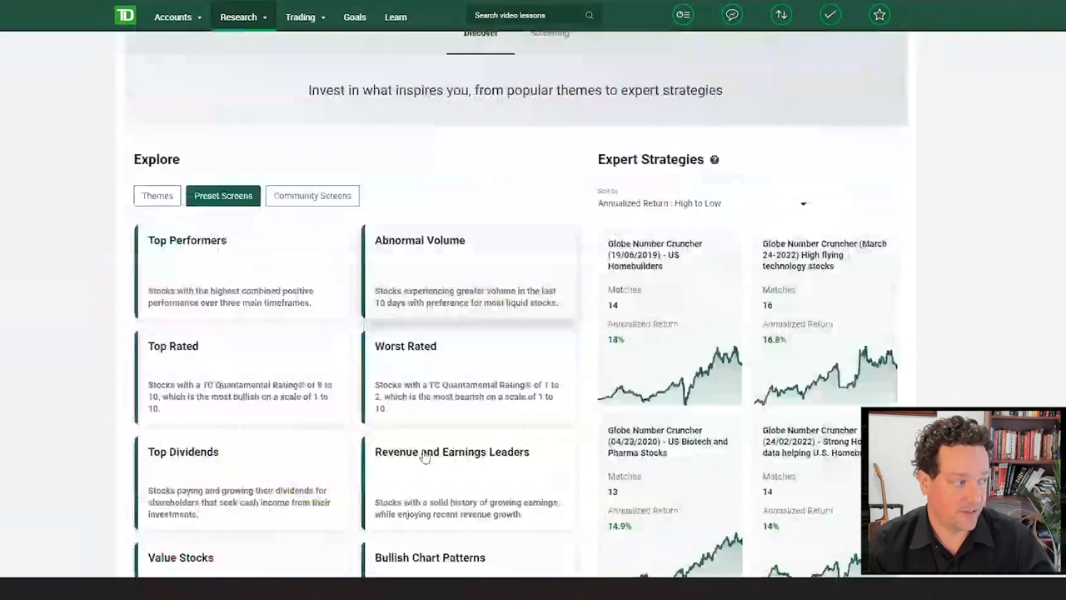
{"action": "scroll", "scroll_direction": "down", "scroll_amount": 3}
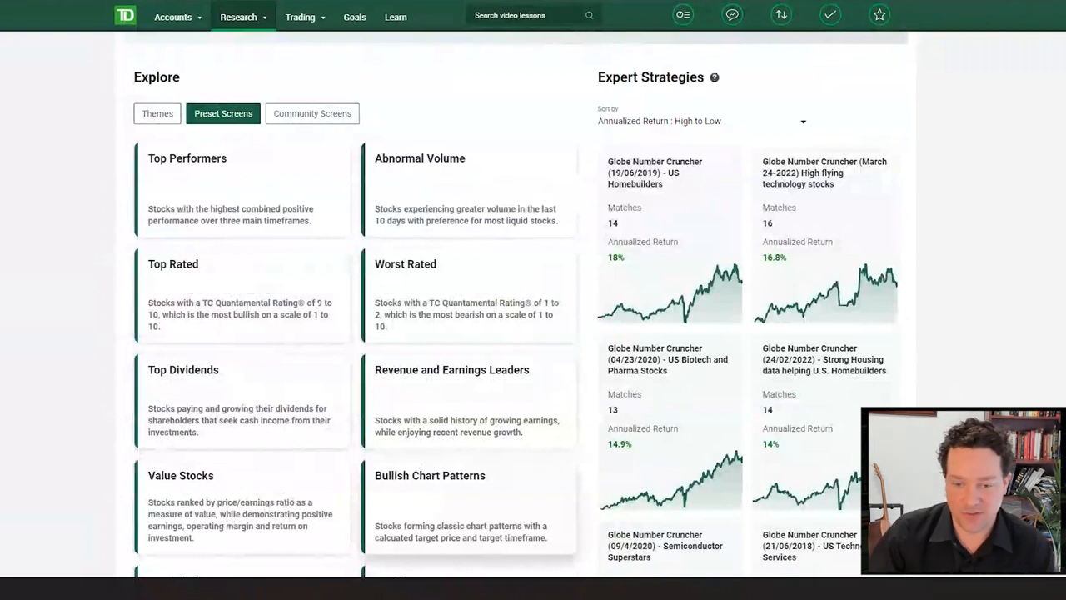
{"action": "scroll", "scroll_direction": "down", "scroll_amount": 3}
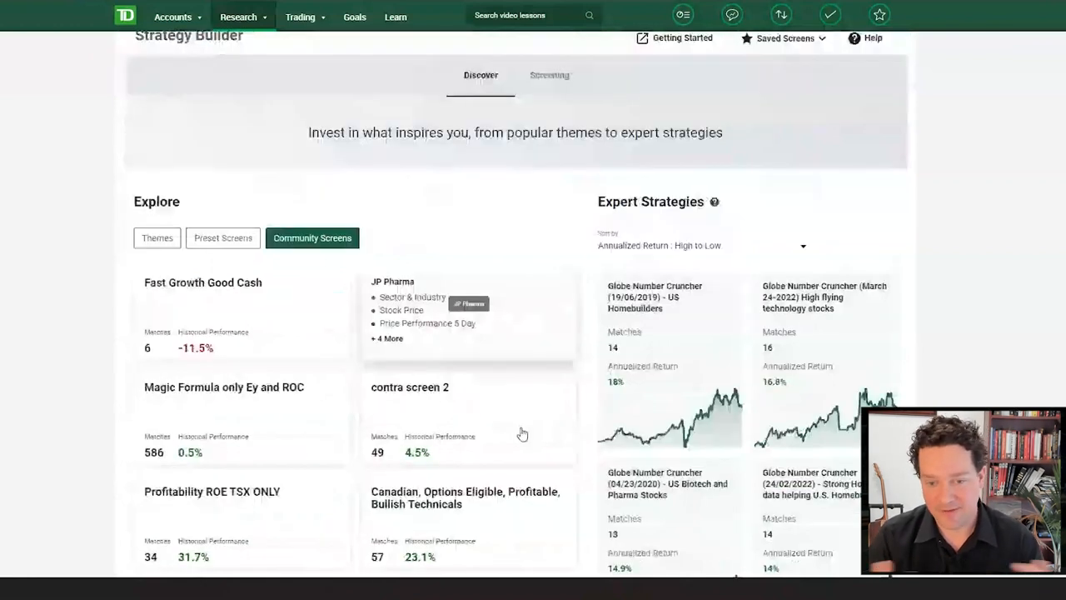
Browse the community-shared screens, then return to the Themes collection.
{"action": "scroll", "scroll_direction": "down", "scroll_amount": 3}
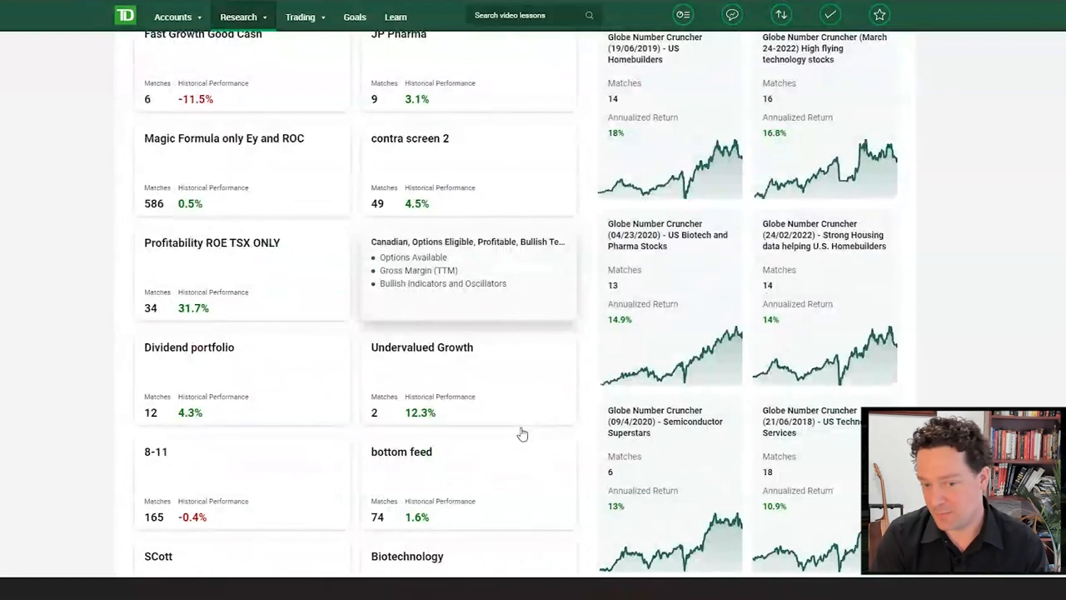
{"action": "mouse_move", "coordinate": [535, 466]}
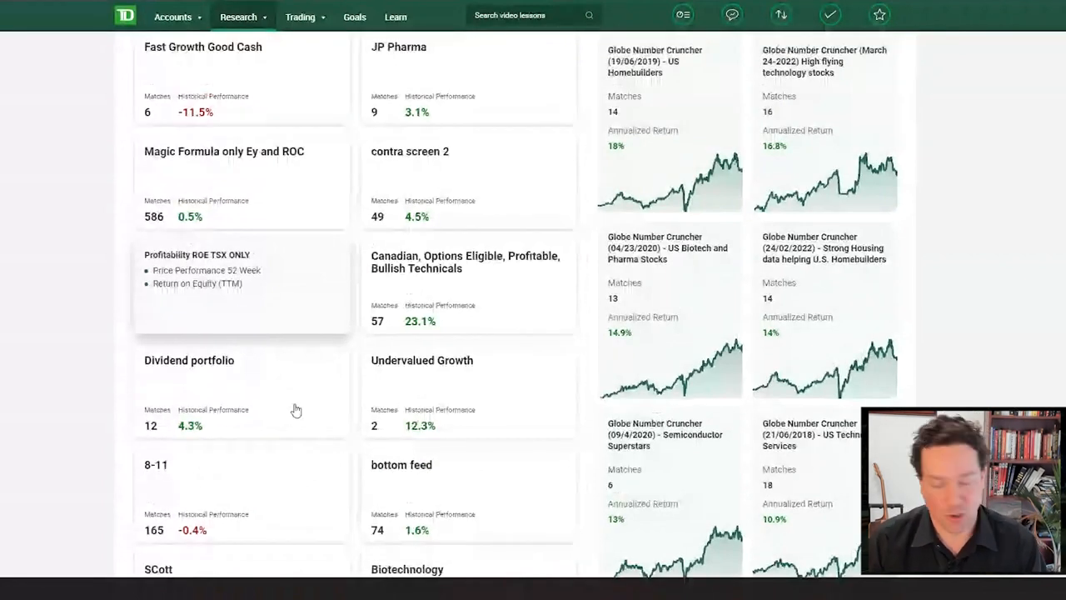
{"action": "scroll", "scroll_direction": "down", "scroll_amount": 3}
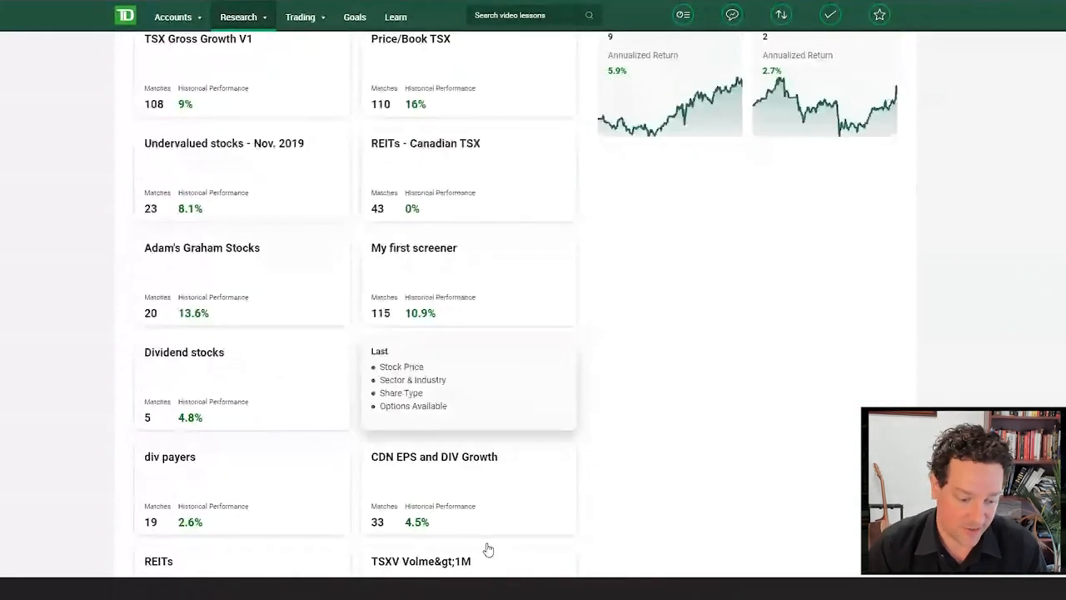
{"action": "scroll", "scroll_direction": "up", "scroll_amount": 3}
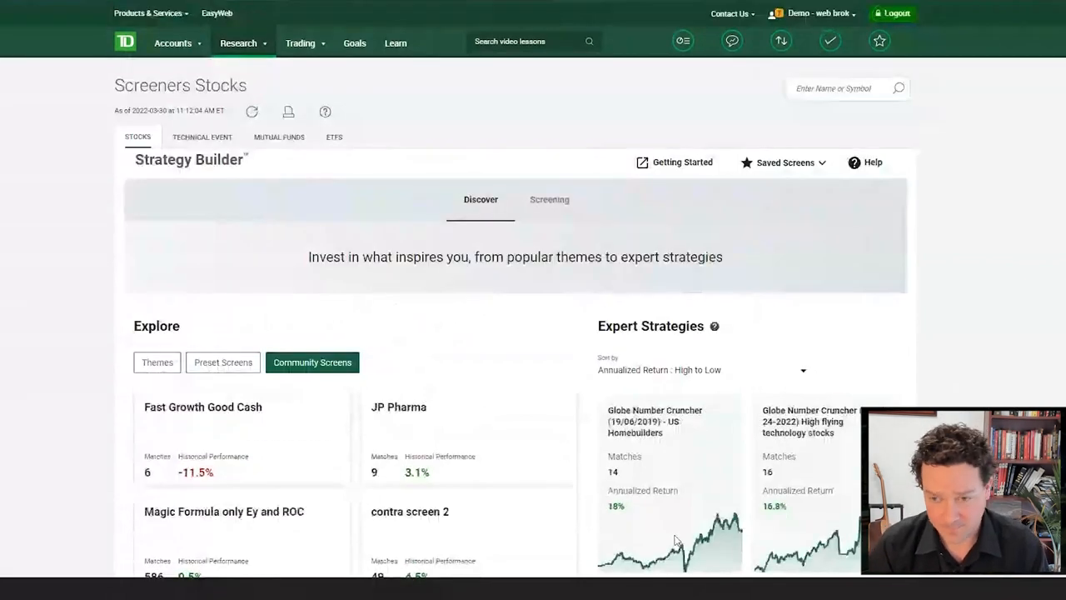
{"action": "left_click", "coordinate": [156, 363]}
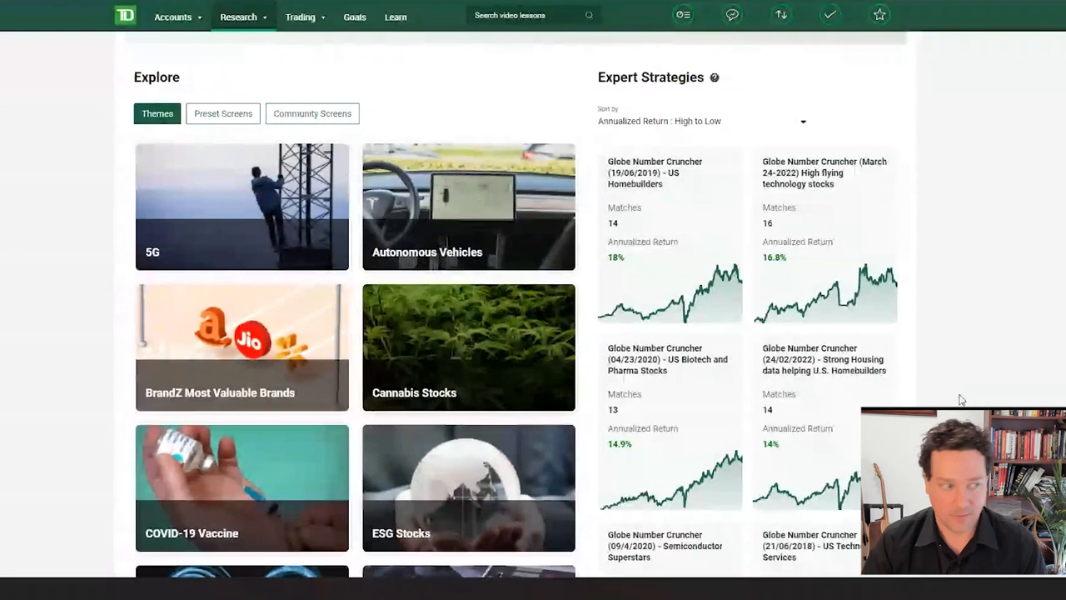
{"action": "scroll", "scroll_direction": "down", "scroll_amount": 3}
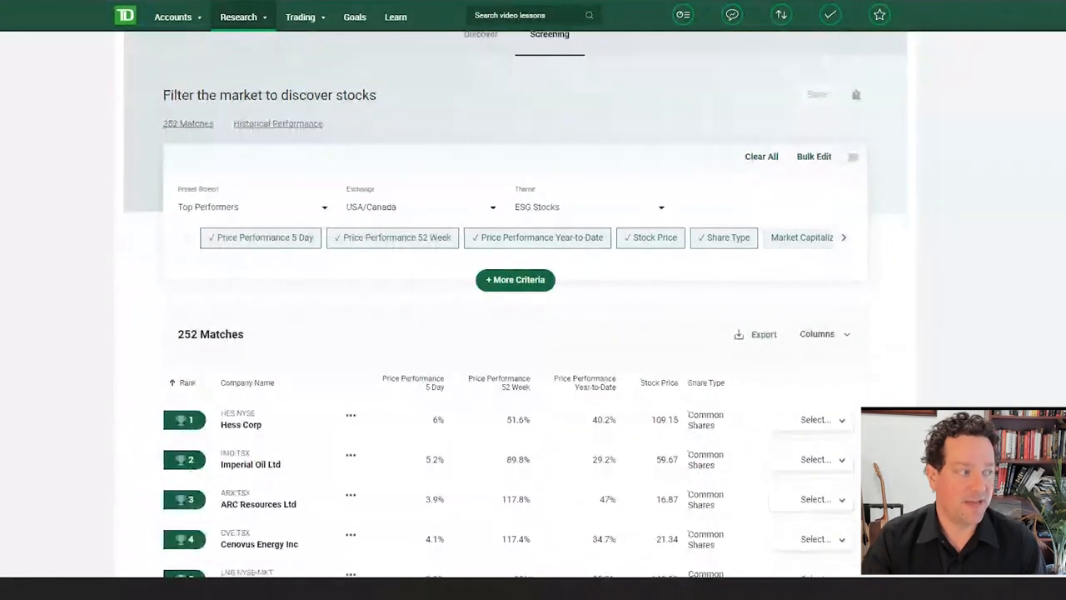
{"action": "scroll", "scroll_direction": "down", "scroll_amount": 3}
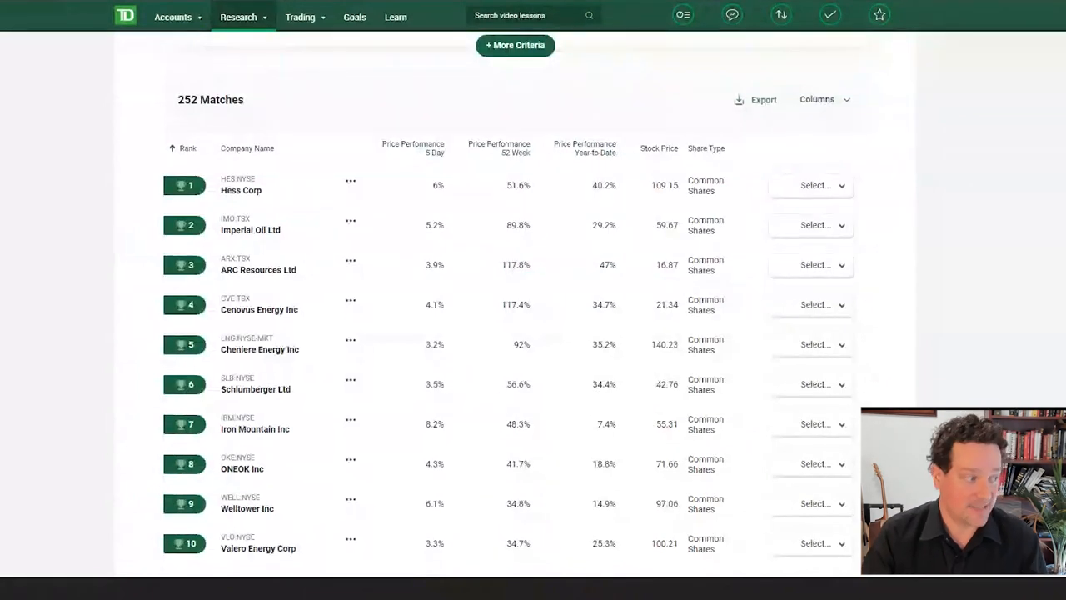
{"action": "scroll", "scroll_direction": "down", "scroll_amount": 3}
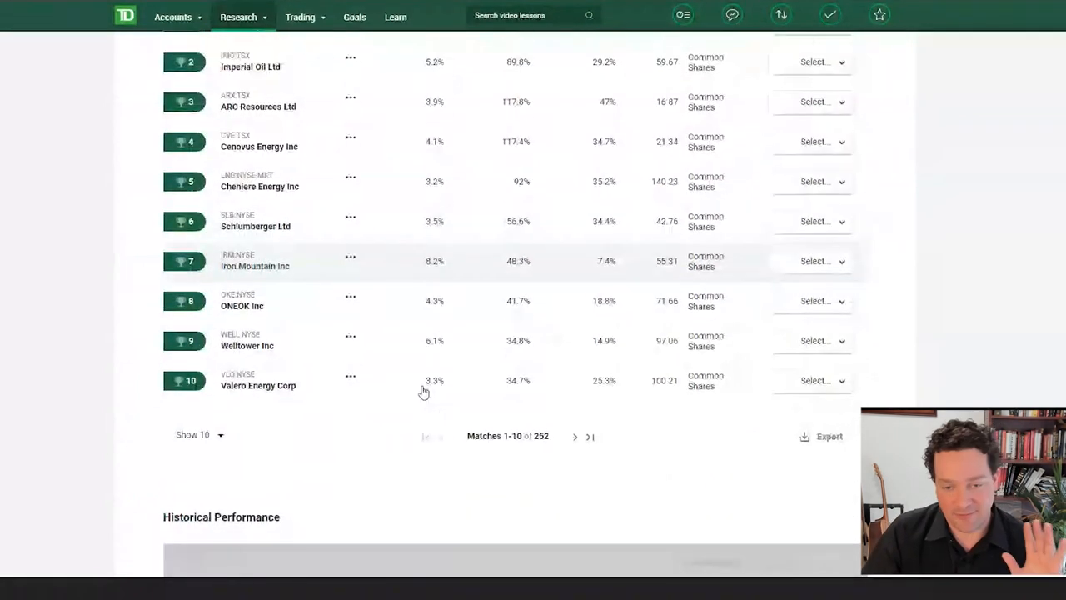
{"action": "scroll", "scroll_direction": "up", "scroll_amount": 3}
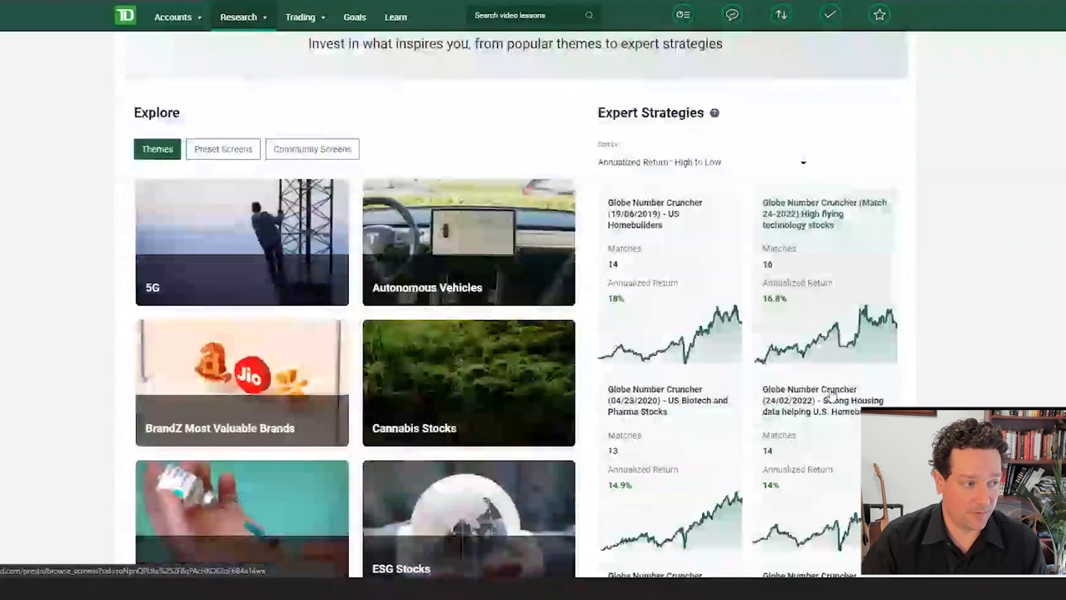
Open the High Flying Technology Stocks strategy and adjust 90-day volume and 10B minimum market cap.
{"action": "left_click", "coordinate": [824, 213]}
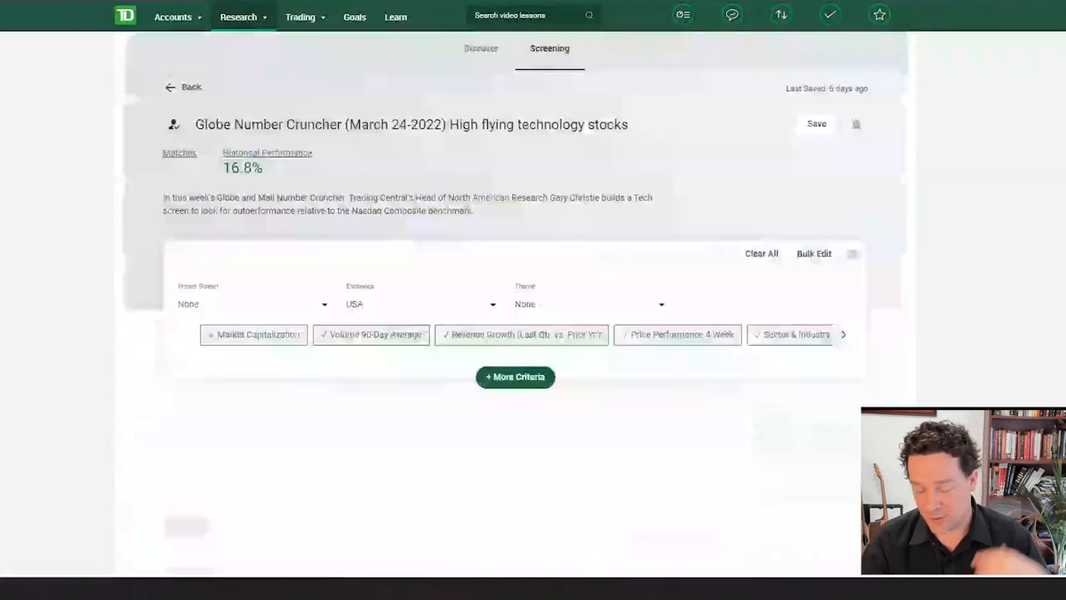
{"action": "scroll", "scroll_direction": "down", "scroll_amount": 3}
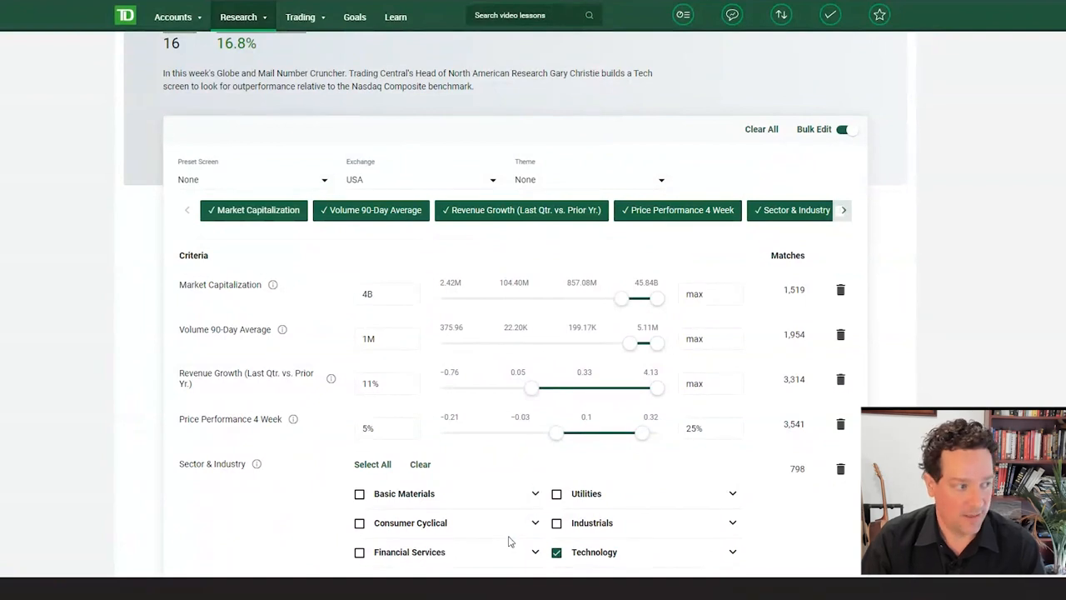
{"action": "mouse_move", "coordinate": [623, 489]}
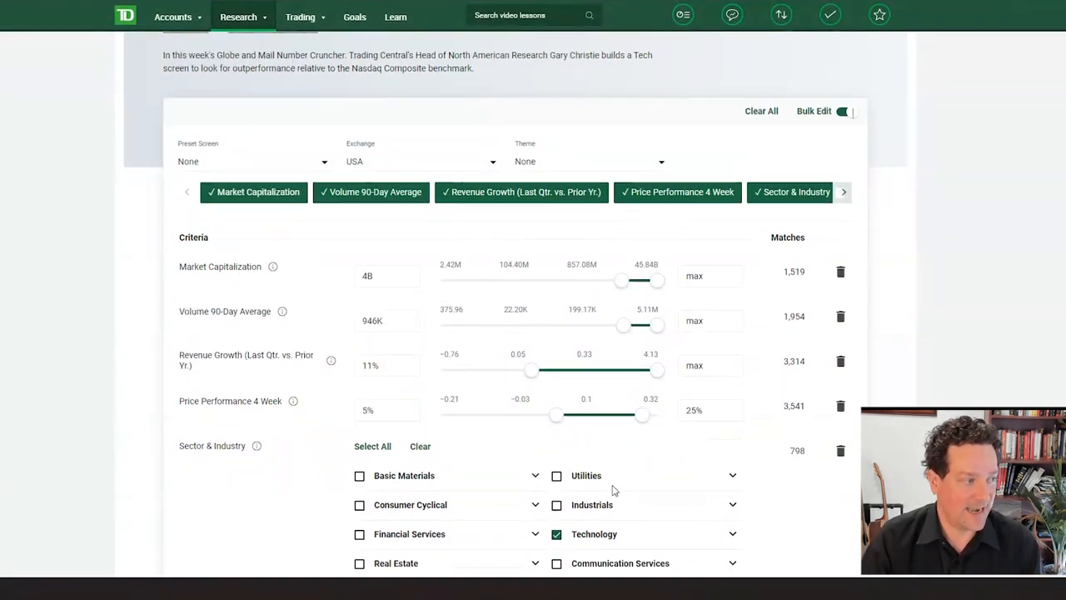
{"action": "left_click_drag", "start_coordinate": [625, 325], "coordinate": [601, 324]}
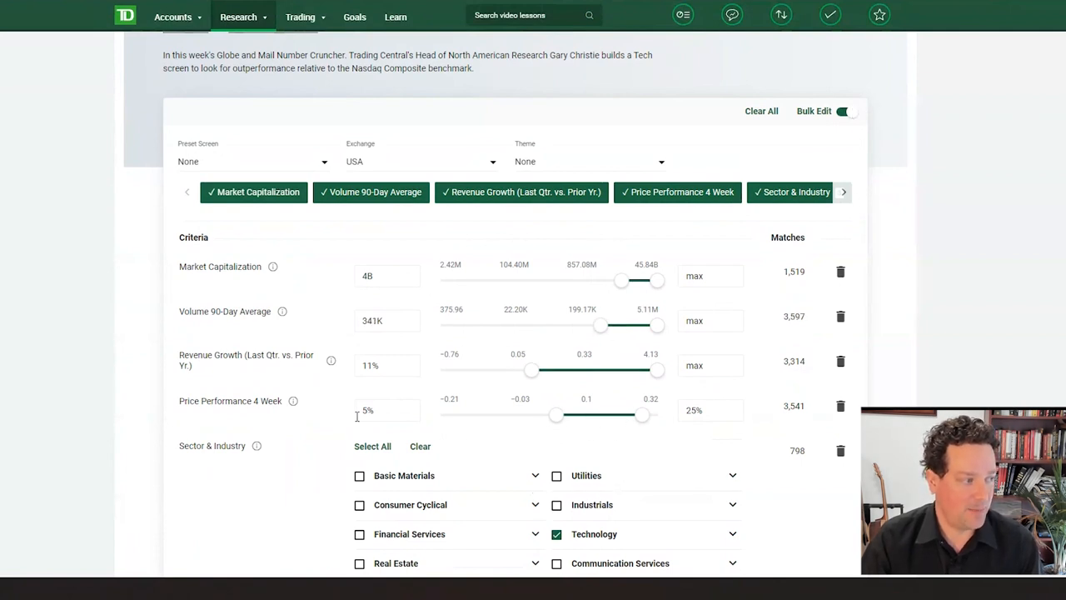
{"action": "left_click", "coordinate": [387, 277]}
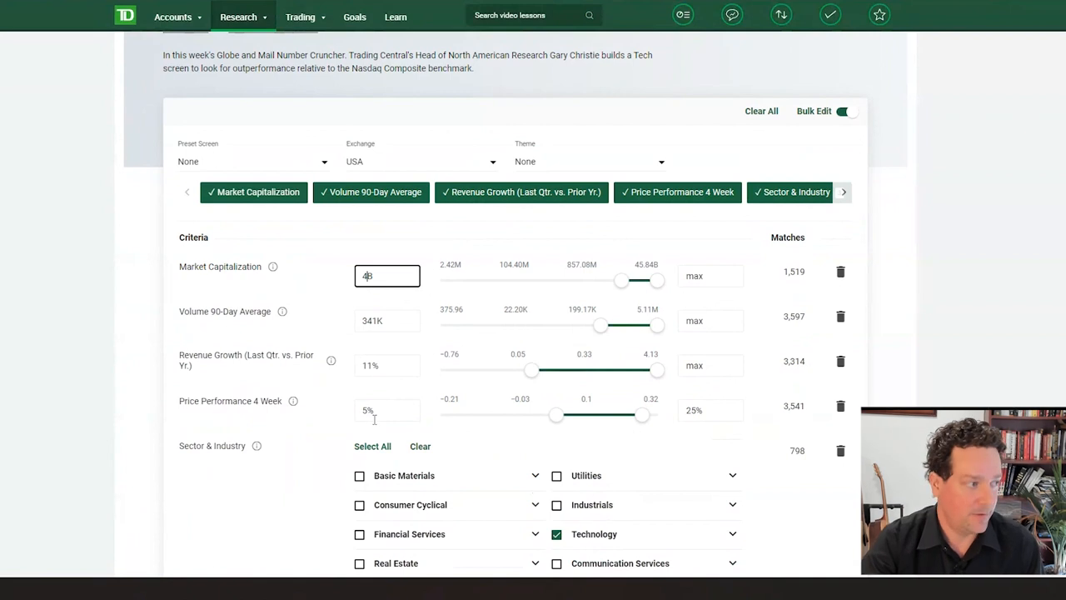
Review the remaining criteria and the 872 matches for the market cap filter.
{"action": "scroll", "scroll_direction": "down", "scroll_amount": 3}
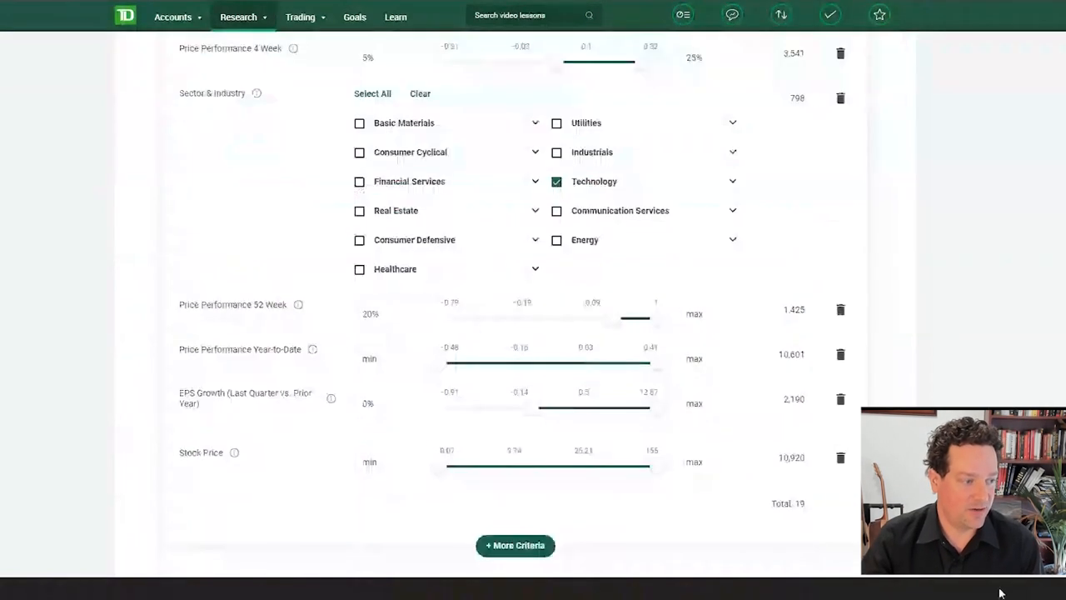
{"action": "scroll", "scroll_direction": "down", "scroll_amount": 3}
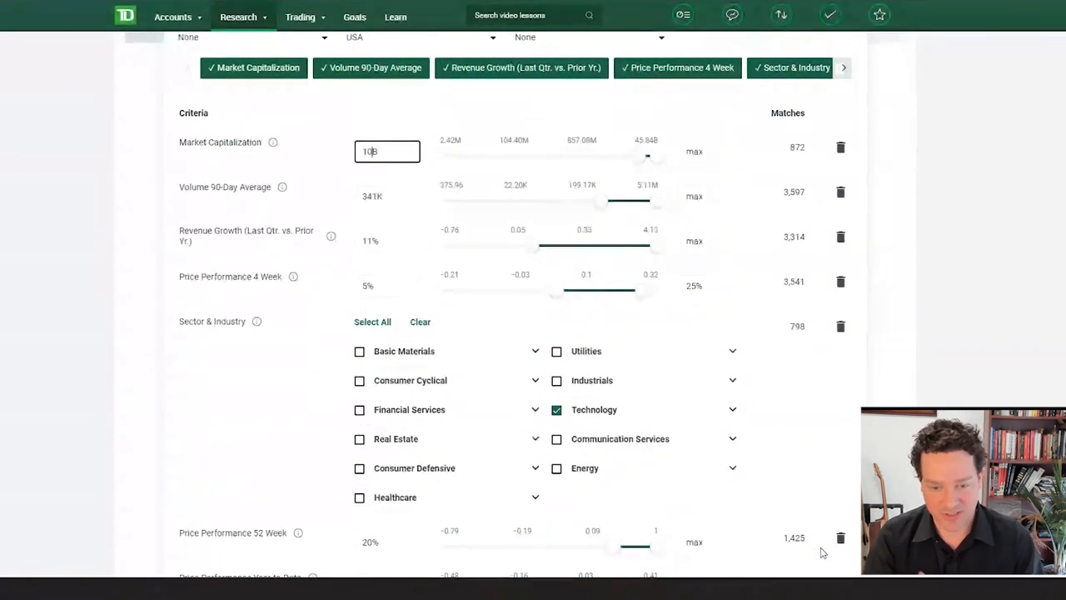
{"action": "scroll", "scroll_direction": "down", "scroll_amount": 3}
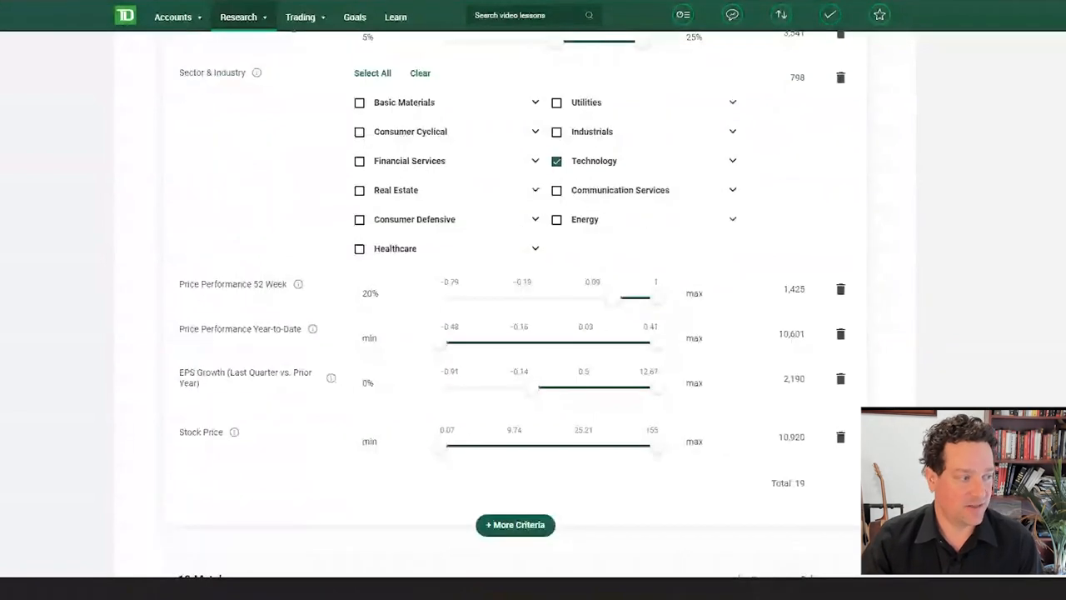
{"action": "scroll", "scroll_direction": "down", "scroll_amount": 3}
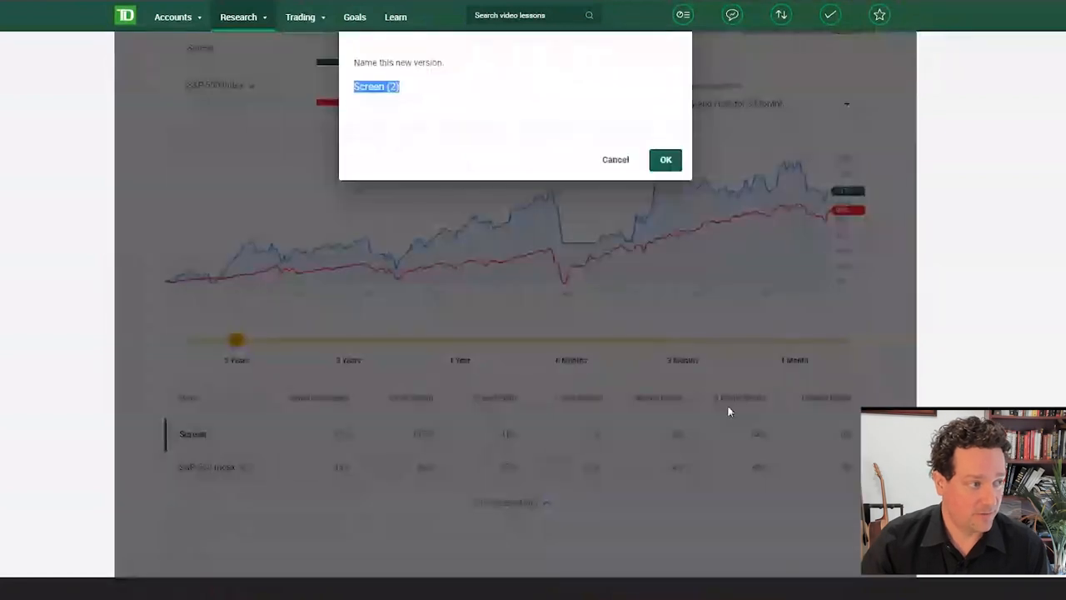
Save the new screen version as 'Screen (2)' and view its 110% vs 92% performance.
{"action": "left_click", "coordinate": [667, 160]}
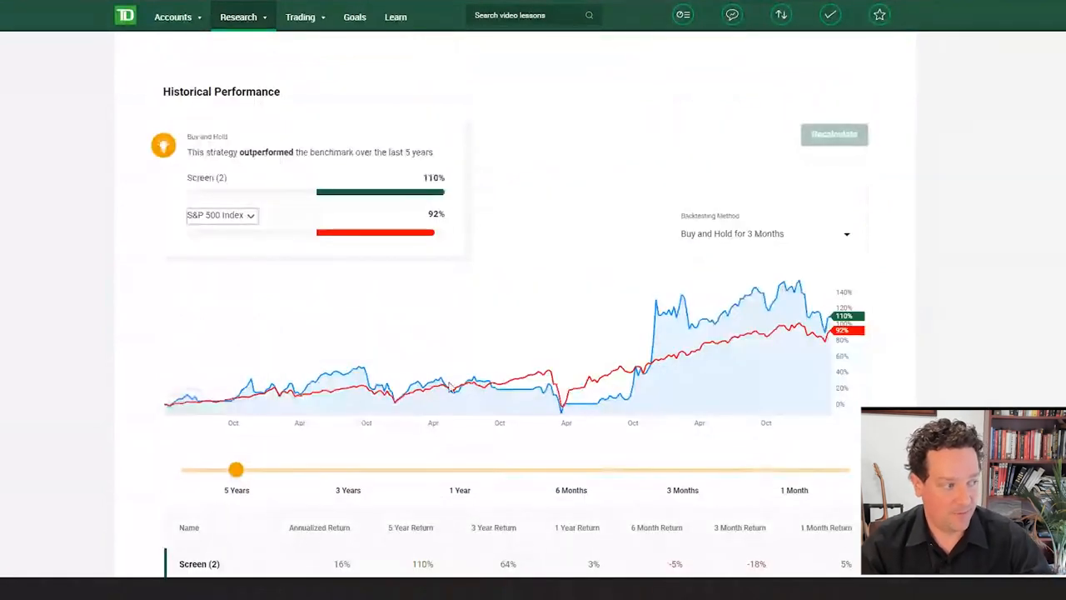
{"action": "scroll", "scroll_direction": "down", "scroll_amount": 3}
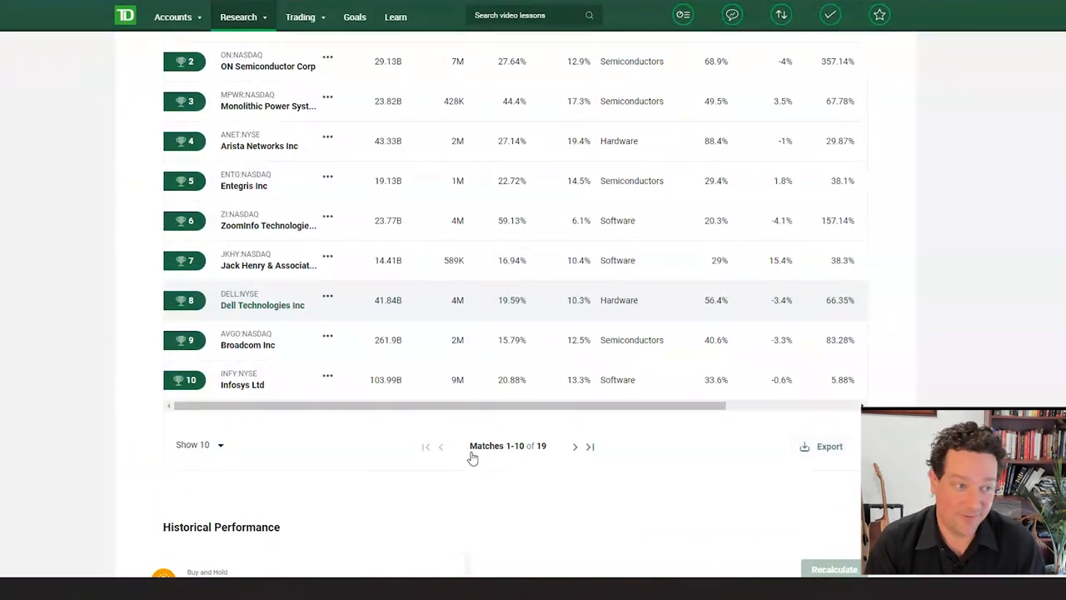
{"action": "scroll", "scroll_direction": "down", "scroll_amount": 3}
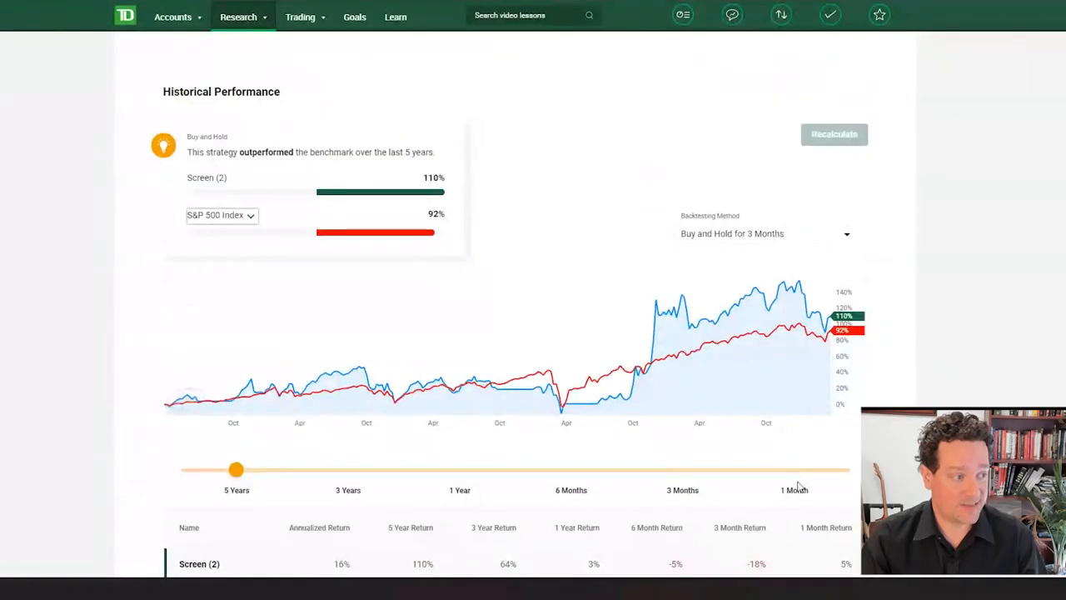
{"action": "left_click", "coordinate": [765, 233]}
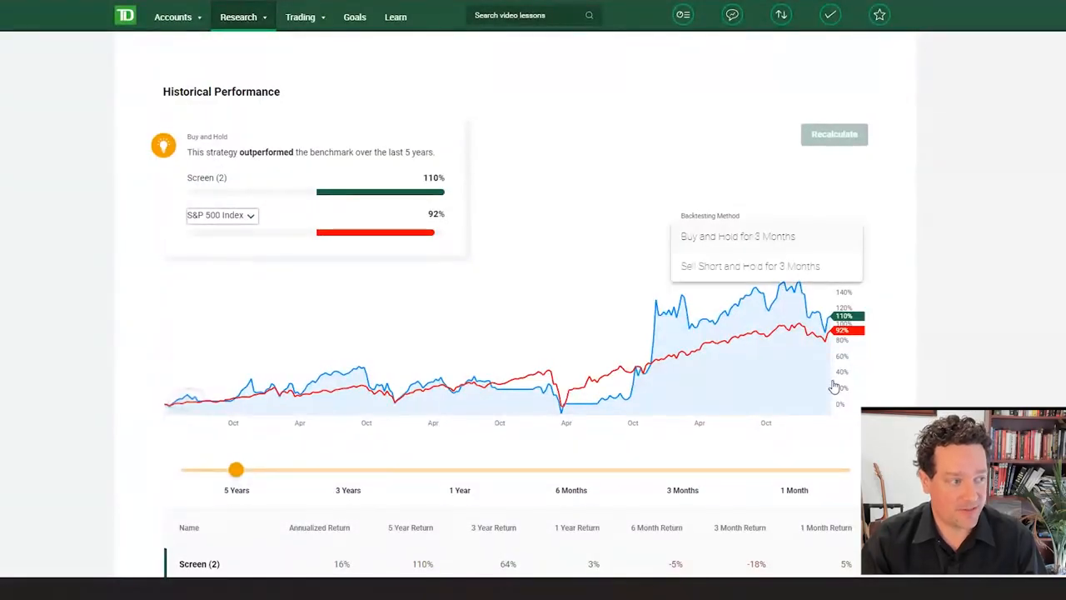
{"action": "mouse_move", "coordinate": [778, 387]}
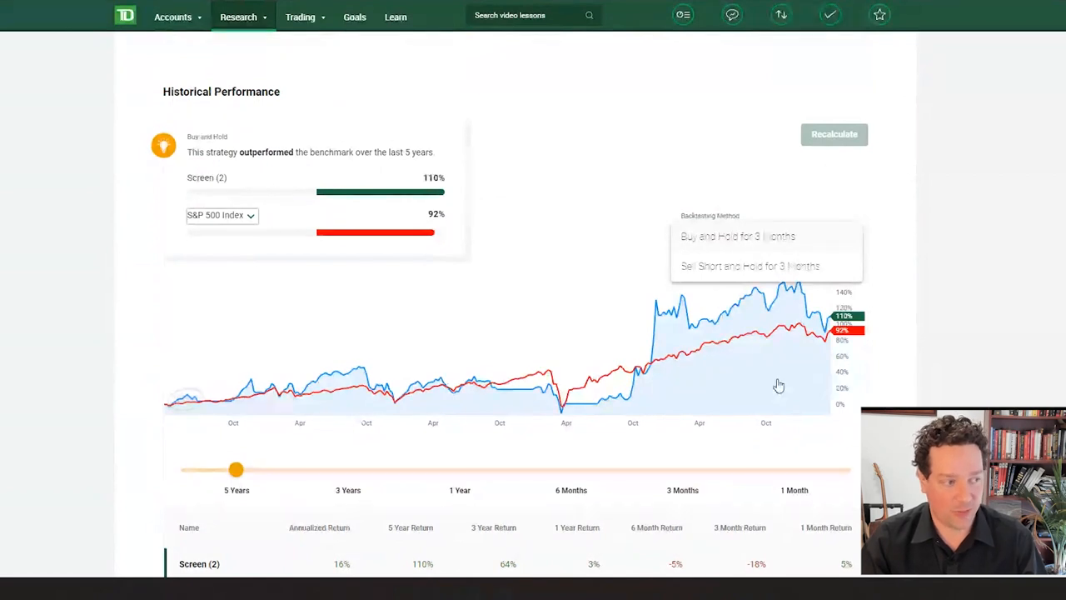
{"action": "mouse_move", "coordinate": [806, 386]}
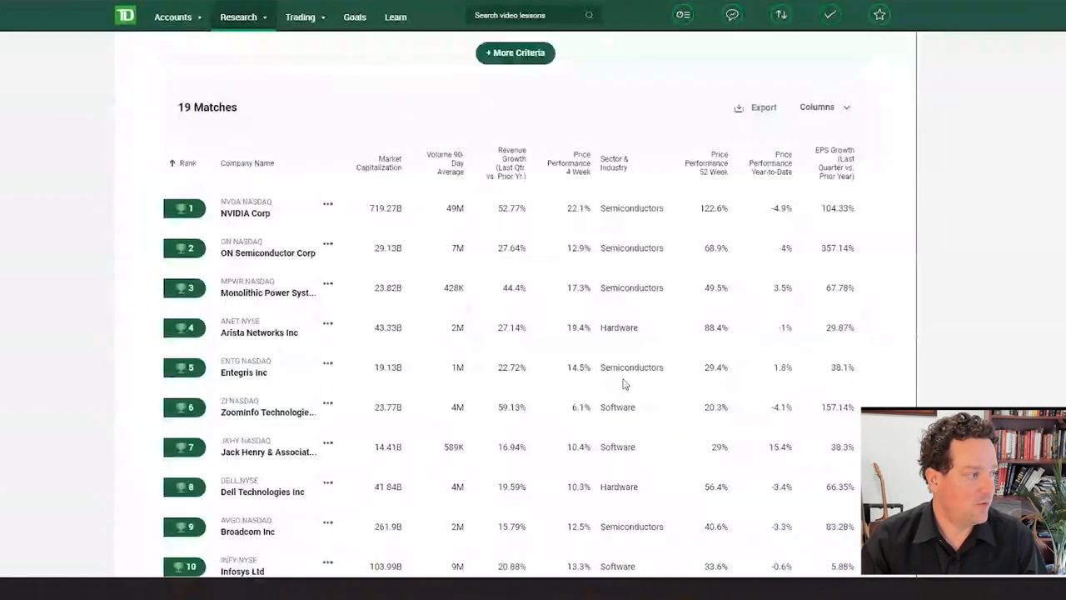
{"action": "scroll", "scroll_direction": "down", "scroll_amount": 3}
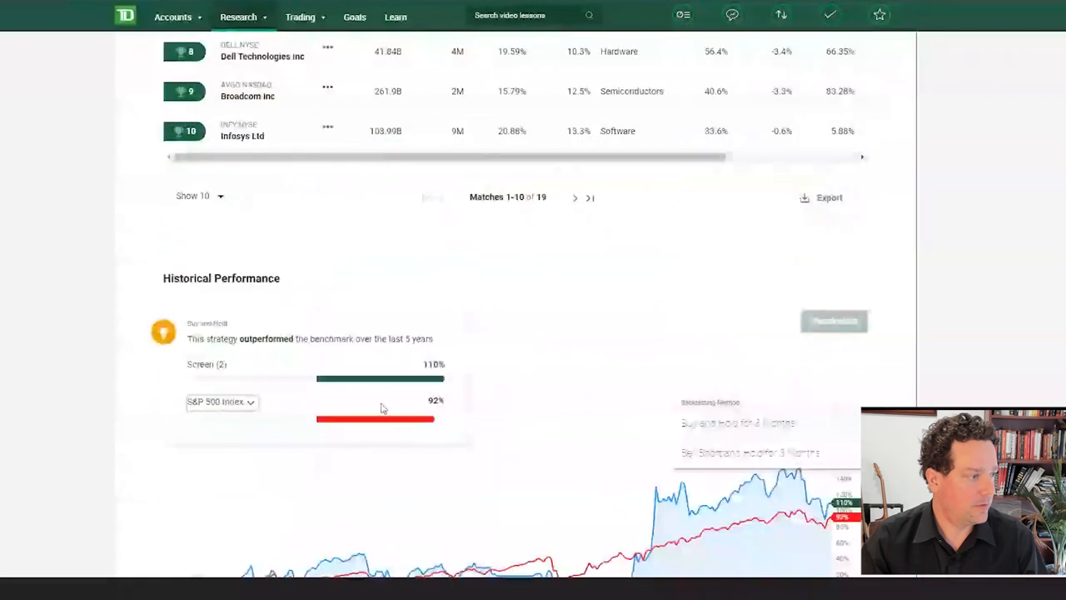
{"action": "scroll", "scroll_direction": "down", "scroll_amount": 3}
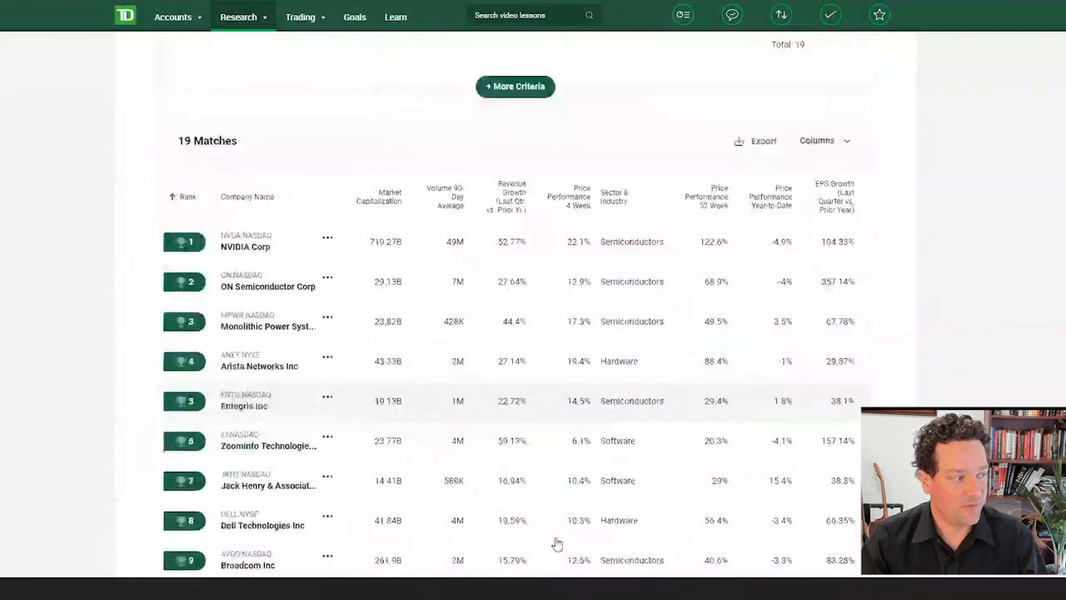
{"action": "scroll", "scroll_direction": "down", "scroll_amount": 3}
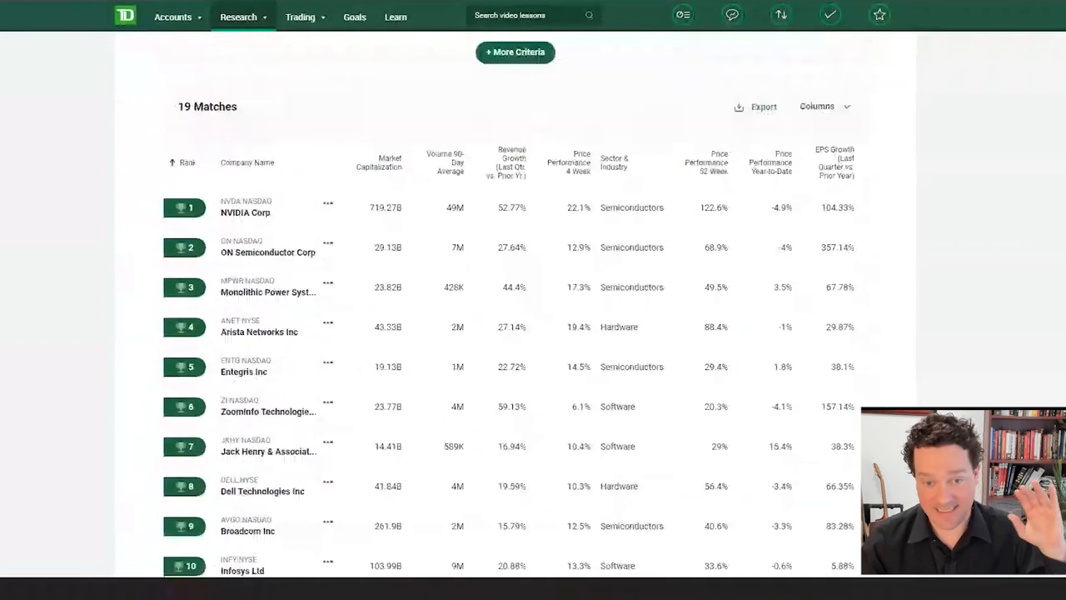
{"action": "scroll", "scroll_direction": "down", "scroll_amount": 3}
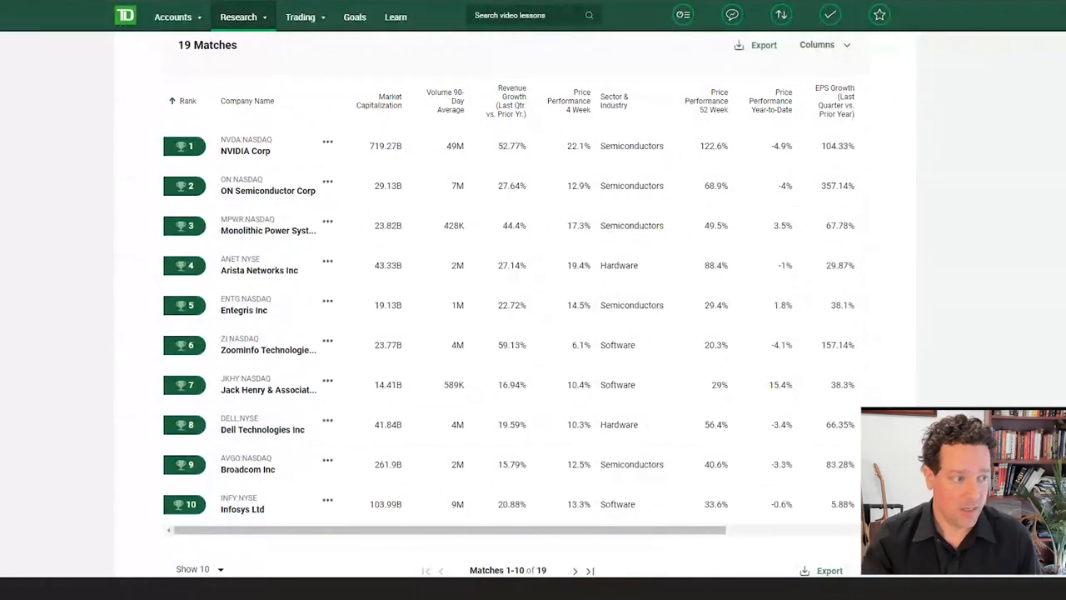
{"action": "scroll", "scroll_direction": "down", "scroll_amount": 3}
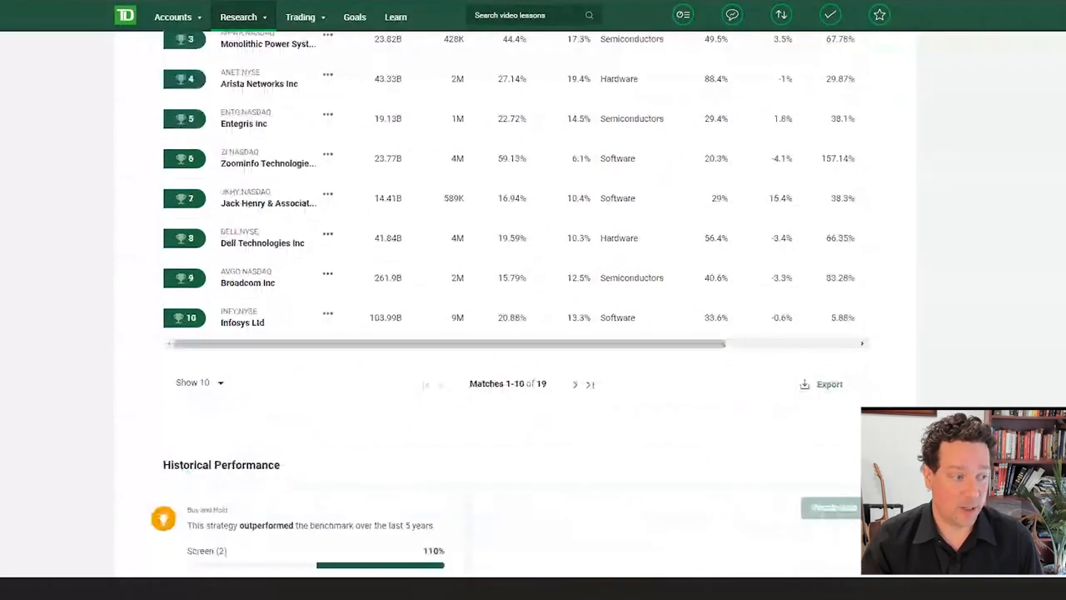
{"action": "scroll", "scroll_direction": "down", "scroll_amount": 3}
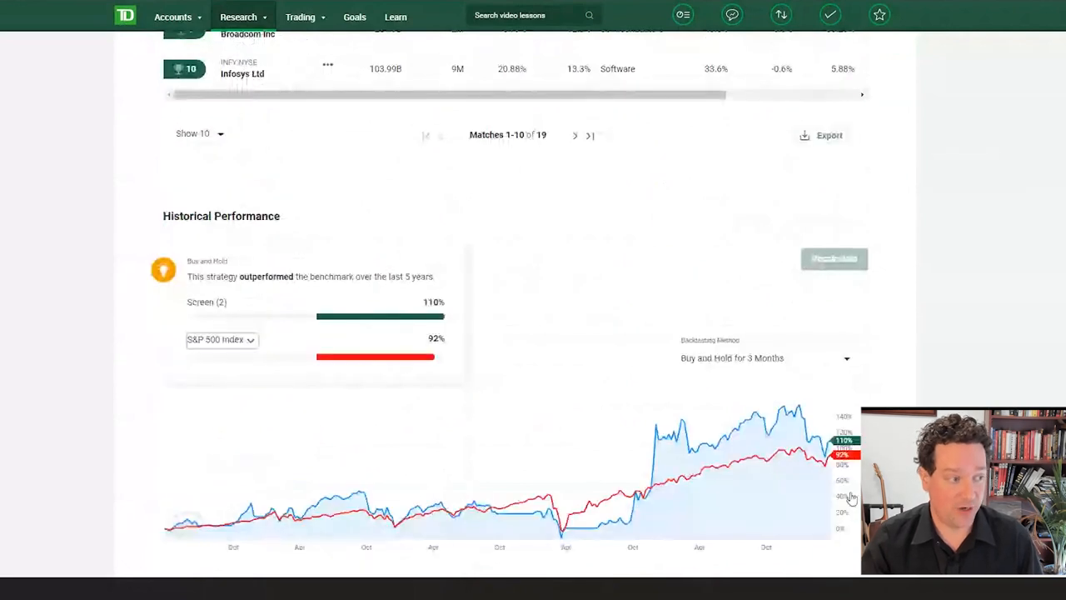
Benchmark Screen (2) against the NASDAQ-100, which returned 171% versus the screen's 110%.
{"action": "left_click", "coordinate": [763, 358]}
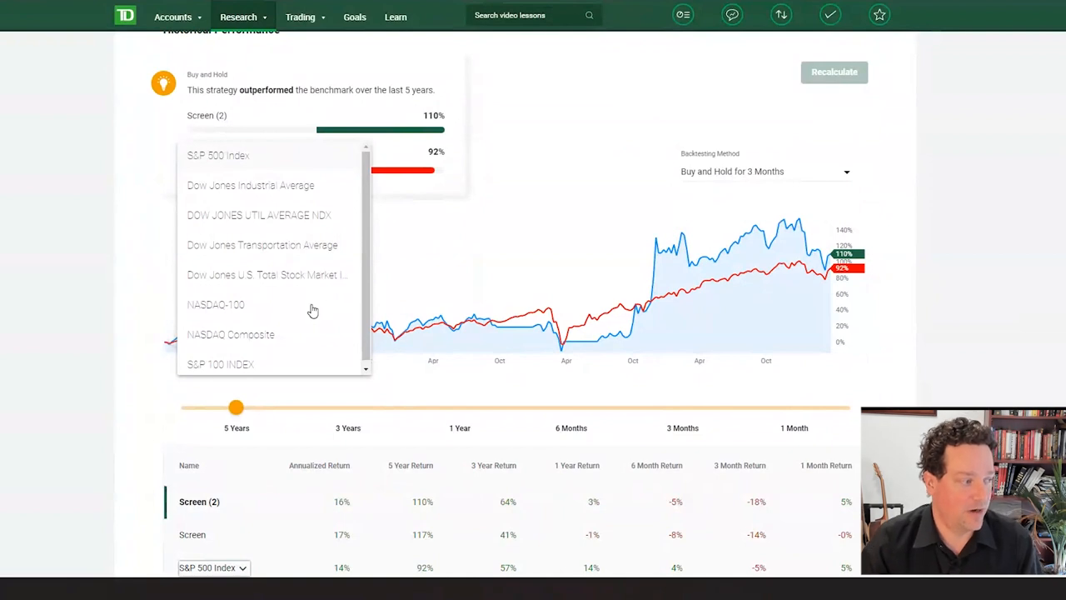
{"action": "left_click", "coordinate": [214, 305]}
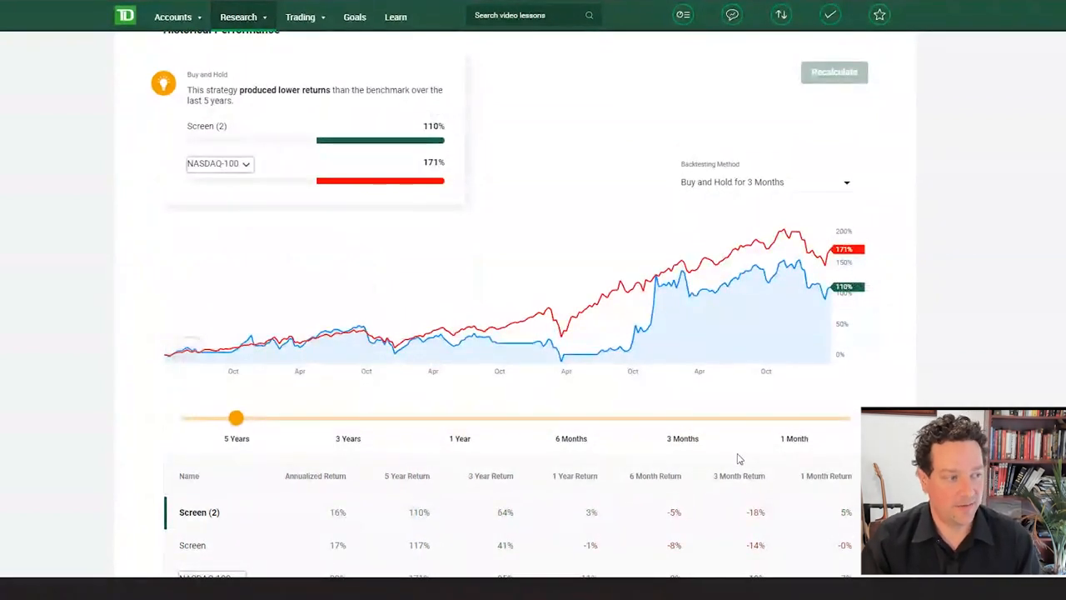
{"action": "scroll", "scroll_direction": "down", "scroll_amount": 3}
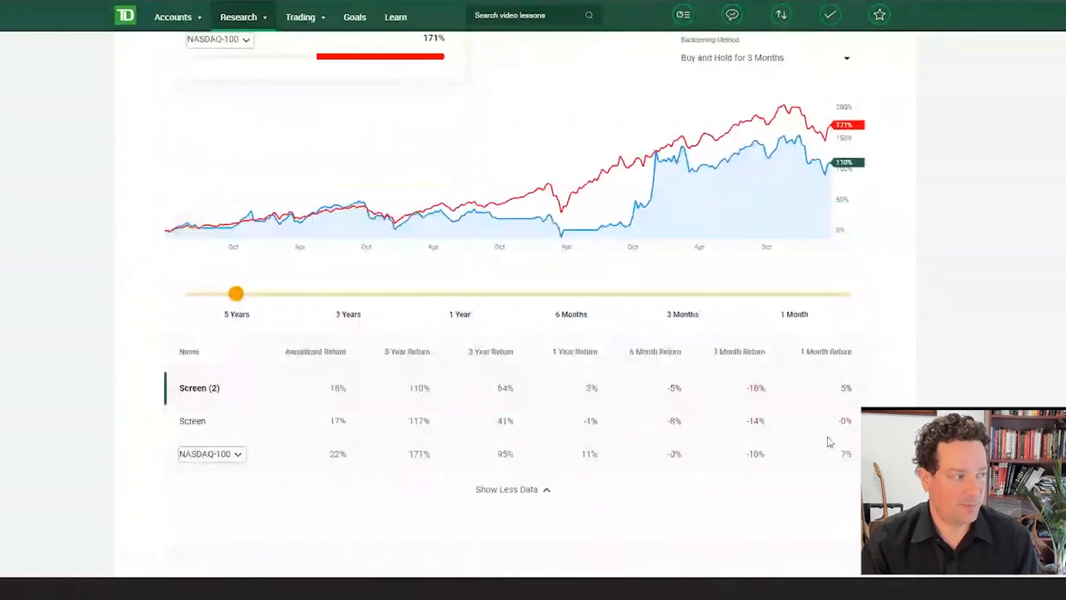
{"action": "scroll", "scroll_direction": "up", "scroll_amount": 3}
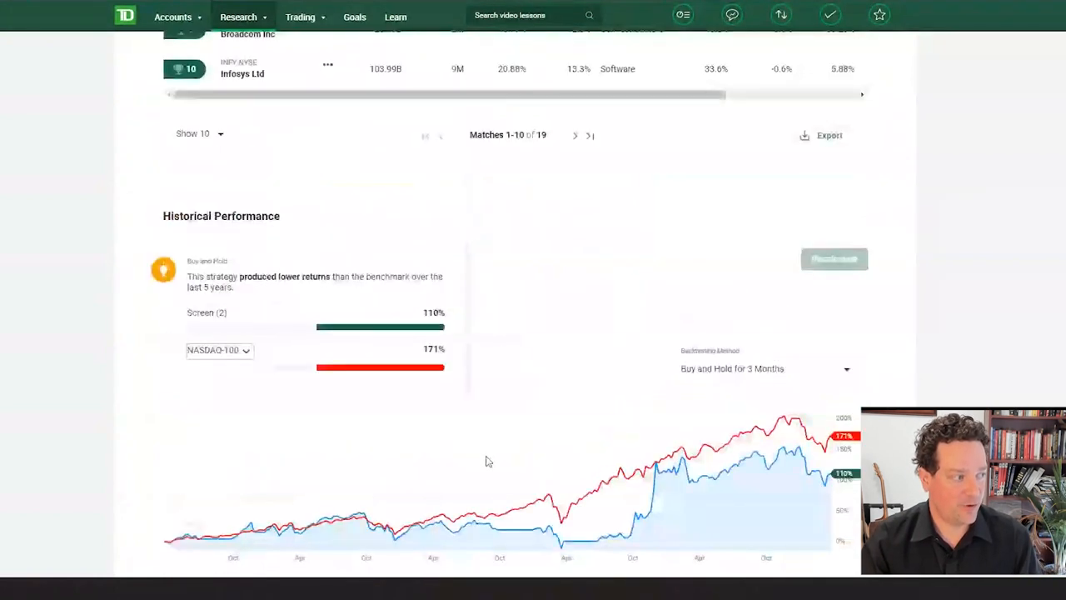
{"action": "scroll", "scroll_direction": "down", "scroll_amount": 3}
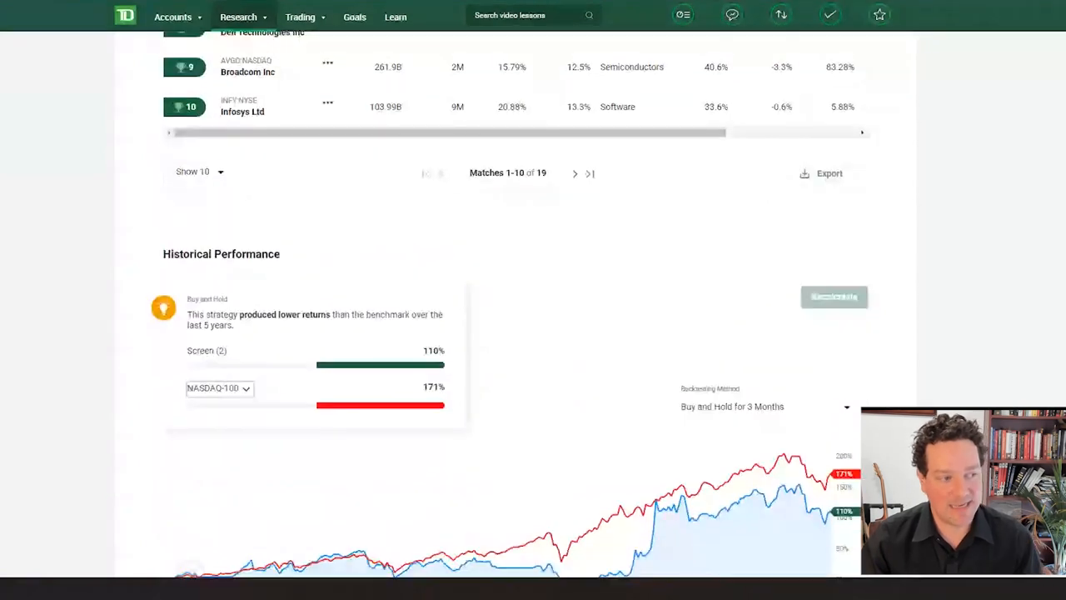
{"action": "scroll", "scroll_direction": "down", "scroll_amount": 3}
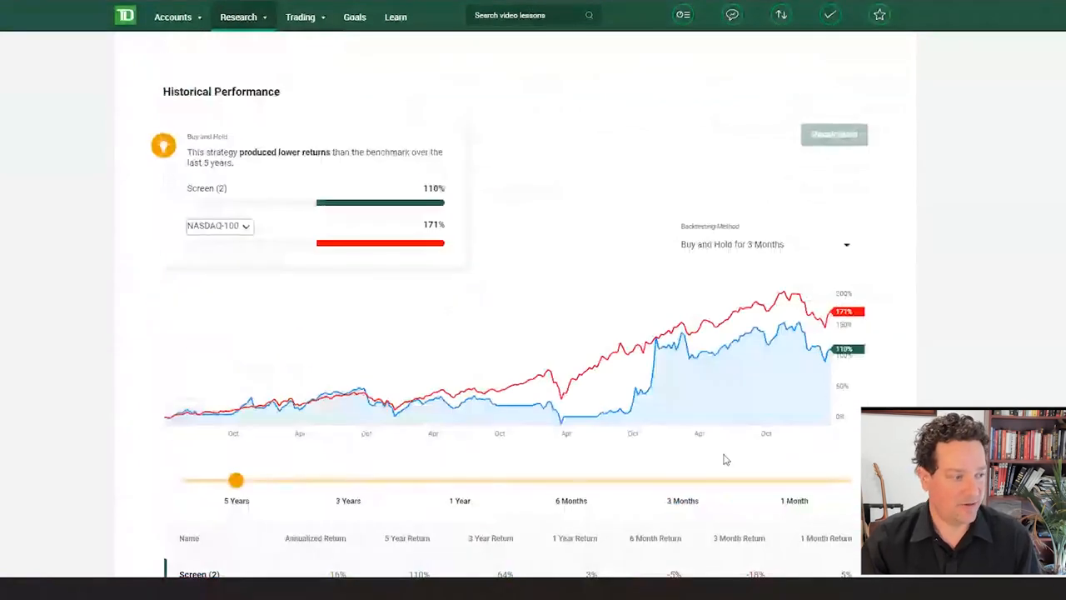
{"action": "scroll", "scroll_direction": "down", "scroll_amount": 3}
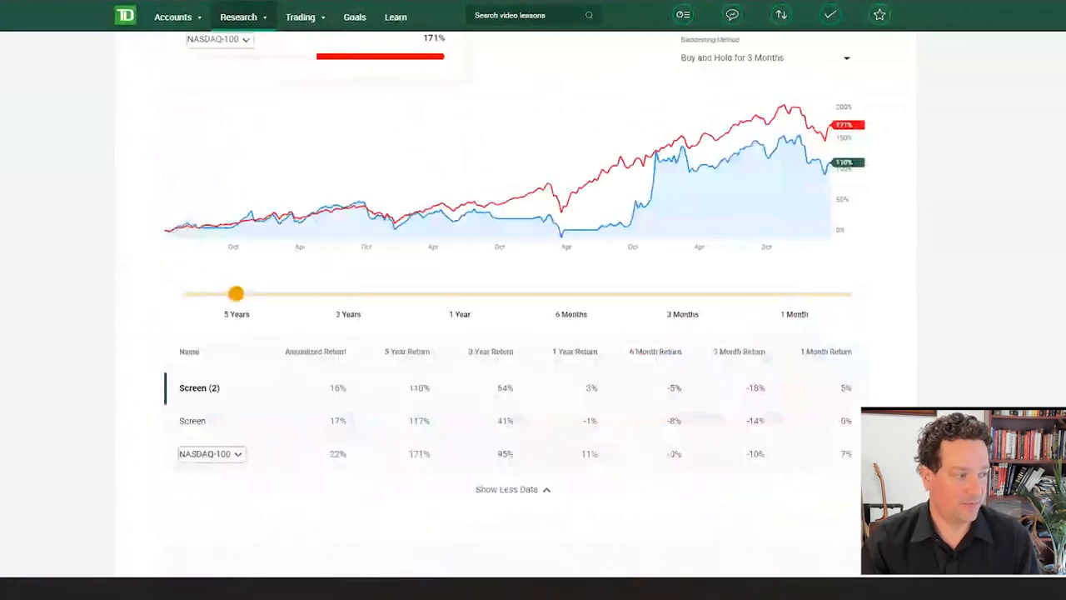
Hide the extra performance rows and scroll past the FAQ toward the Explore page.
{"action": "left_click", "coordinate": [510, 490]}
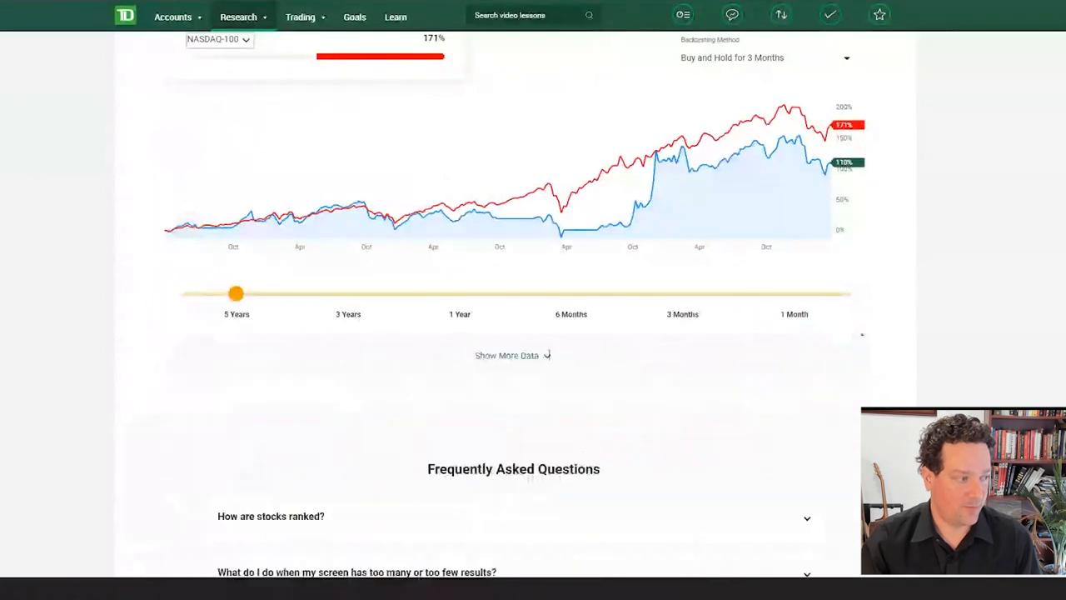
{"action": "scroll", "scroll_direction": "down", "scroll_amount": 3}
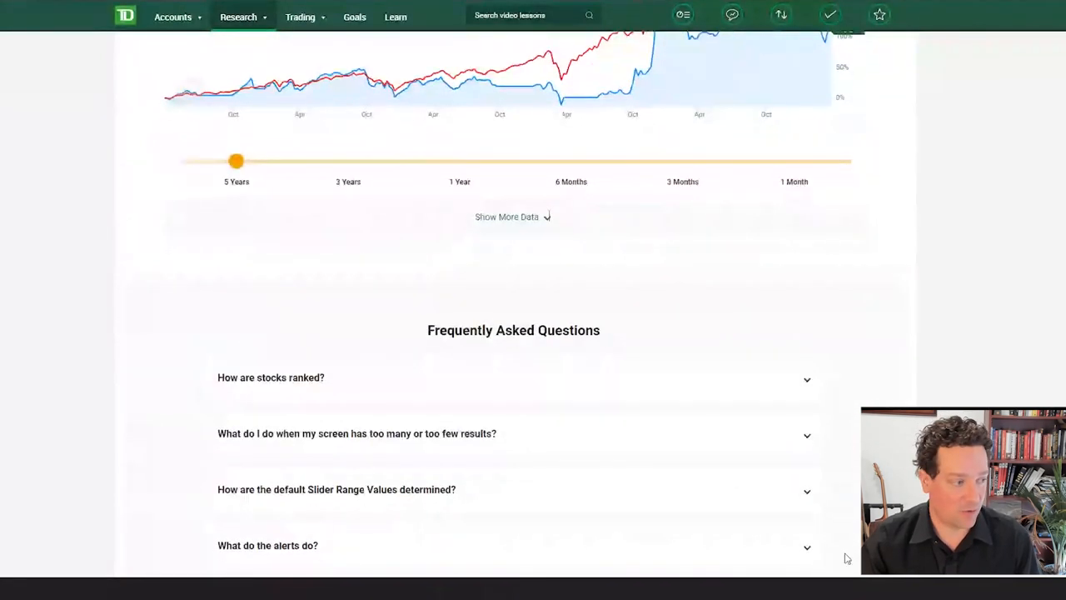
{"action": "scroll", "scroll_direction": "down", "scroll_amount": 3}
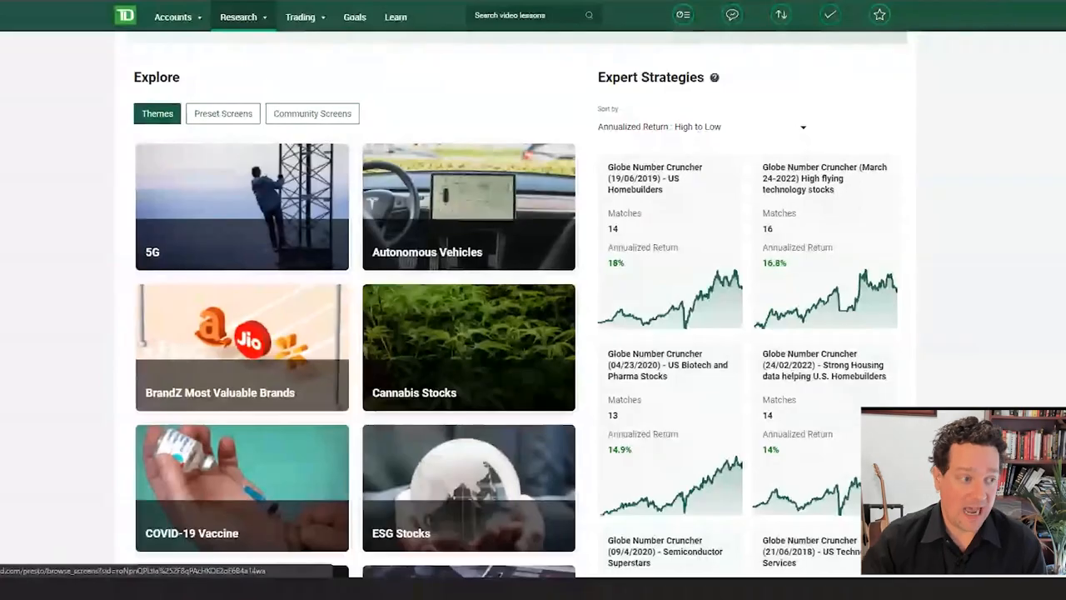
Scroll the Discover tab to the ESG Stocks and Video Gaming themes and Globe Number Cruncher strategies.
{"action": "scroll", "scroll_direction": "down", "scroll_amount": 3}
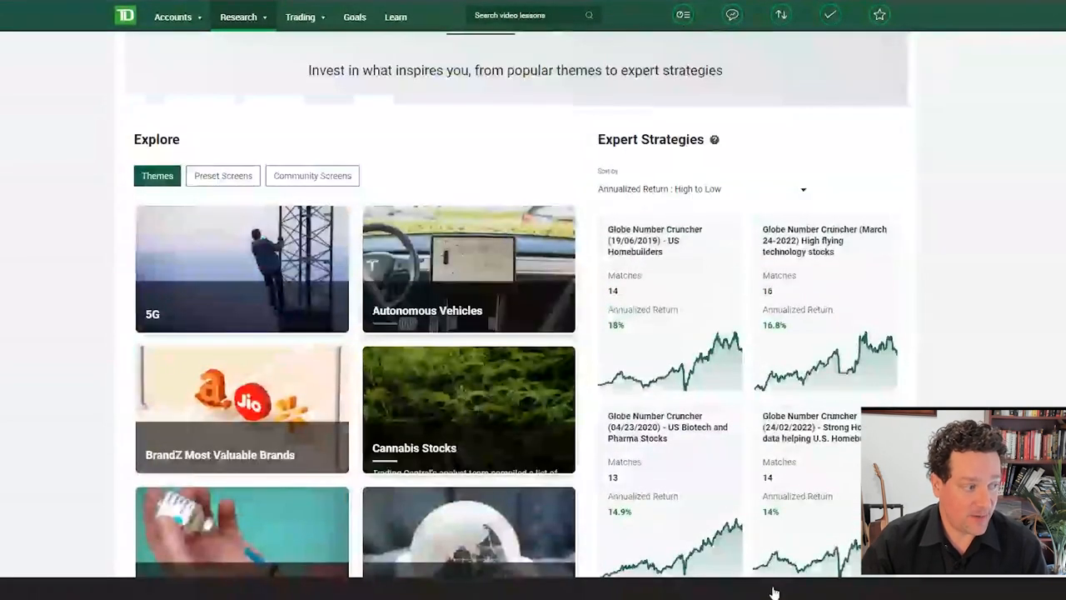
{"action": "scroll", "scroll_direction": "down", "scroll_amount": 3}
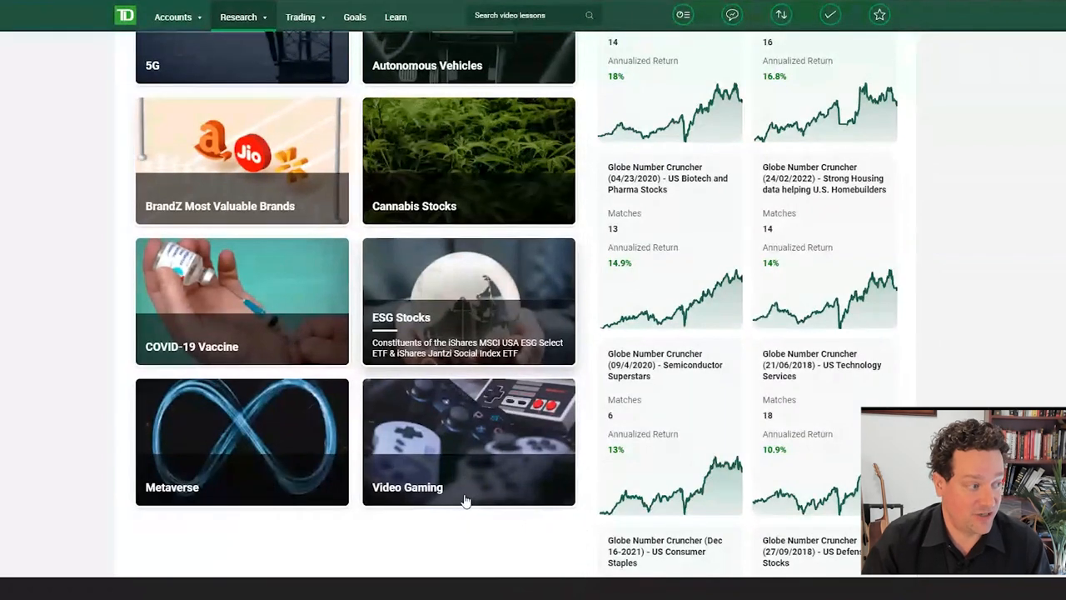
{"action": "mouse_move", "coordinate": [477, 503]}
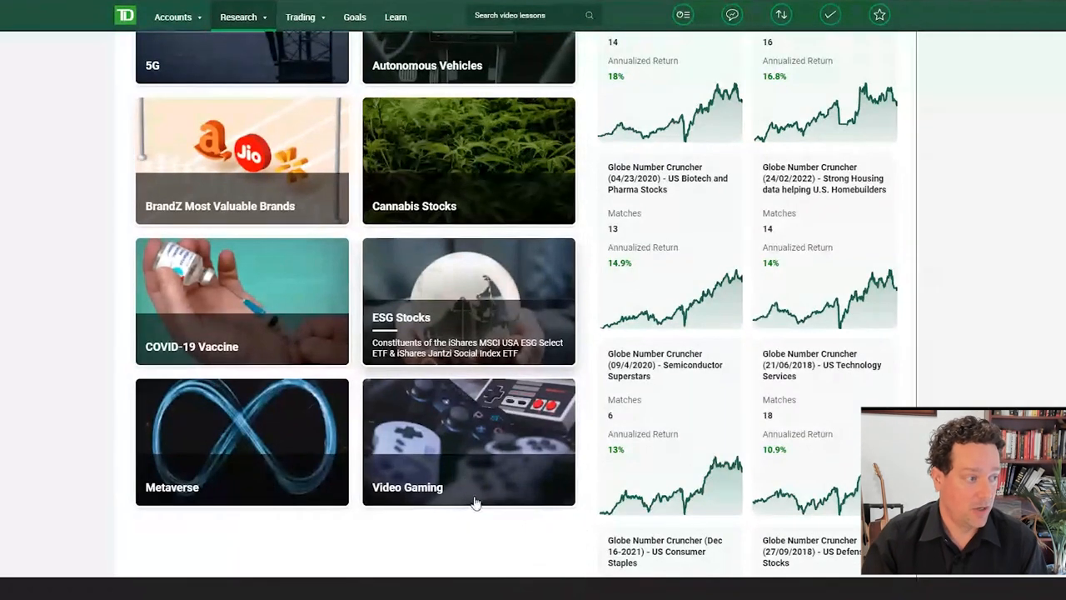
Run the ESG Stocks theme with Top Performers and browse its 252 matches led by Hess Corp.
{"action": "left_click", "coordinate": [468, 300]}
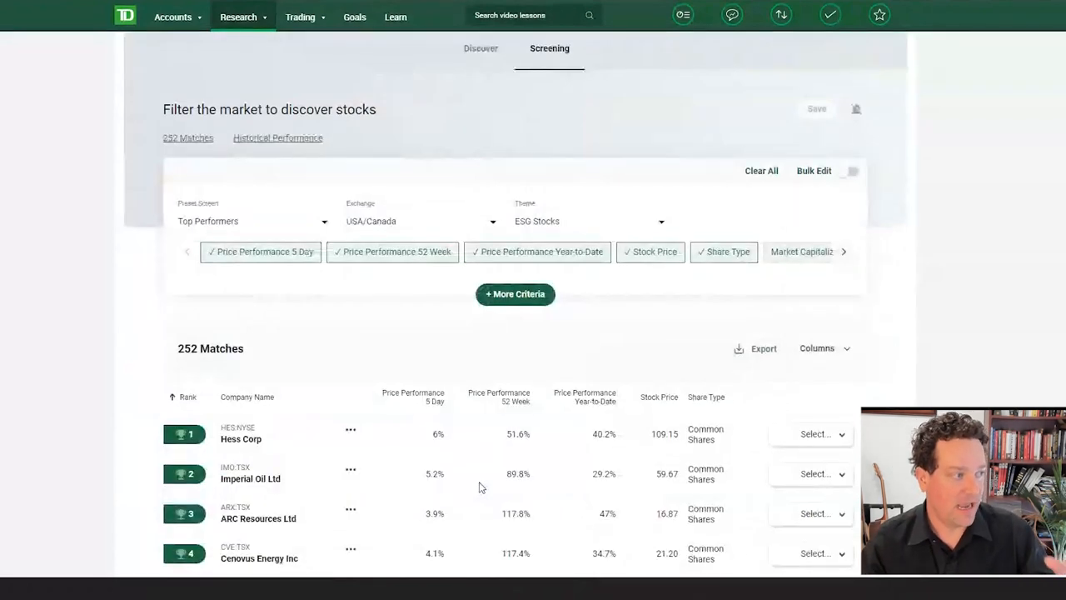
{"action": "scroll", "scroll_direction": "down", "scroll_amount": 3}
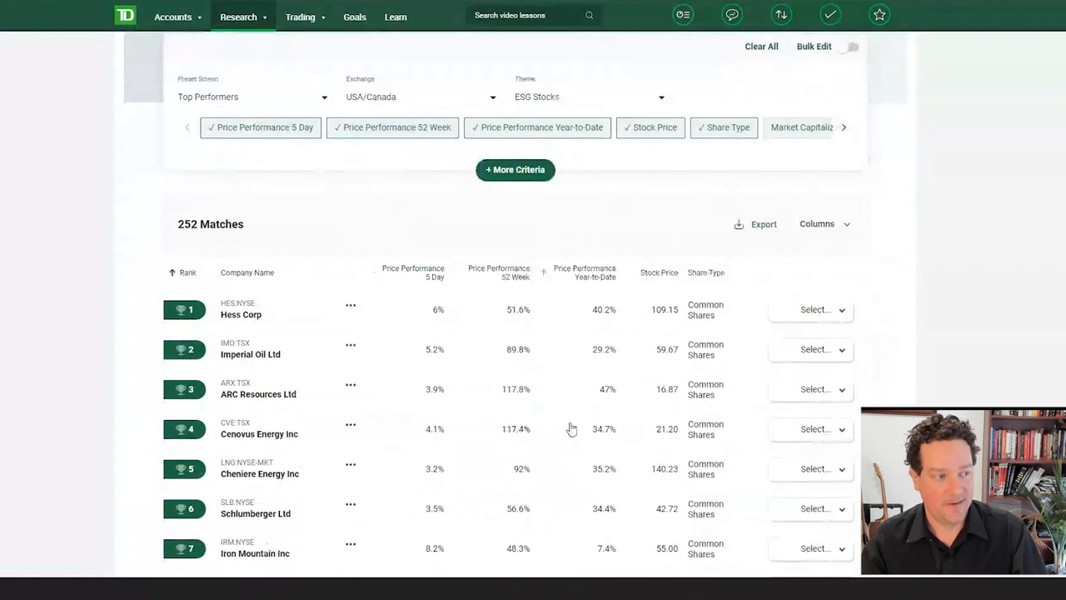
{"action": "scroll", "scroll_direction": "down", "scroll_amount": 3}
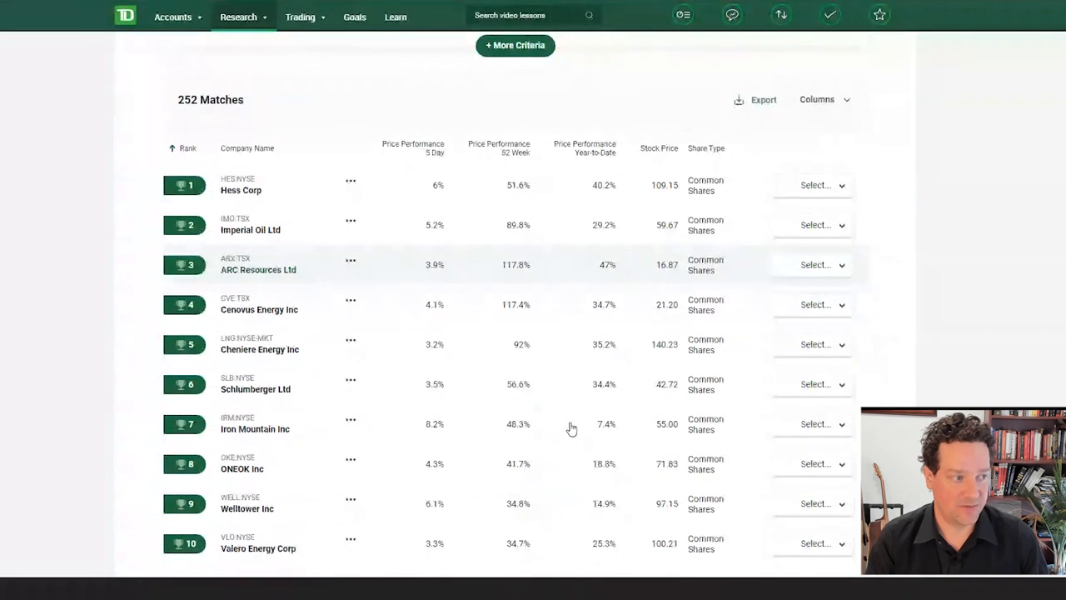
{"action": "scroll", "scroll_direction": "down", "scroll_amount": 3}
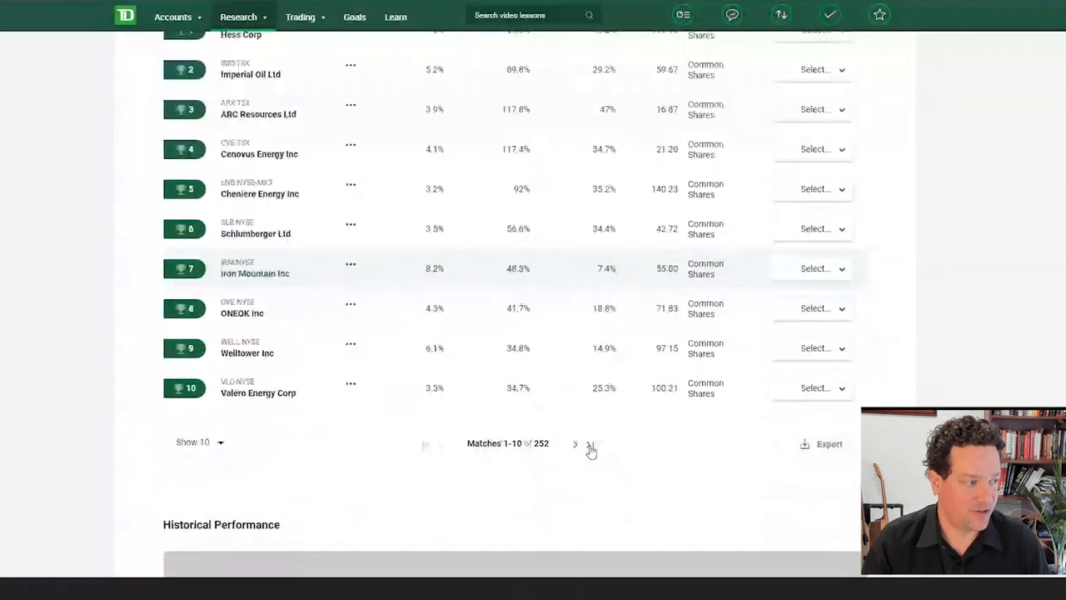
{"action": "scroll", "scroll_direction": "down", "scroll_amount": 3}
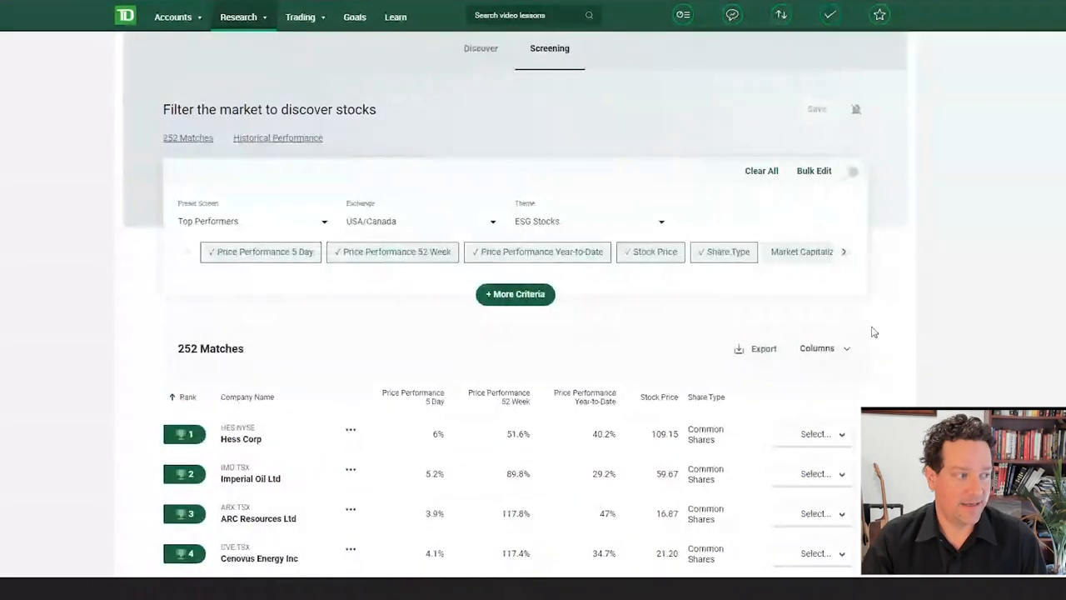
{"action": "mouse_move", "coordinate": [843, 322]}
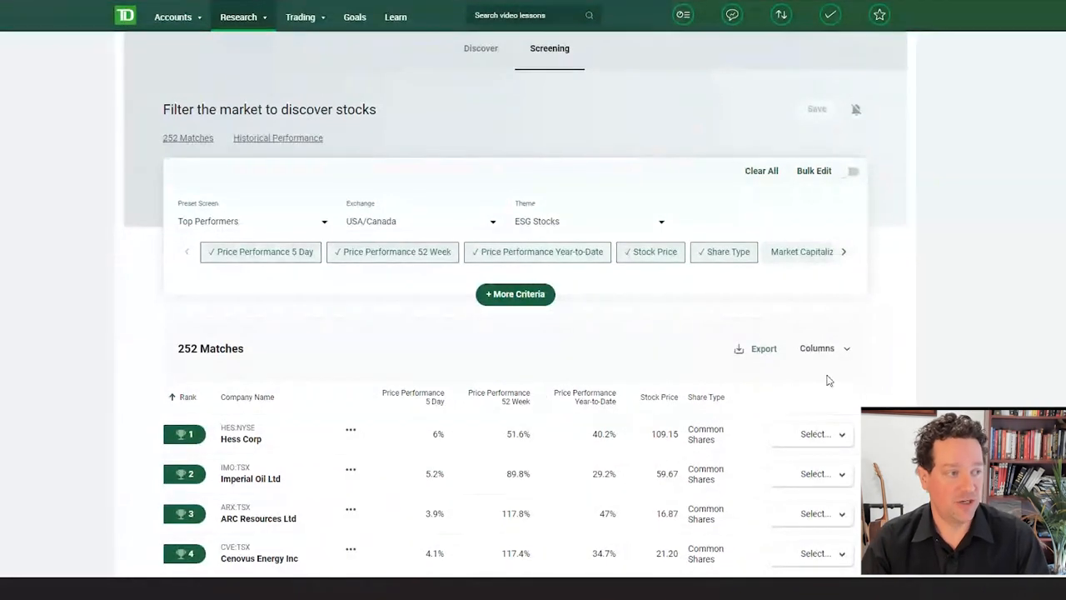
With Bulk Edit on, set a minimum 5-day price performance of 5, leaving 38 matches.
{"action": "left_click", "coordinate": [850, 170]}
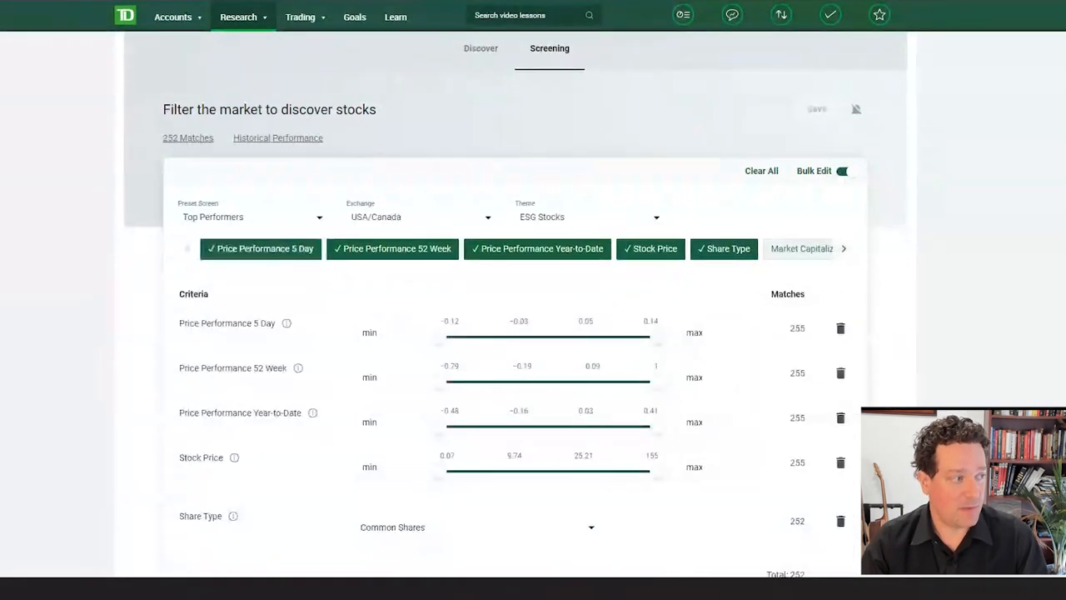
{"action": "scroll", "scroll_direction": "down", "scroll_amount": 3}
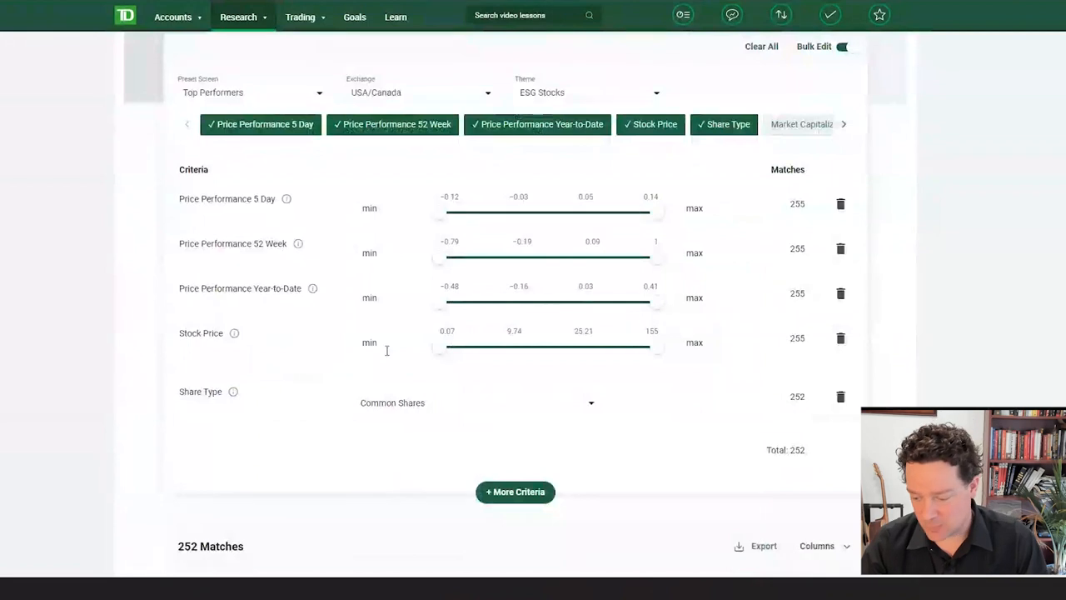
{"action": "left_click", "coordinate": [387, 208]}
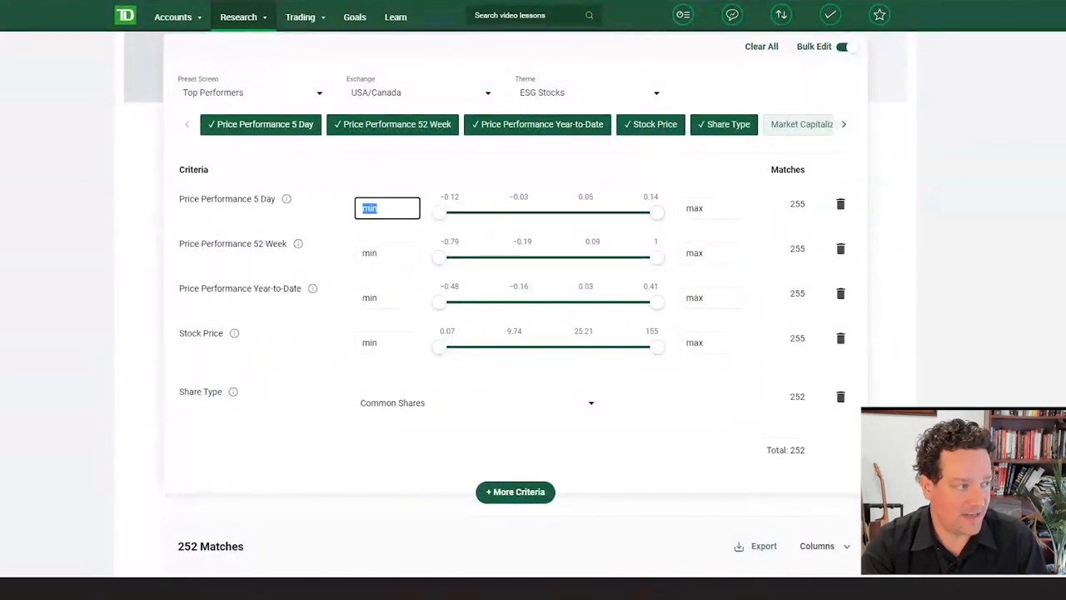
{"action": "type", "text": "5"}
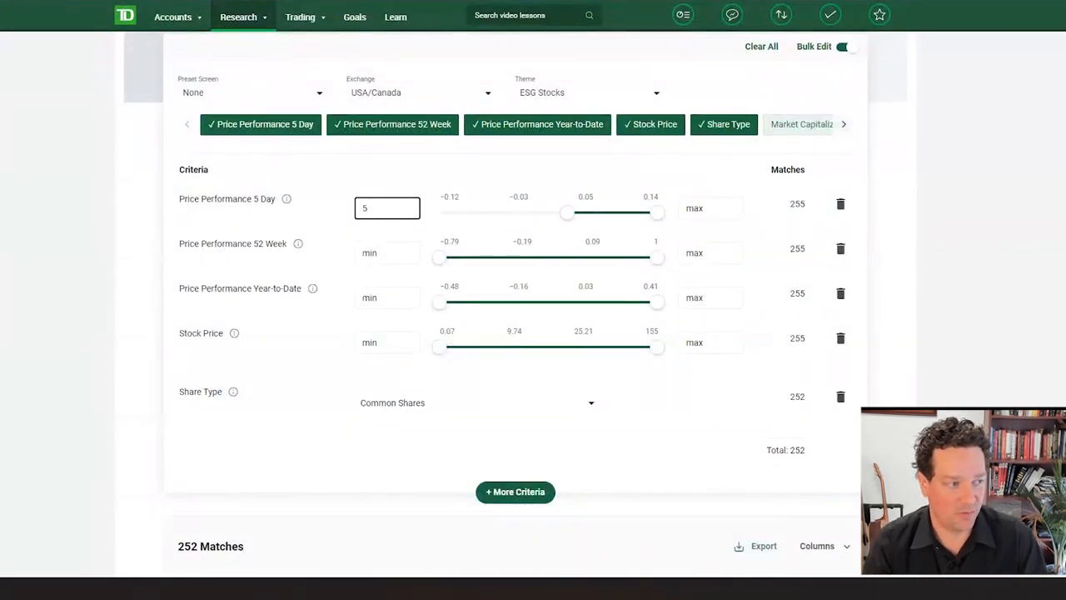
{"action": "left_click_drag", "start_coordinate": [566, 214], "coordinate": [592, 213]}
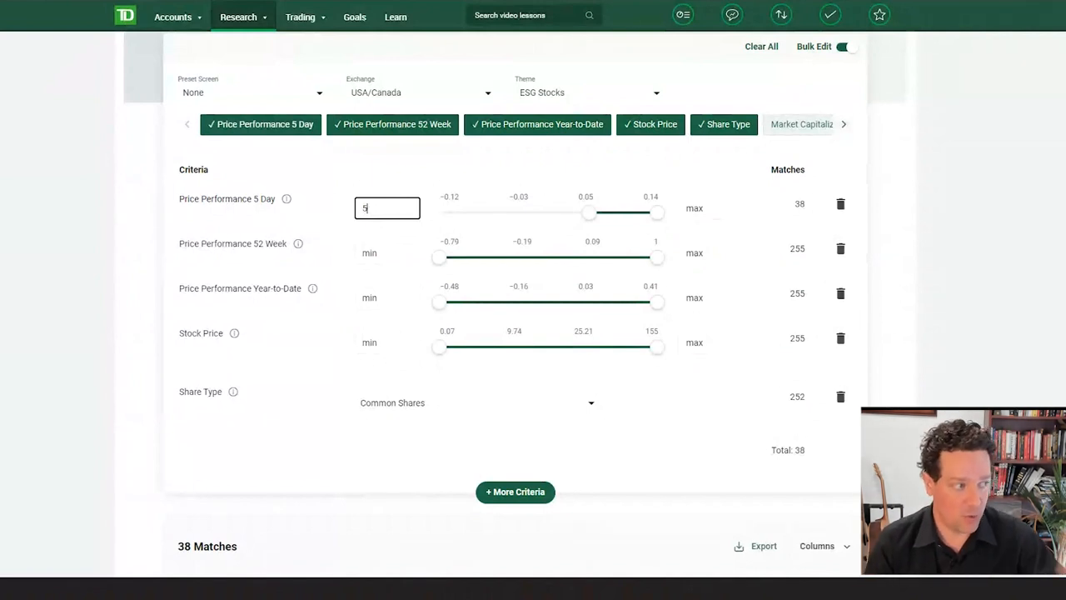
{"action": "type", "text": "5"}
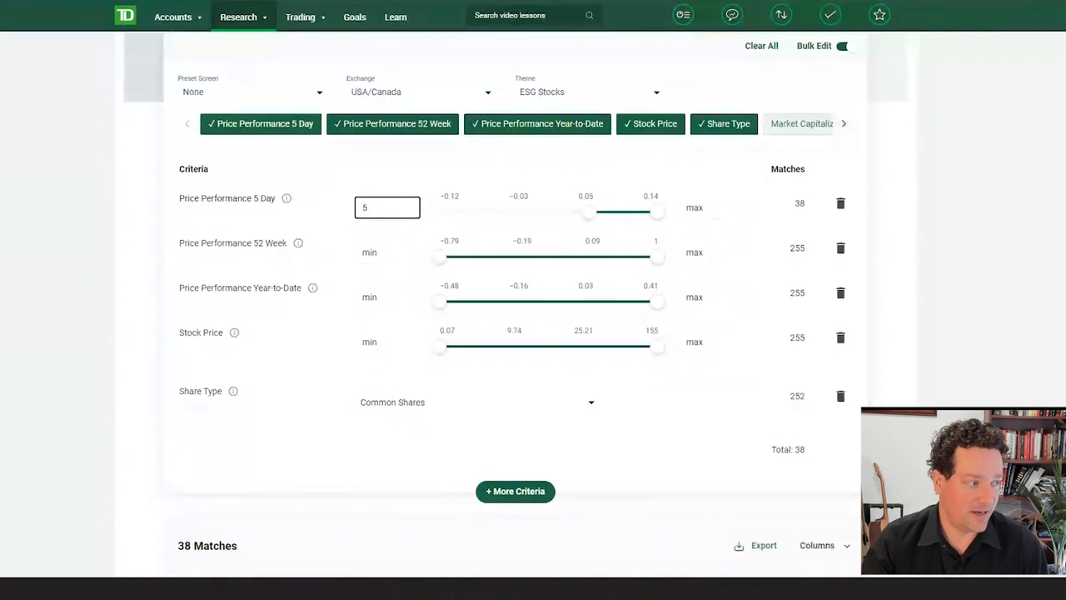
{"action": "scroll", "scroll_direction": "down", "scroll_amount": 3}
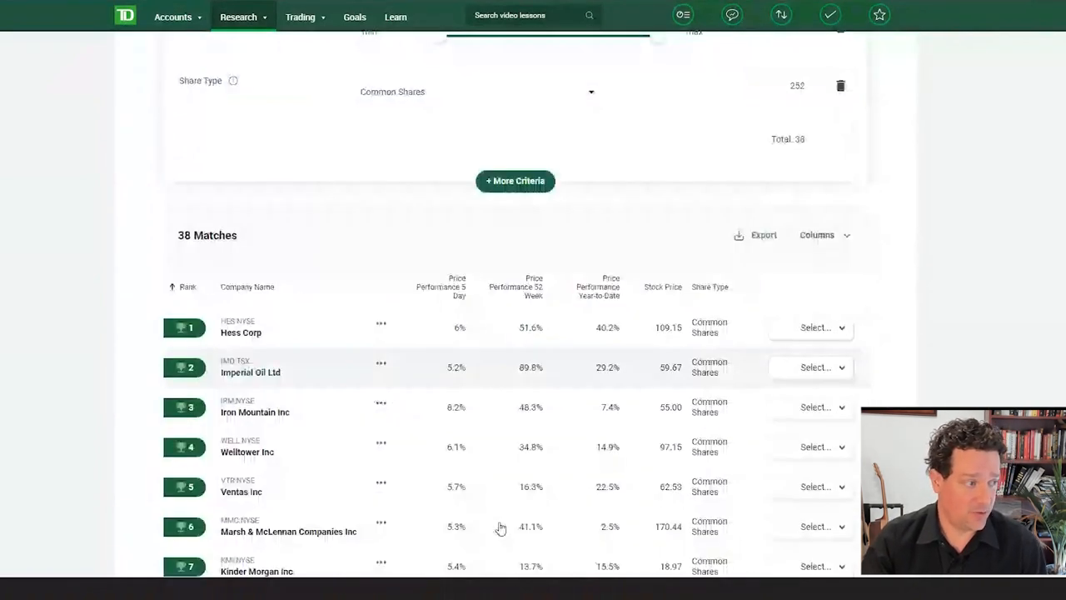
{"action": "scroll", "scroll_direction": "down", "scroll_amount": 3}
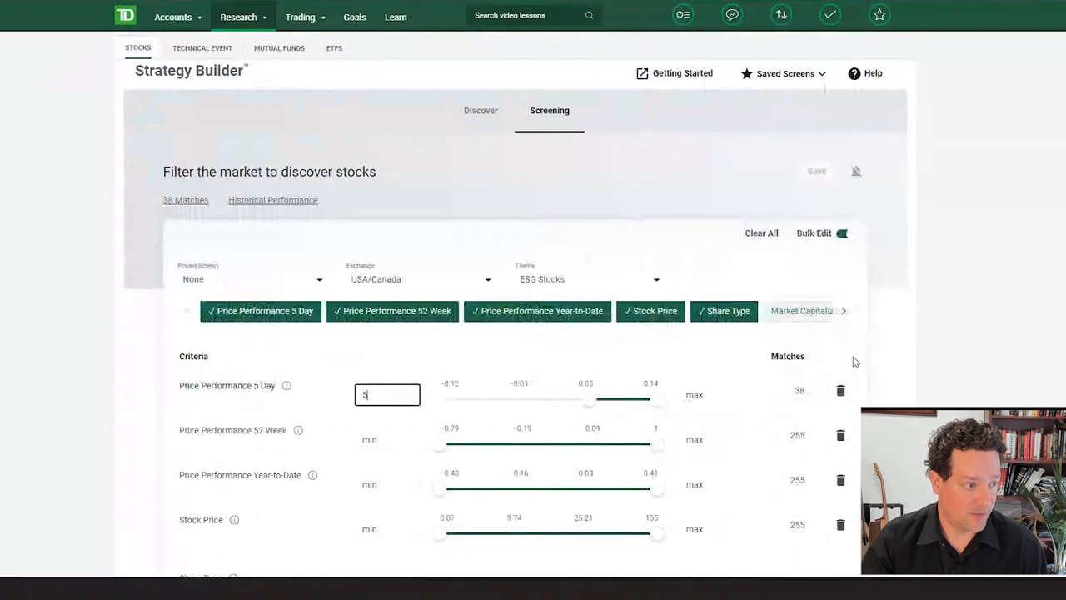
{"action": "scroll", "scroll_direction": "down", "scroll_amount": 3}
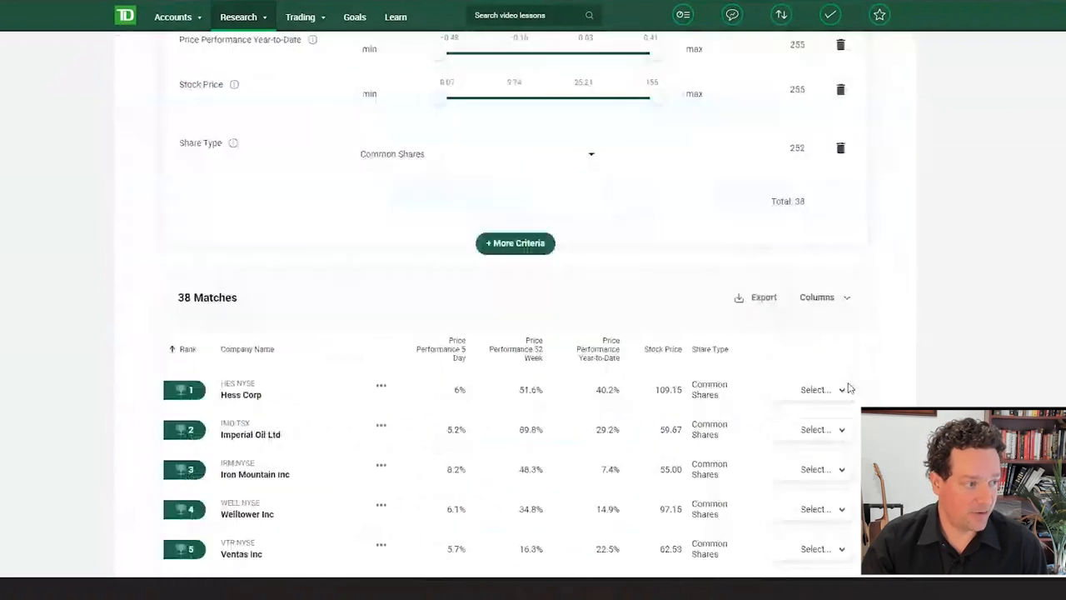
Browse the full Stocks criteria catalogue of fundamentals, trading, valuation and technical filters.
{"action": "left_click", "coordinate": [515, 243]}
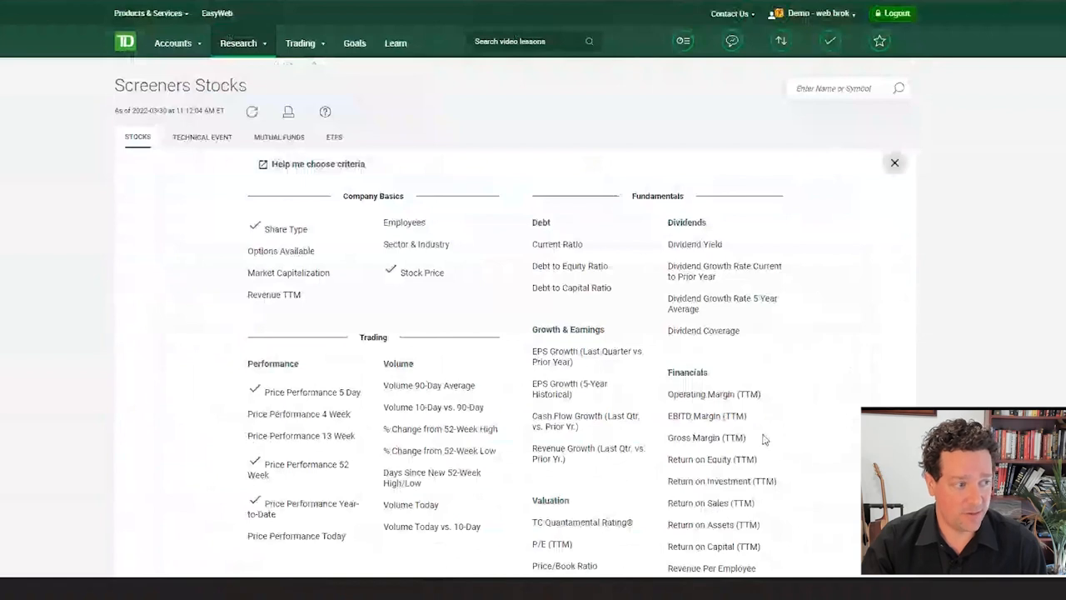
{"action": "scroll", "scroll_direction": "down", "scroll_amount": 3}
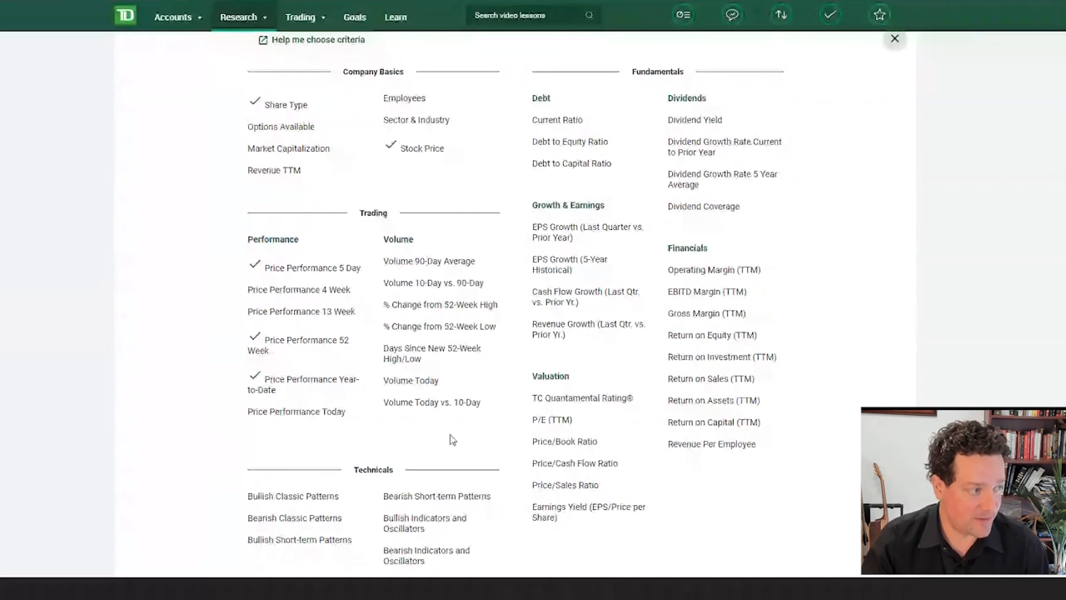
{"action": "scroll", "scroll_direction": "down", "scroll_amount": 3}
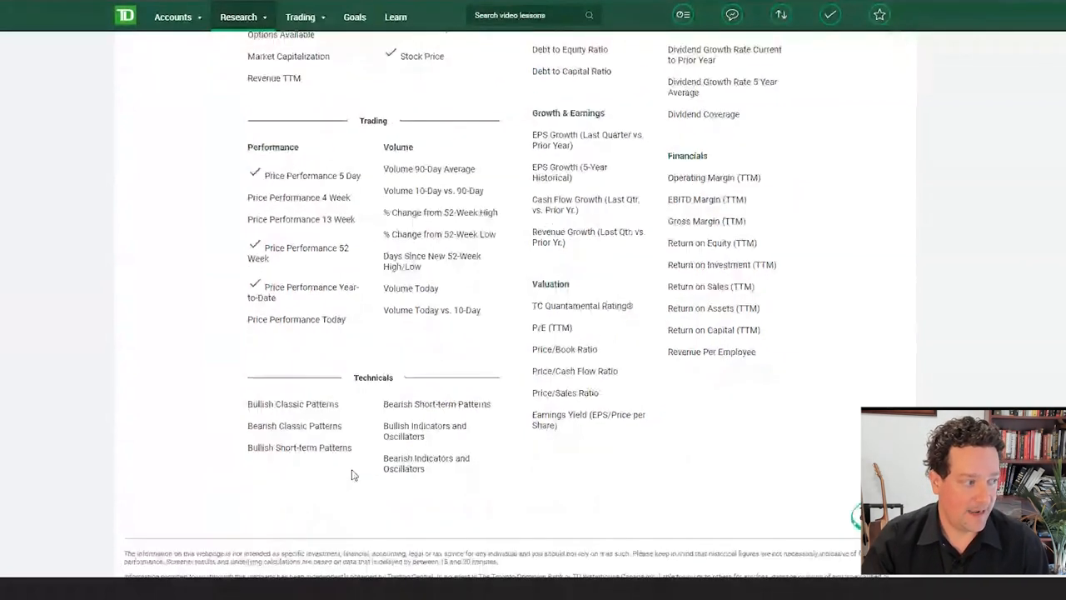
{"action": "scroll", "scroll_direction": "down", "scroll_amount": 3}
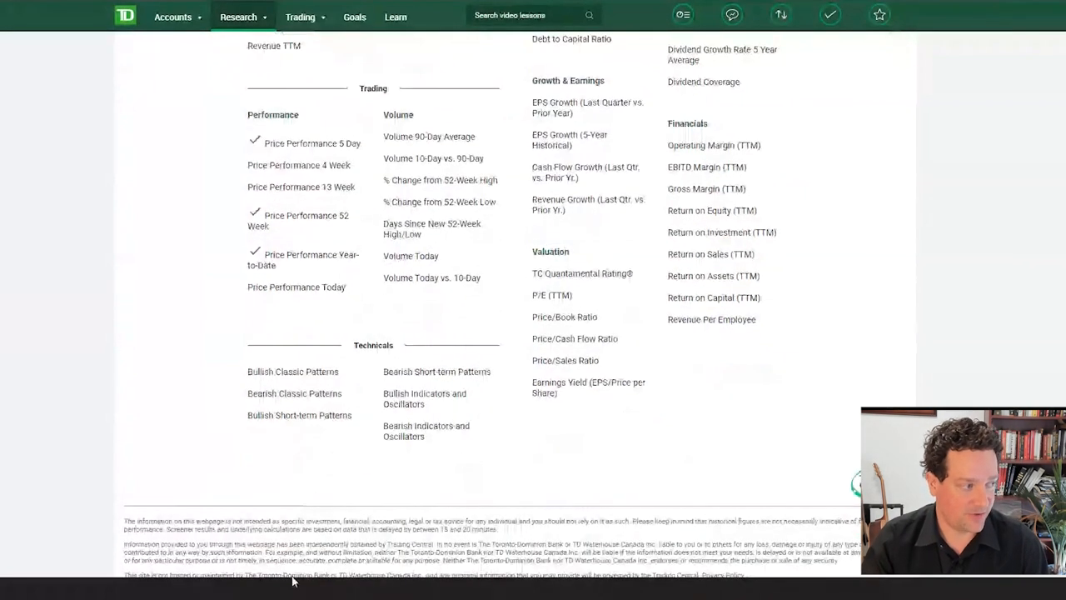
{"action": "mouse_move", "coordinate": [481, 546]}
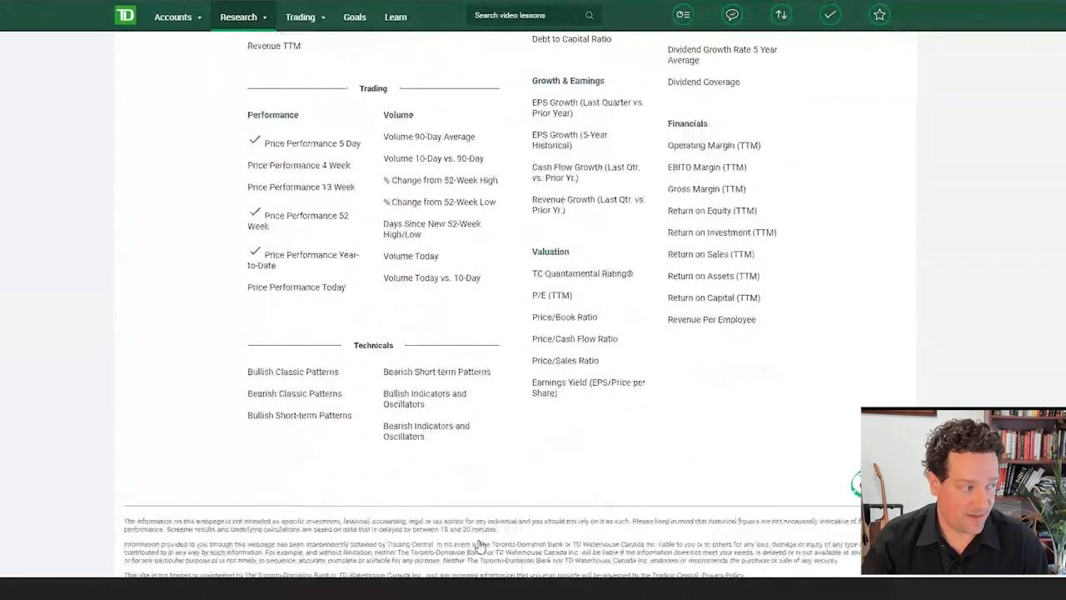
{"action": "mouse_move", "coordinate": [336, 510]}
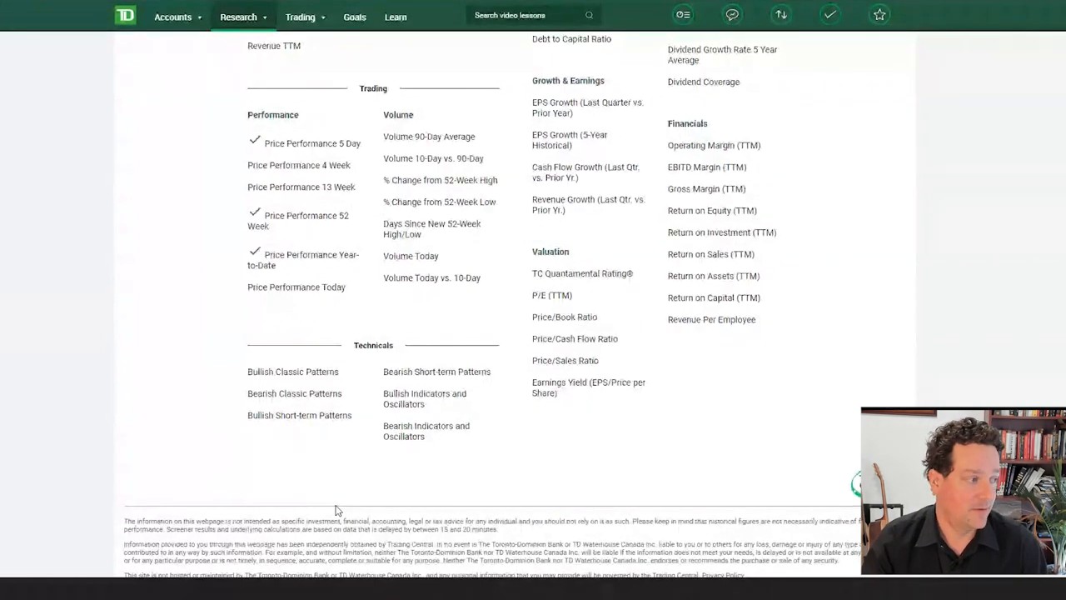
{"action": "mouse_move", "coordinate": [393, 512]}
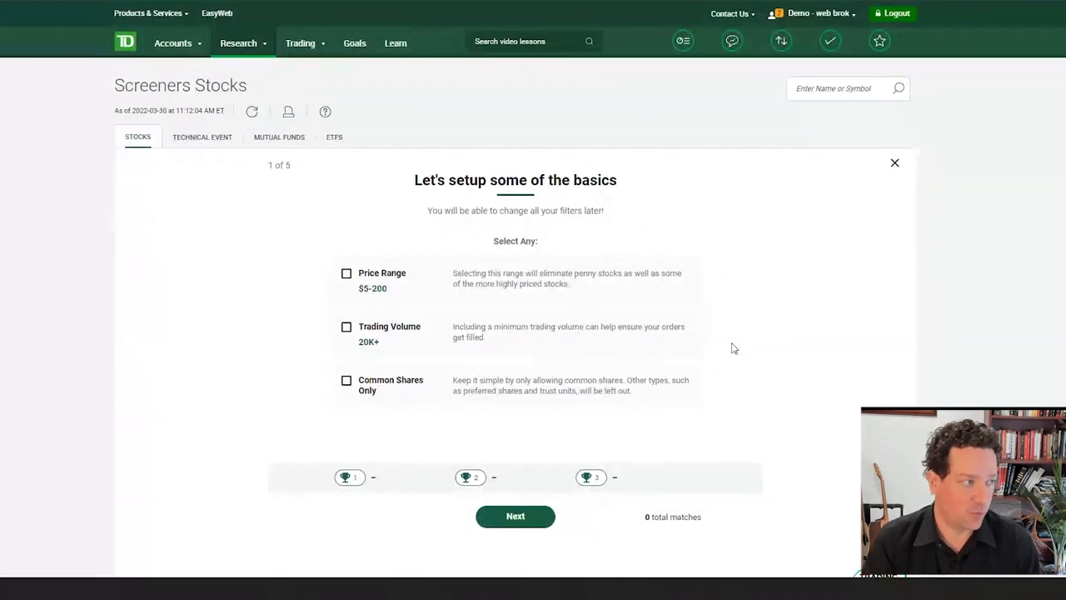
{"action": "mouse_move", "coordinate": [373, 436]}
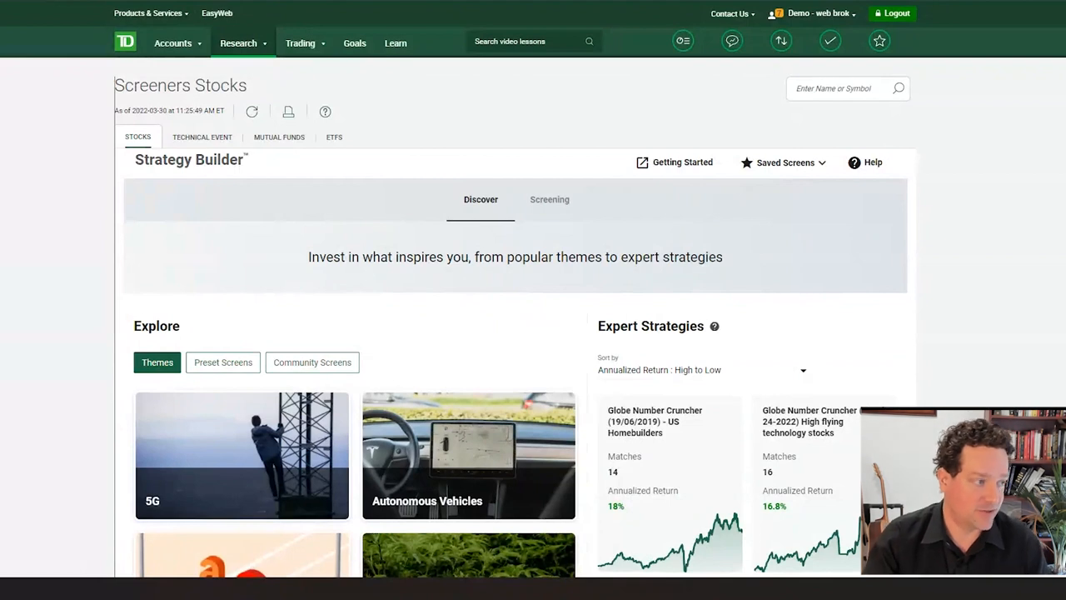
Start a fresh stock screen and restrict its exchange filter to USA.
{"action": "left_click", "coordinate": [550, 200]}
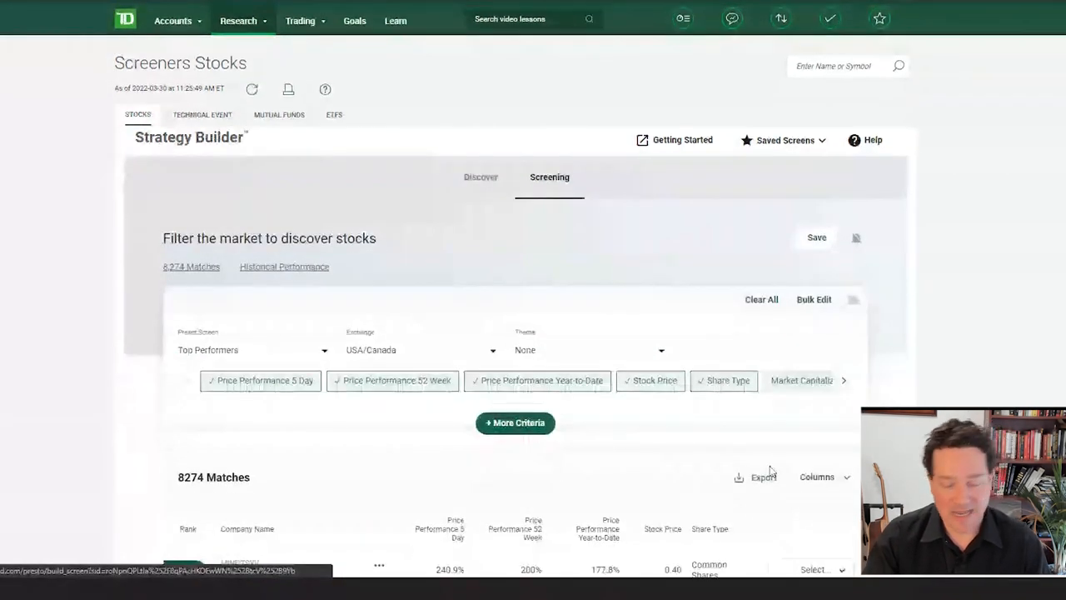
{"action": "left_click", "coordinate": [762, 300]}
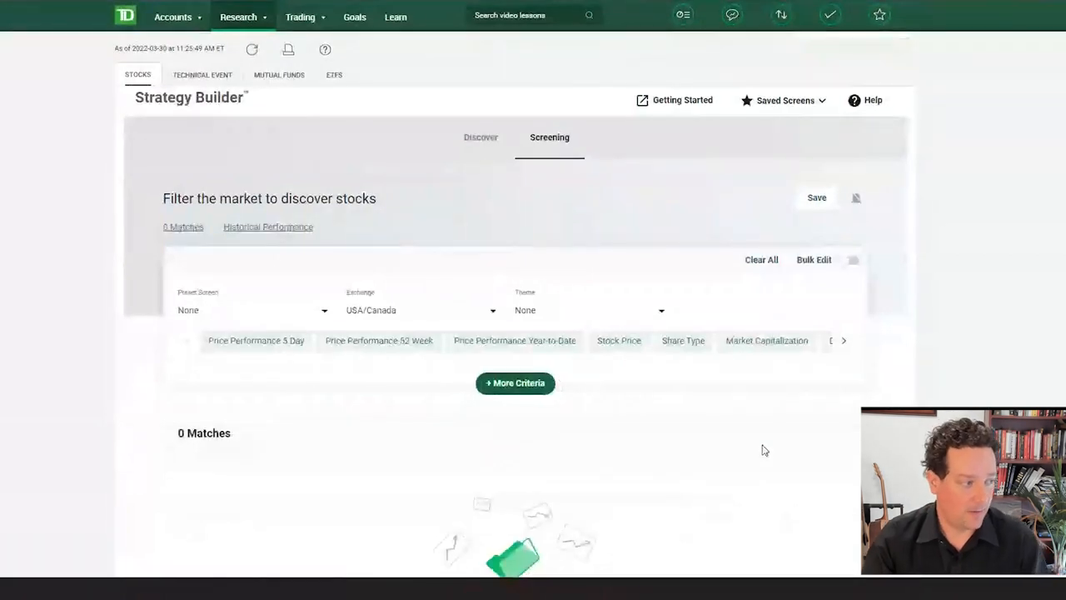
{"action": "mouse_move", "coordinate": [772, 454]}
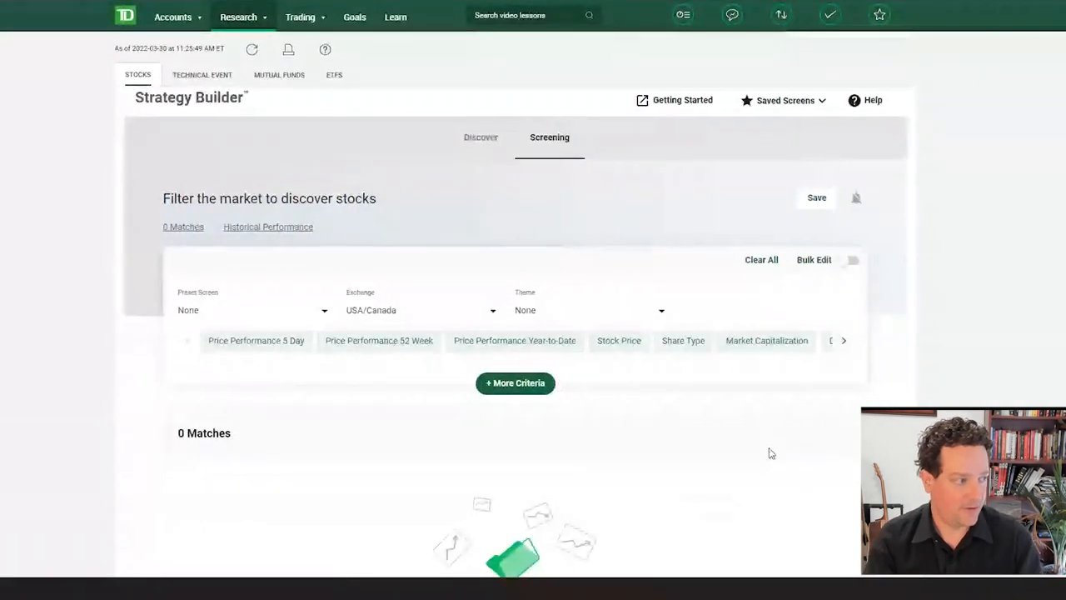
{"action": "scroll", "scroll_direction": "down", "scroll_amount": 3}
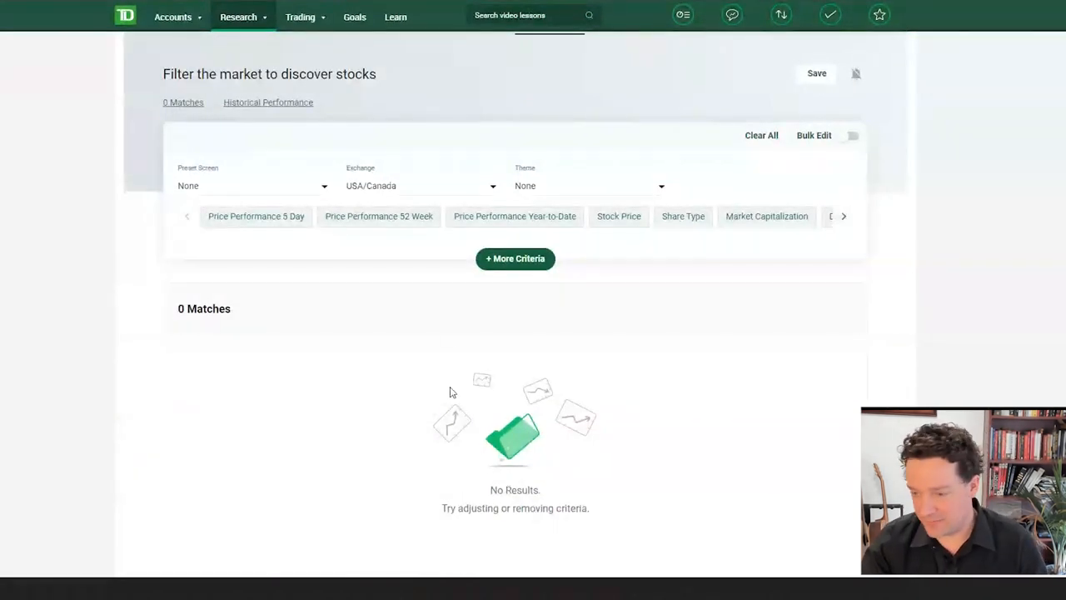
{"action": "mouse_move", "coordinate": [454, 333]}
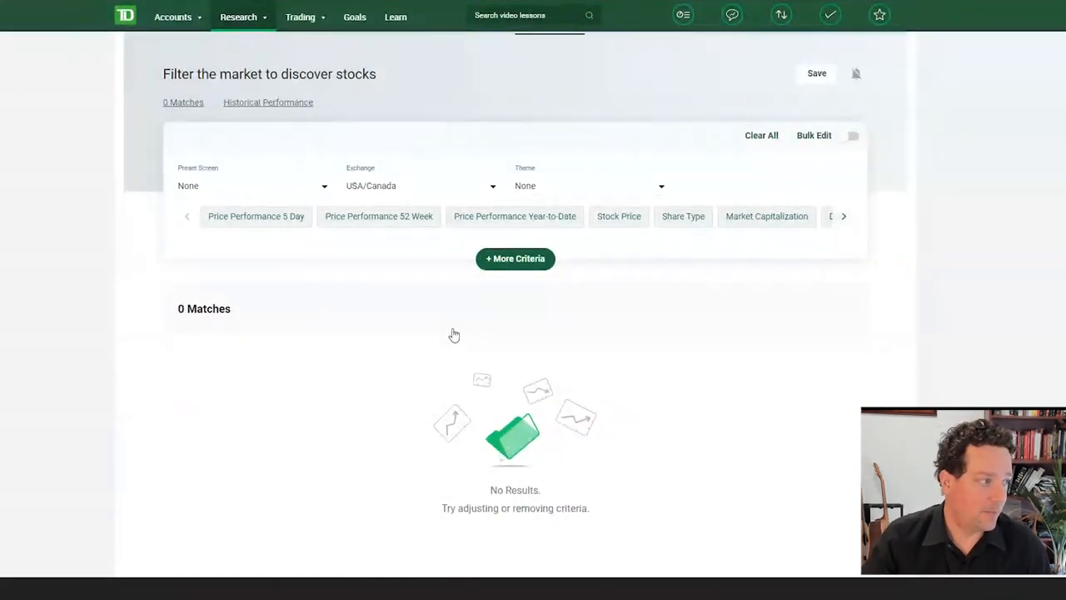
{"action": "left_click", "coordinate": [416, 186]}
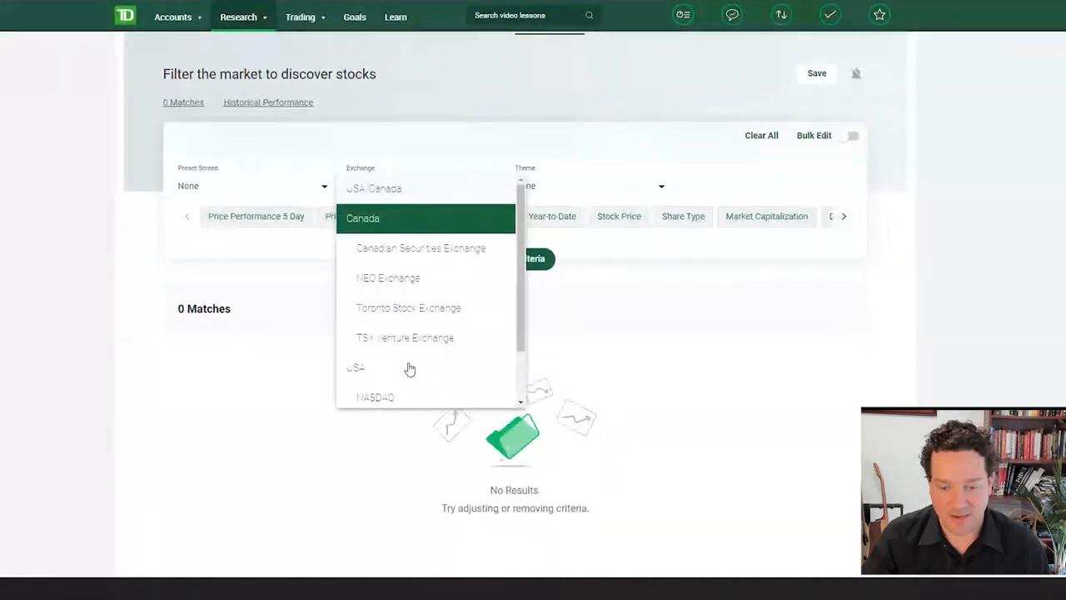
{"action": "mouse_move", "coordinate": [400, 437]}
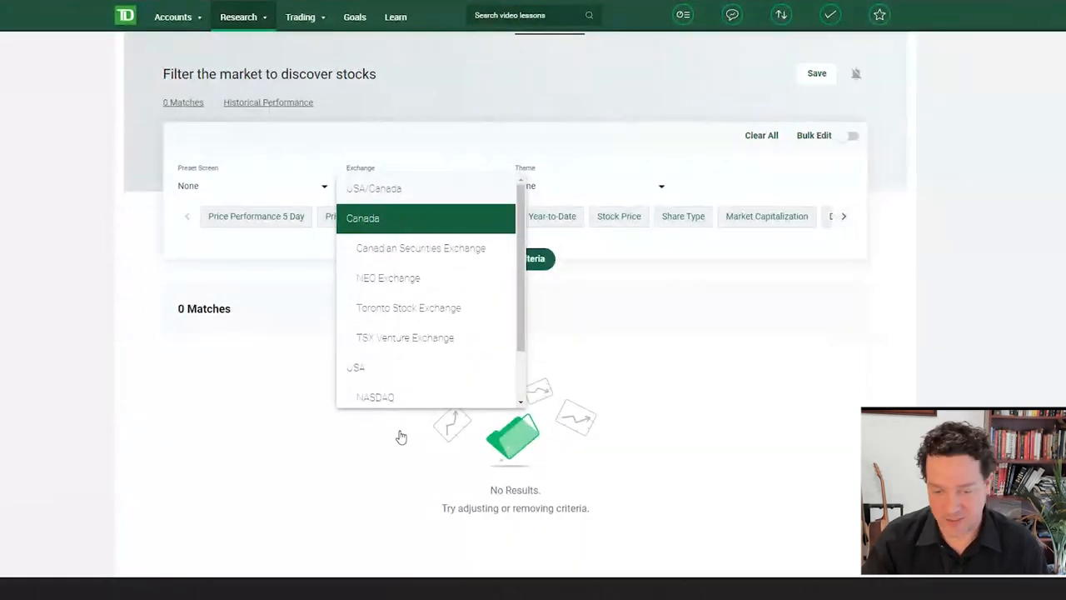
{"action": "left_click", "coordinate": [356, 369]}
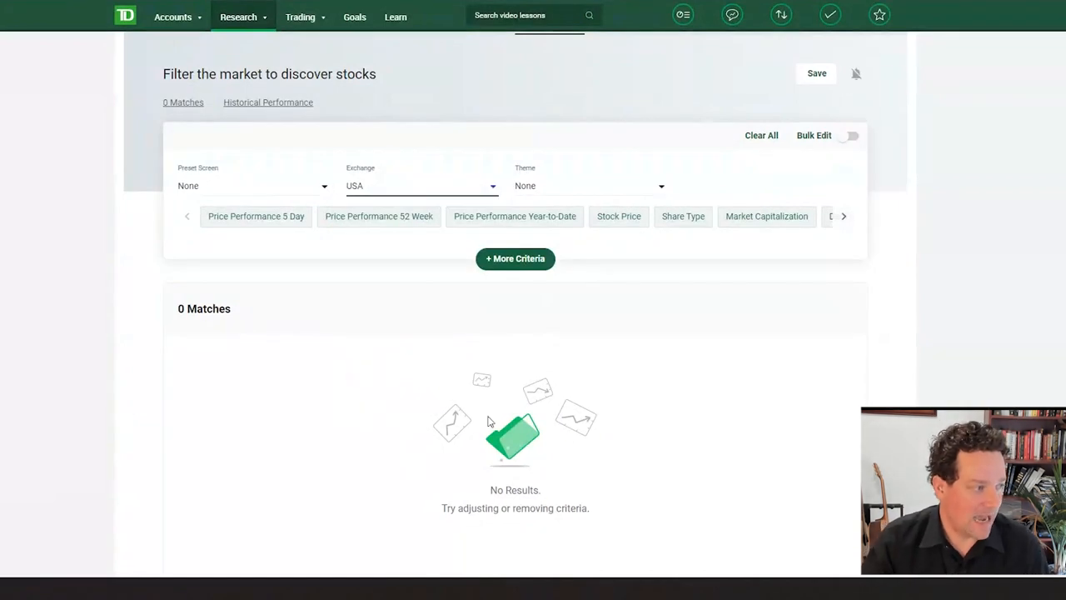
{"action": "left_click", "coordinate": [515, 260]}
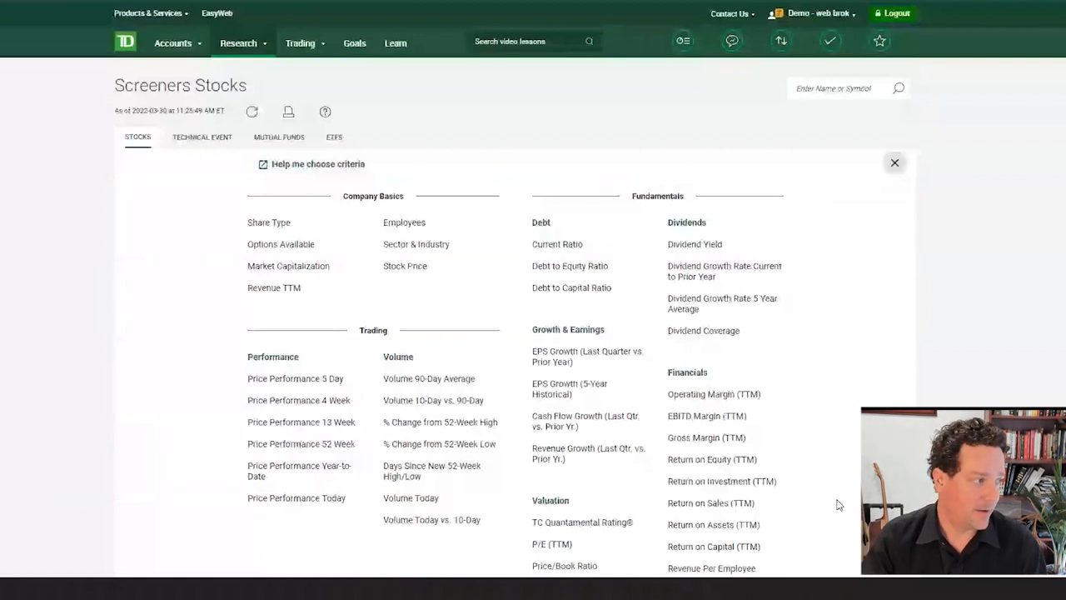
Add Share Type limited to common shares, then return to the criteria catalogue for more filters.
{"action": "left_click", "coordinate": [895, 163]}
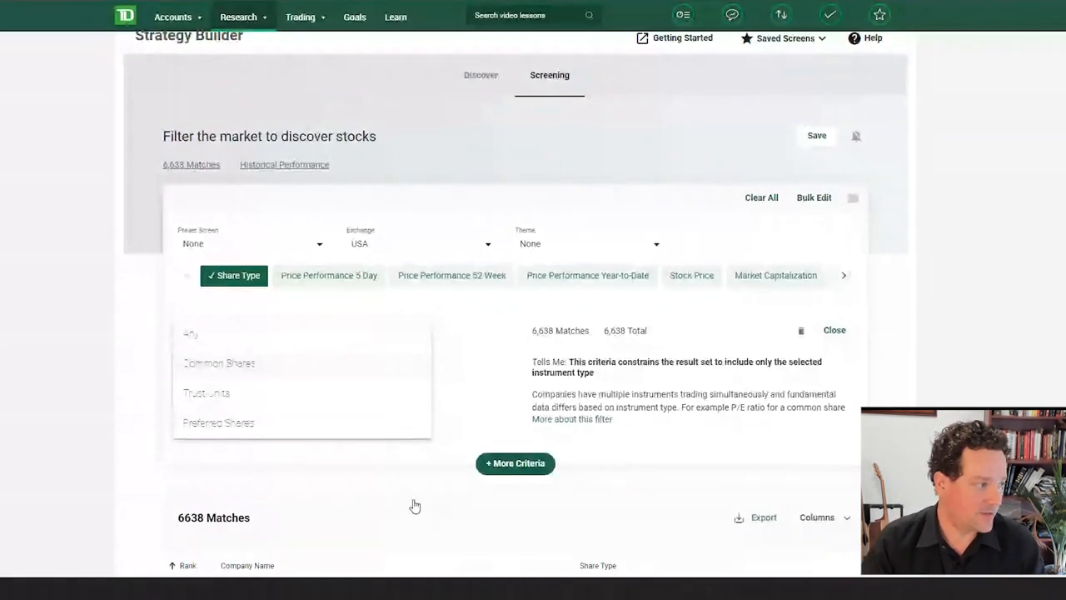
{"action": "left_click", "coordinate": [219, 363]}
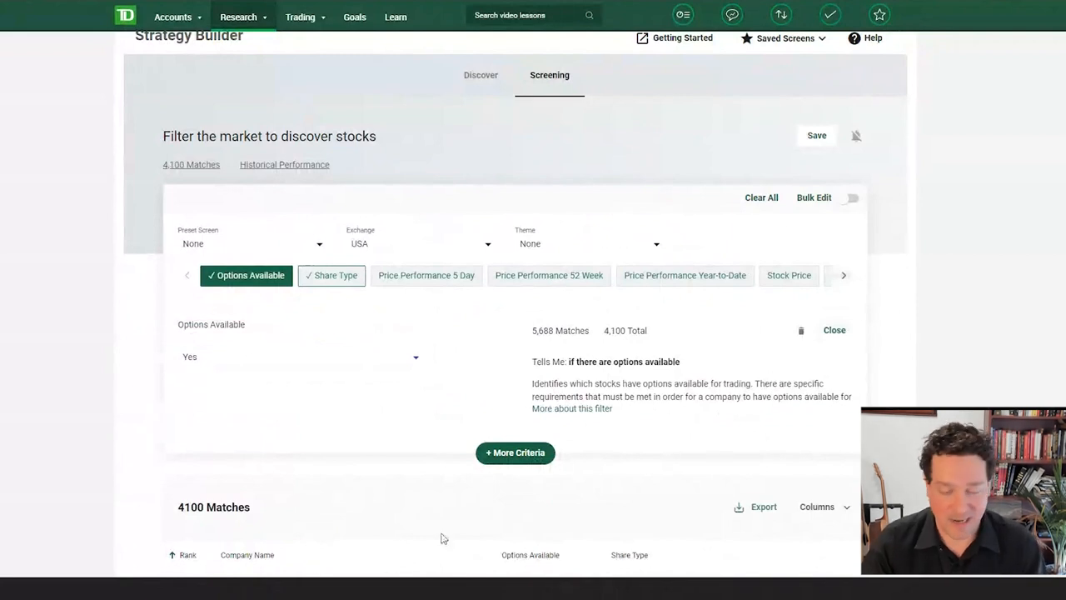
{"action": "mouse_move", "coordinate": [495, 515]}
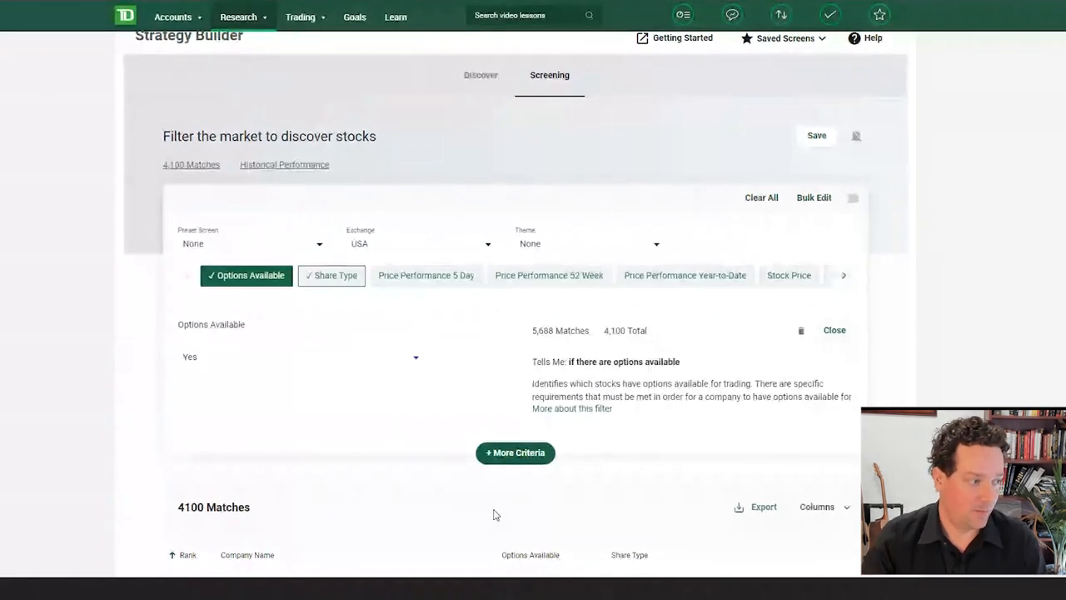
{"action": "left_click", "coordinate": [517, 454]}
{"action": "type", "text": "5b"}
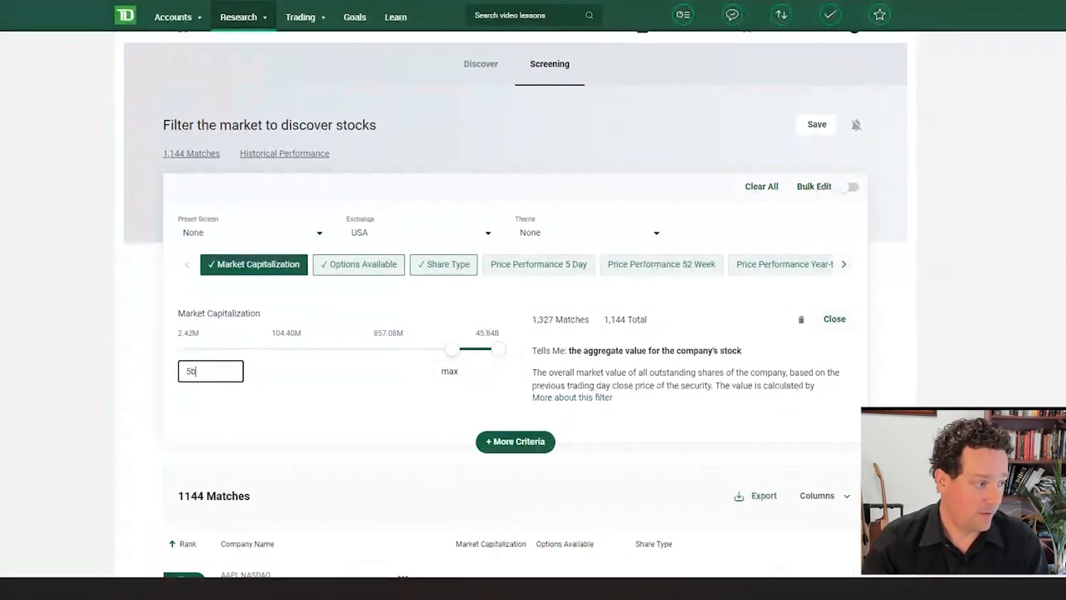
{"action": "scroll", "scroll_direction": "down", "scroll_amount": 3}
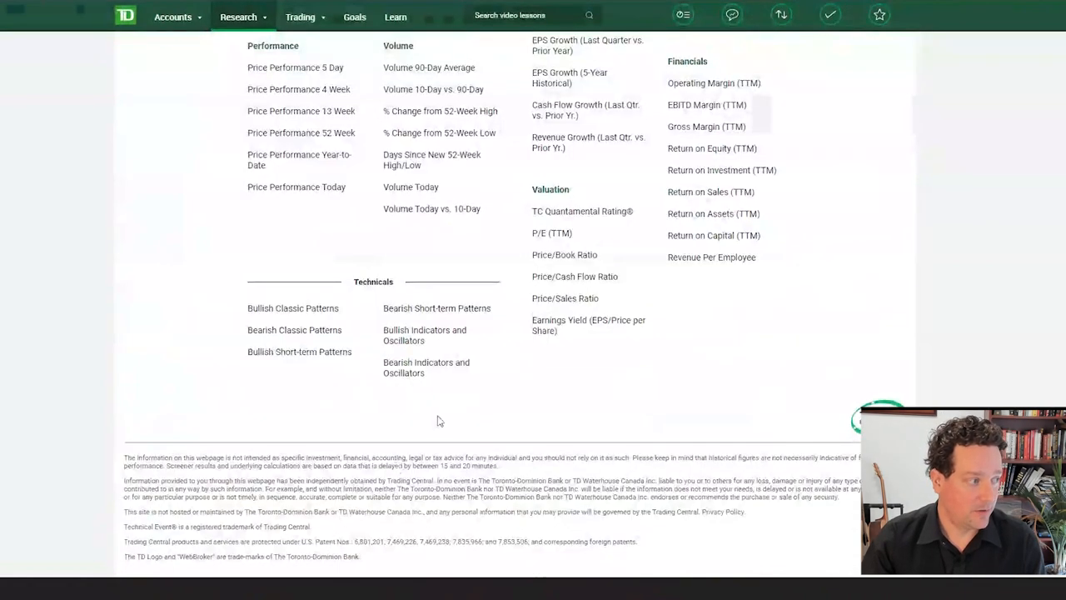
{"action": "mouse_move", "coordinate": [318, 459]}
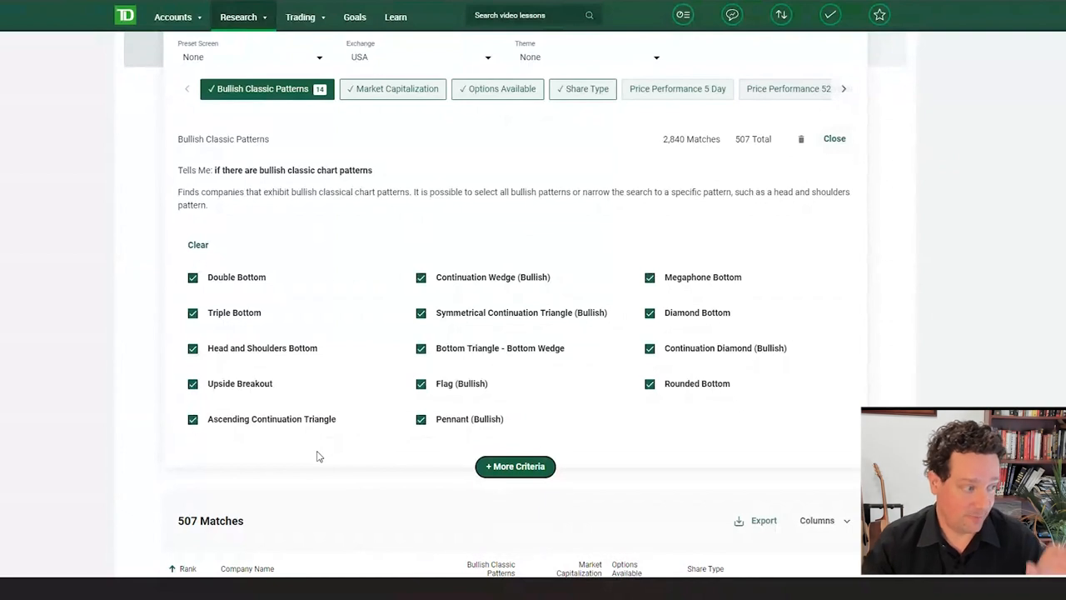
{"action": "mouse_move", "coordinate": [700, 574]}
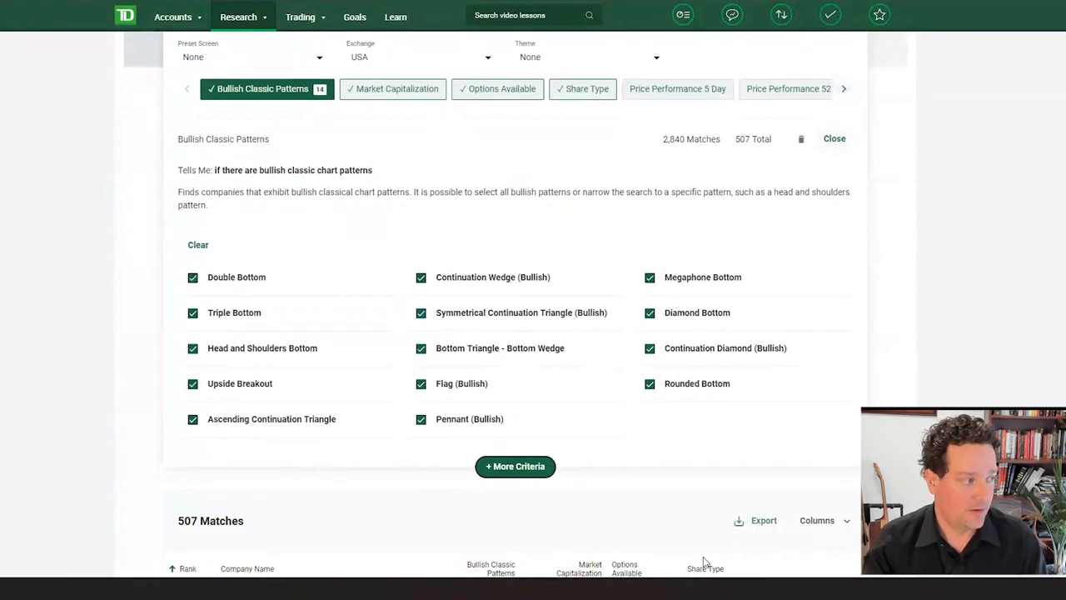
Scroll through the 507 results narrowed by Bullish Classic Patterns with all 14 patterns checked.
{"action": "scroll", "scroll_direction": "down", "scroll_amount": 3}
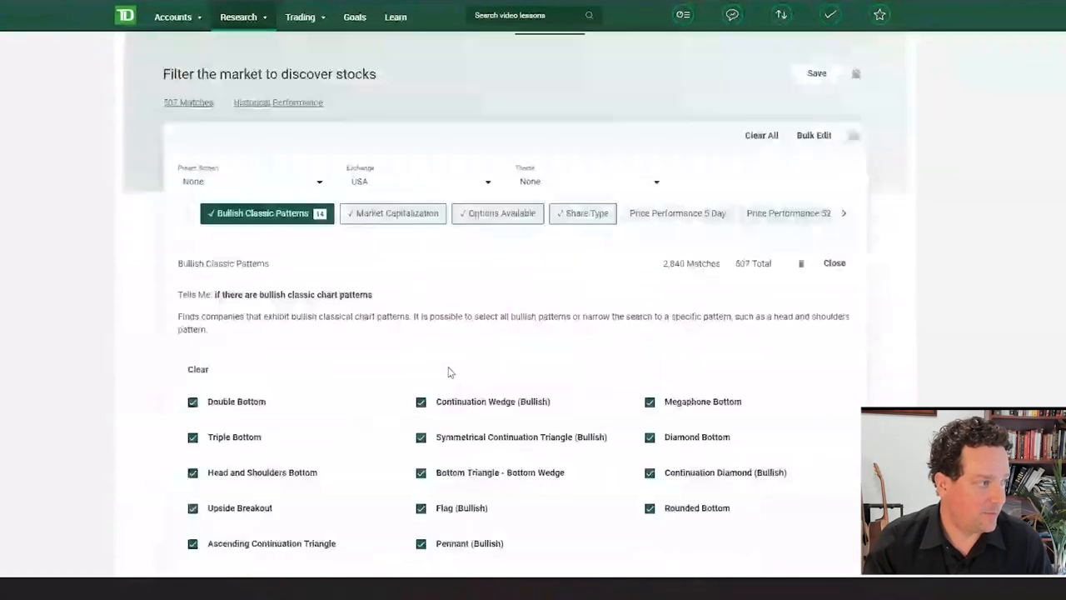
{"action": "scroll", "scroll_direction": "down", "scroll_amount": 3}
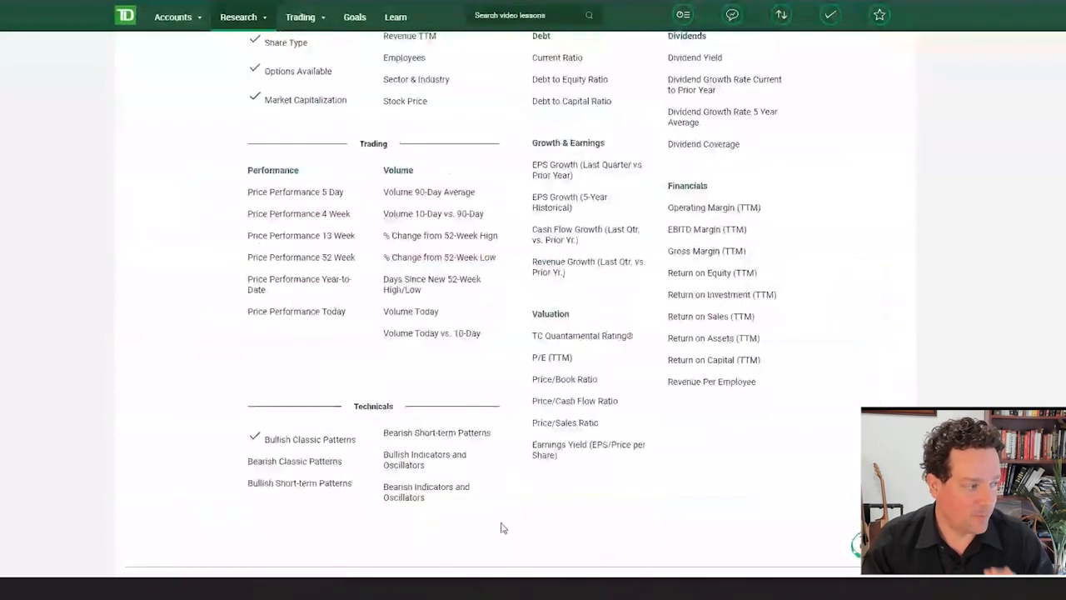
{"action": "scroll", "scroll_direction": "down", "scroll_amount": 3}
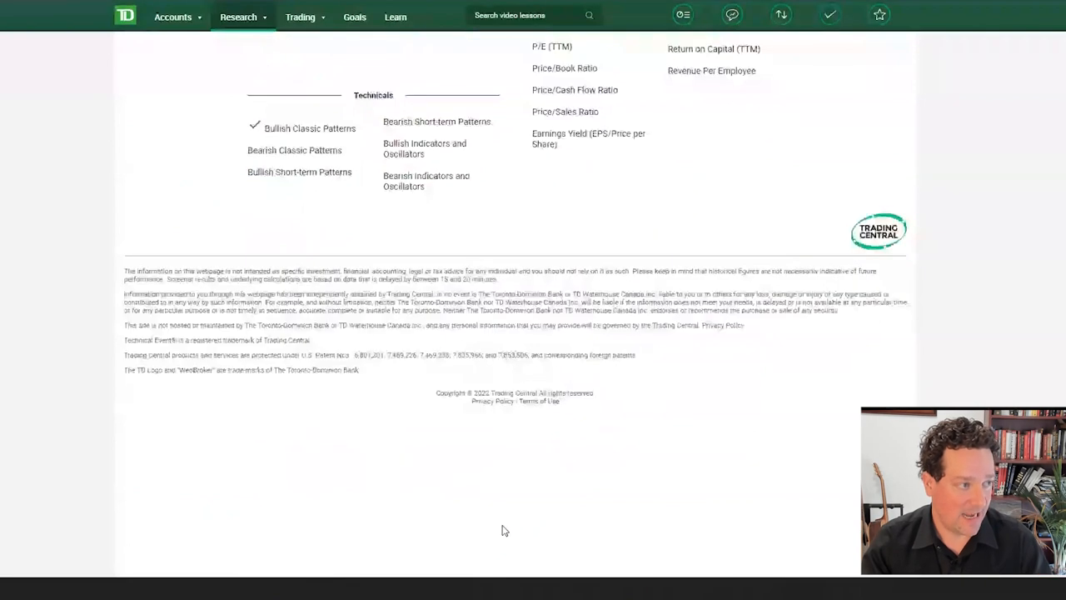
{"action": "scroll", "scroll_direction": "up", "scroll_amount": 3}
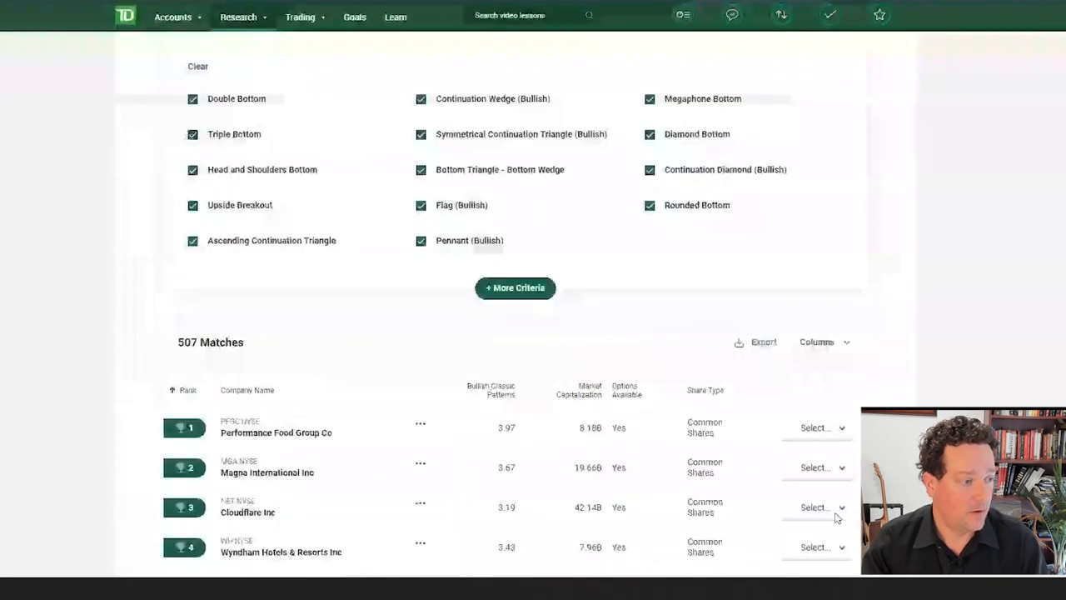
{"action": "scroll", "scroll_direction": "down", "scroll_amount": 3}
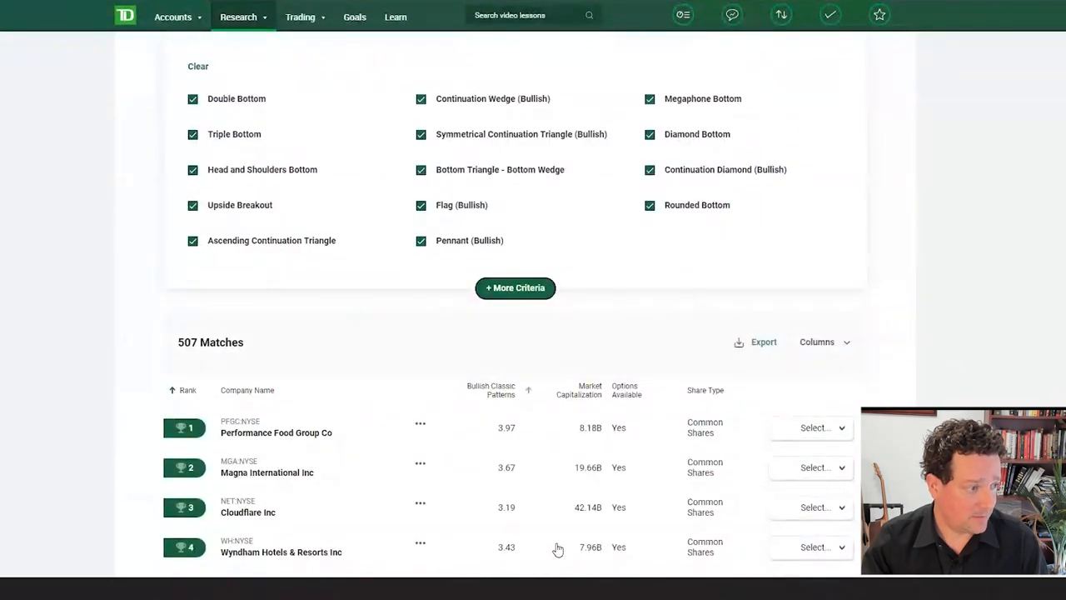
{"action": "mouse_move", "coordinate": [520, 552]}
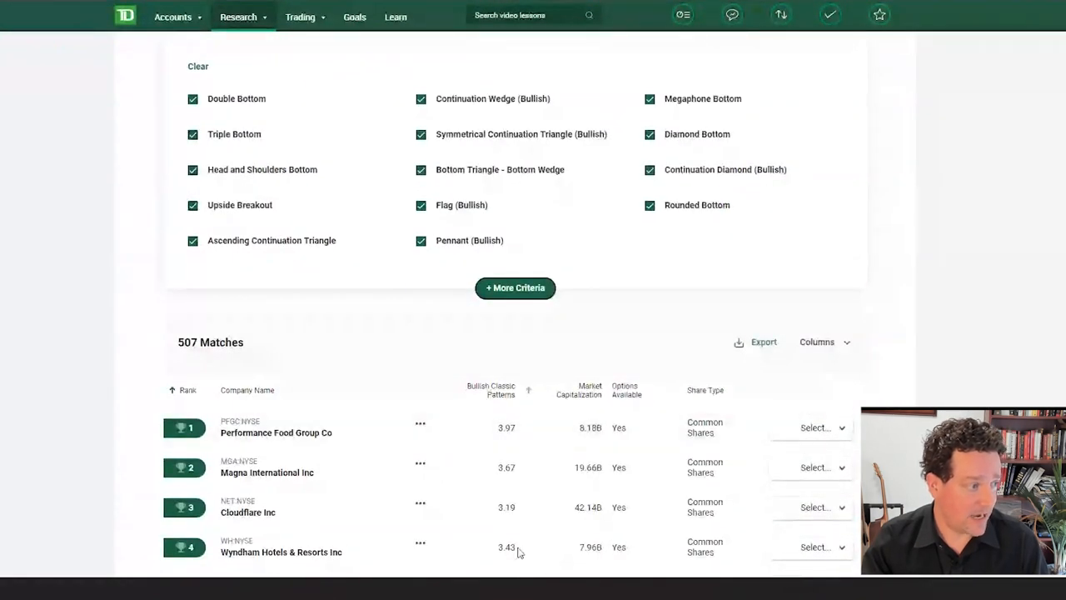
{"action": "scroll", "scroll_direction": "down", "scroll_amount": 3}
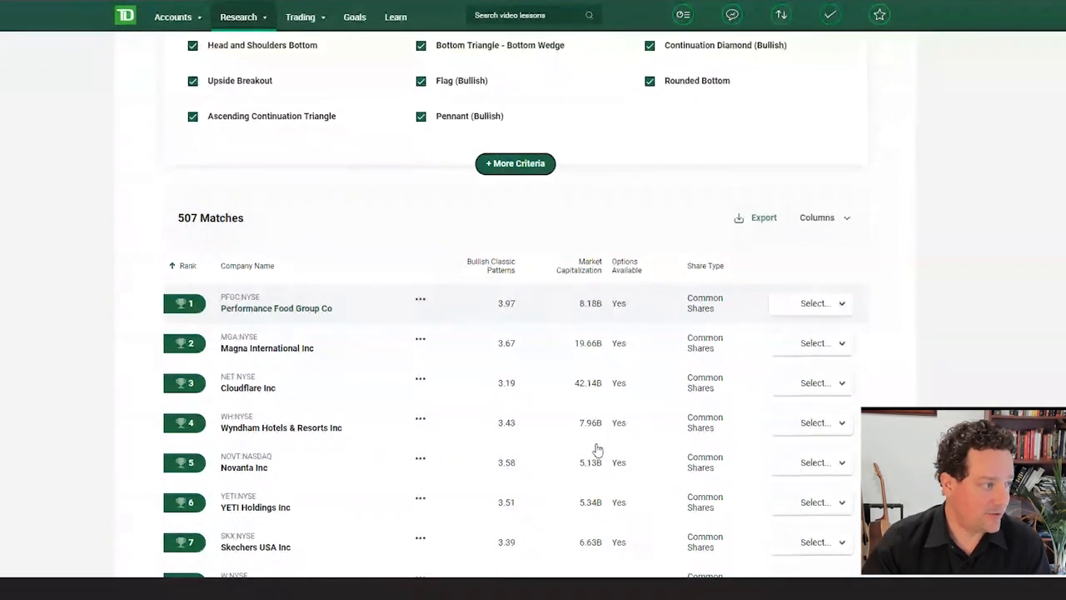
{"action": "scroll", "scroll_direction": "up", "scroll_amount": 3}
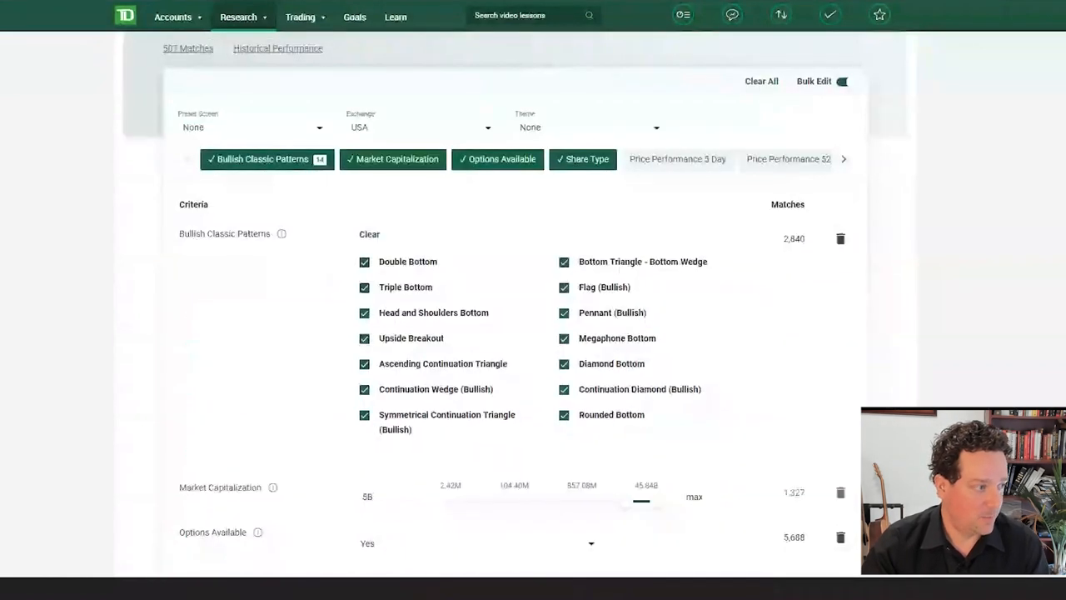
Add Volume Today with a minimum of 1000000, leaving 8 matches, and view Cleveland-Cliffs' action choices.
{"action": "scroll", "scroll_direction": "down", "scroll_amount": 3}
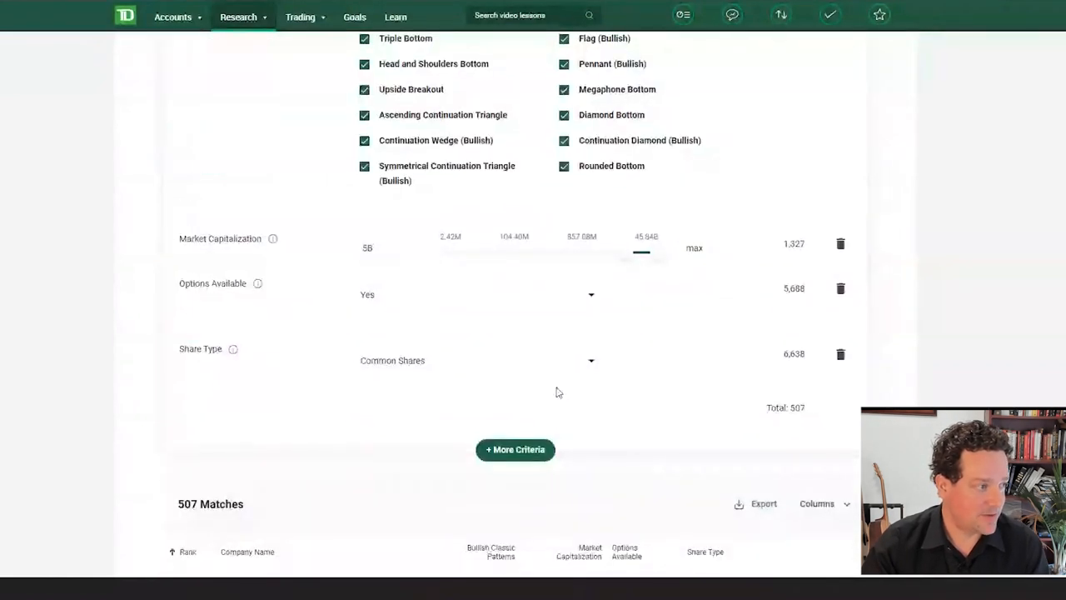
{"action": "left_click", "coordinate": [515, 450]}
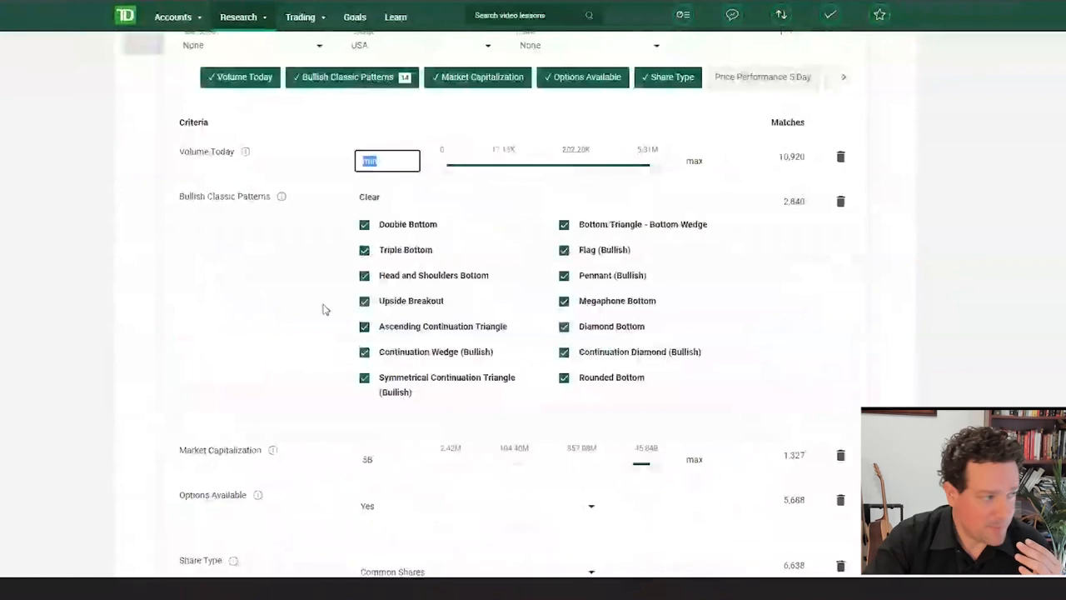
{"action": "type", "text": "1000000"}
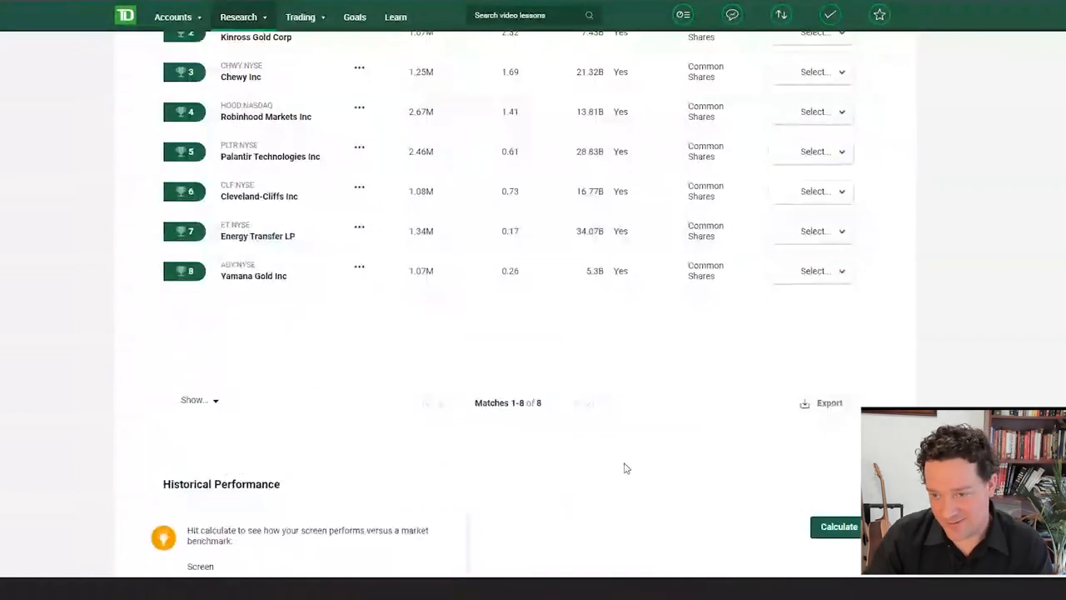
{"action": "left_click", "coordinate": [813, 376]}
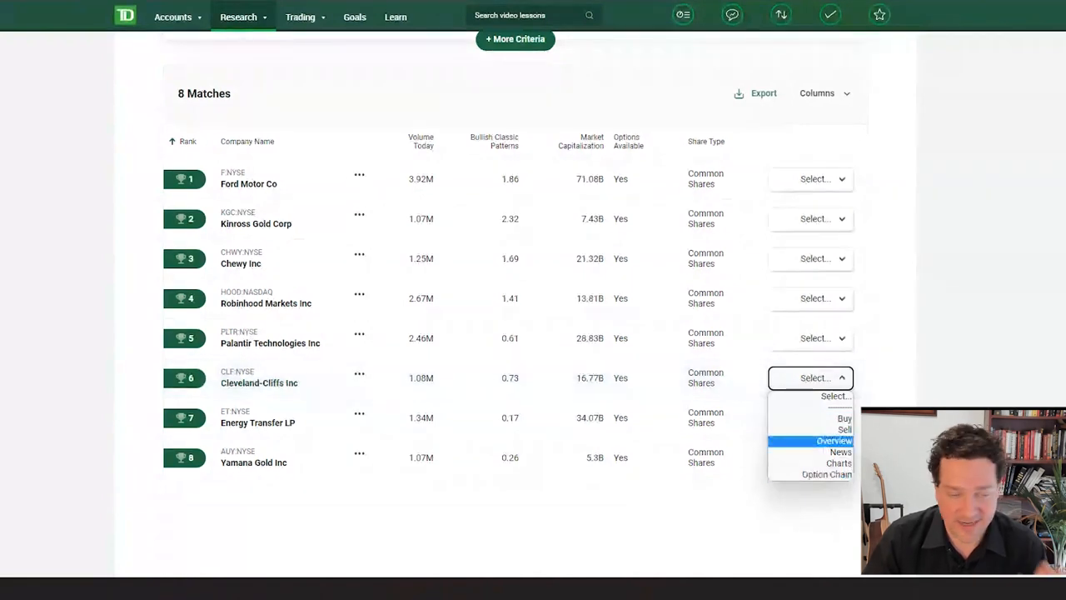
Calculate the screen's historical performance, showing lower returns than the benchmark over 5 years.
{"action": "left_click", "coordinate": [810, 377]}
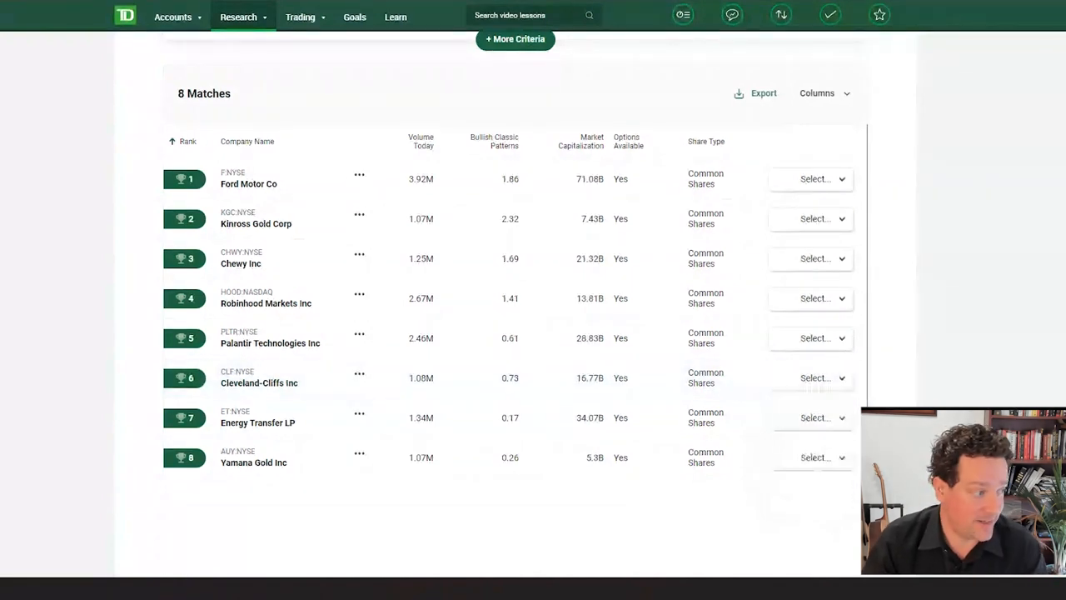
{"action": "scroll", "scroll_direction": "down", "scroll_amount": 3}
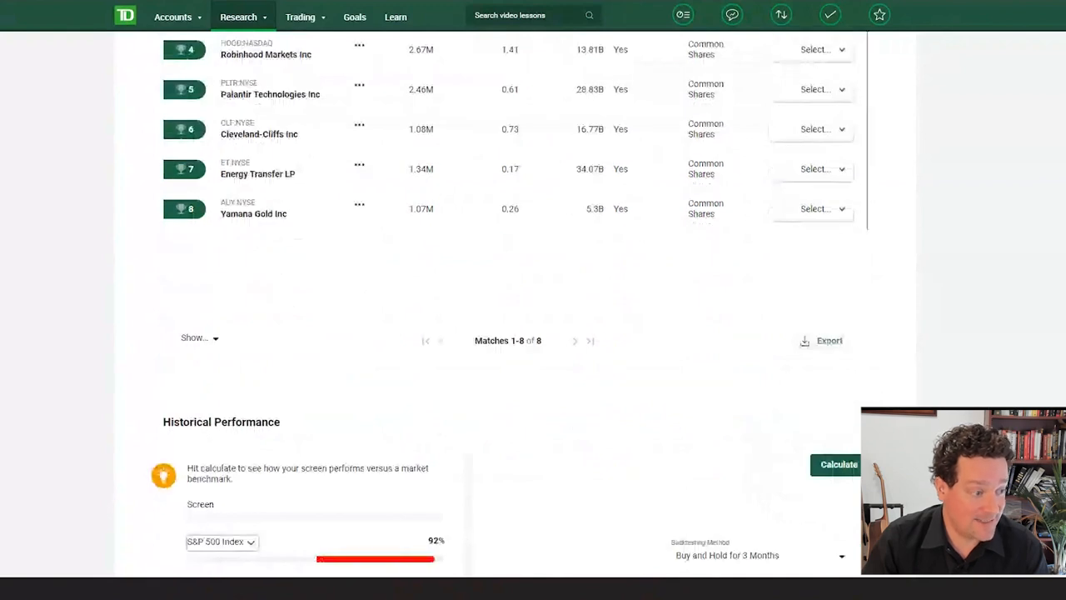
{"action": "left_click", "coordinate": [839, 463]}
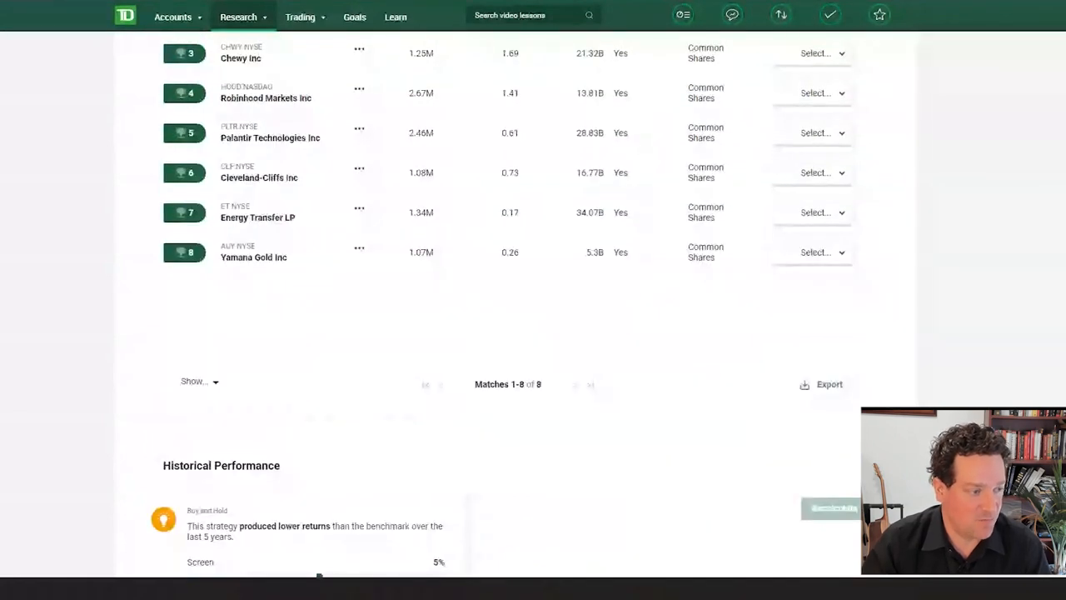
{"action": "scroll", "scroll_direction": "down", "scroll_amount": 3}
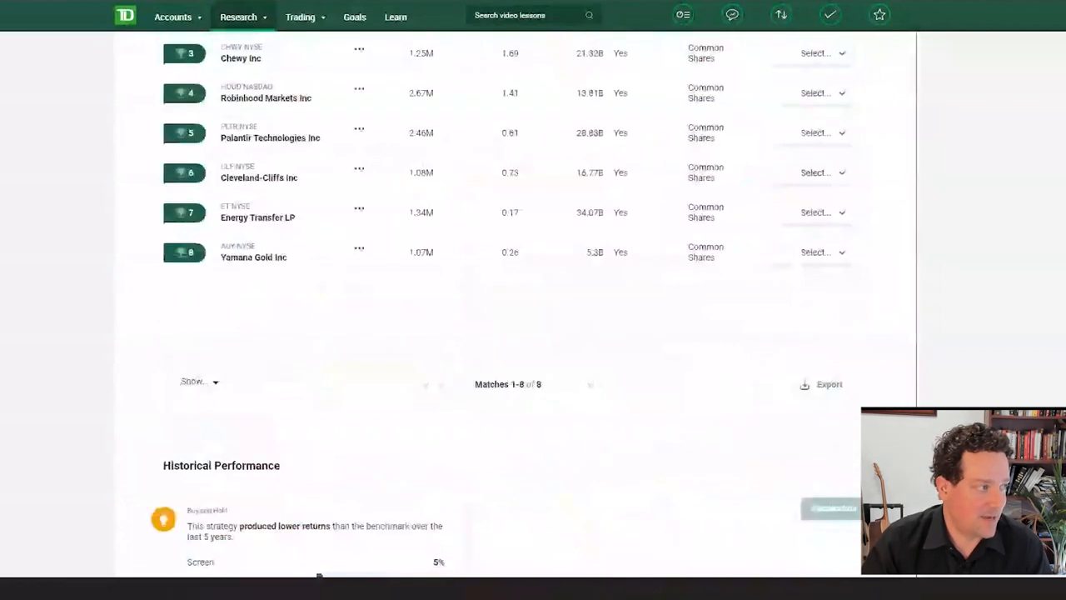
{"action": "scroll", "scroll_direction": "up", "scroll_amount": 3}
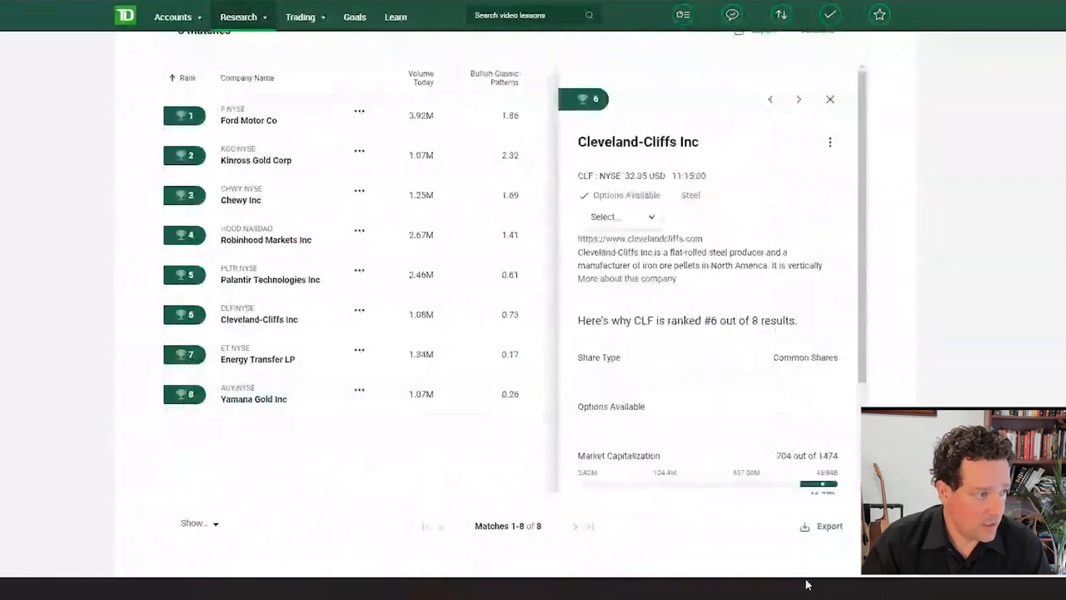
View Cleveland-Cliffs' ranking breakdown, with market capitalization 704 of 1,474 and bullish patterns 2,143 of 3,591.
{"action": "scroll", "scroll_direction": "down", "scroll_amount": 3}
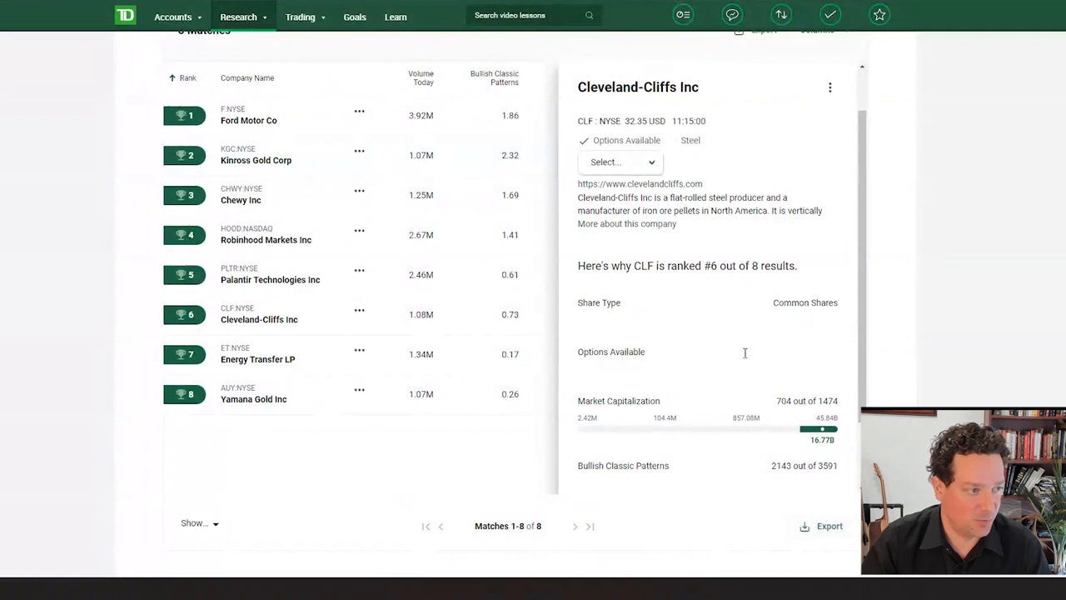
{"action": "mouse_move", "coordinate": [814, 338]}
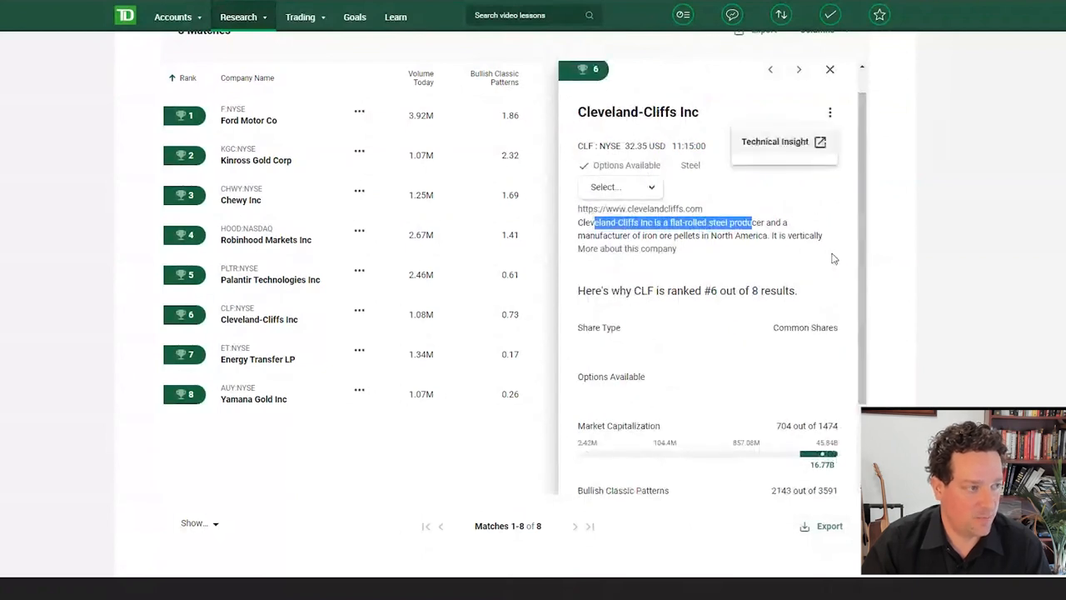
{"action": "mouse_move", "coordinate": [787, 290]}
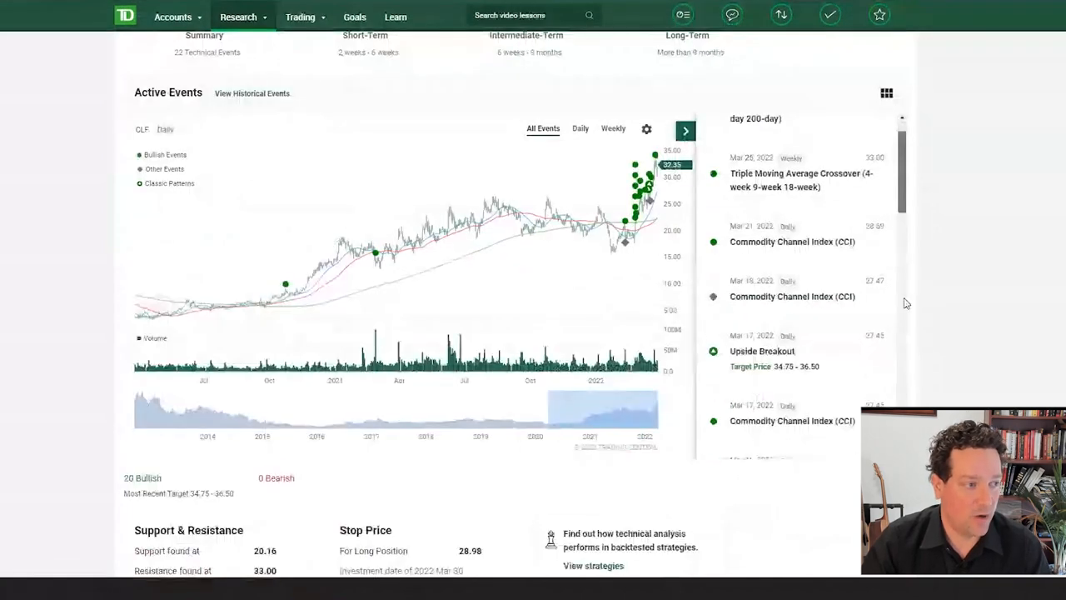
Scroll through Cleveland-Cliffs' Active Events list showing 20 bullish technical events.
{"action": "scroll", "scroll_direction": "down", "scroll_amount": 3}
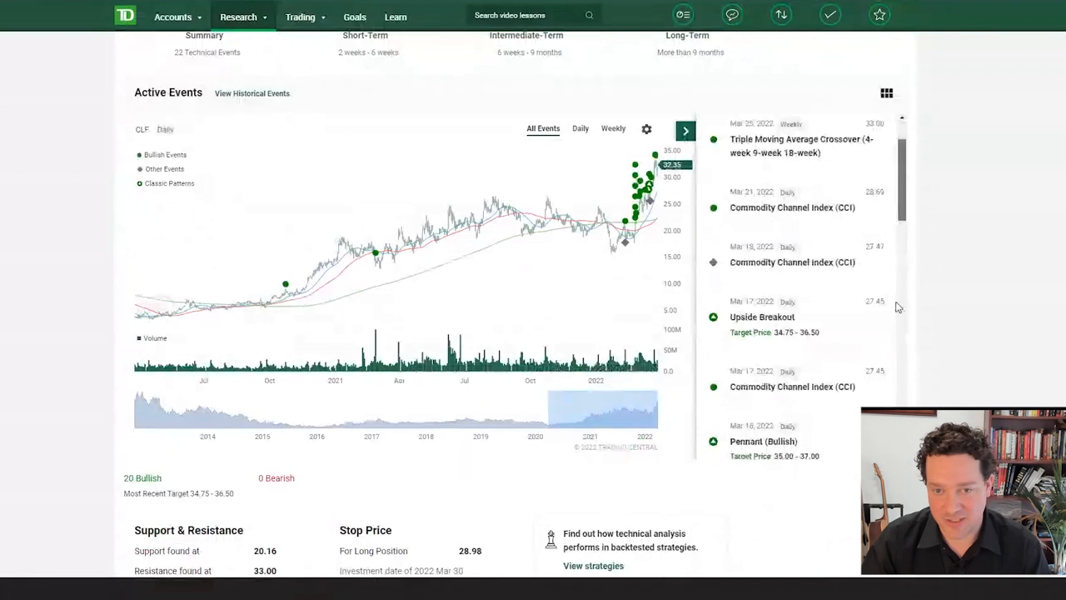
{"action": "scroll", "scroll_direction": "down", "scroll_amount": 3}
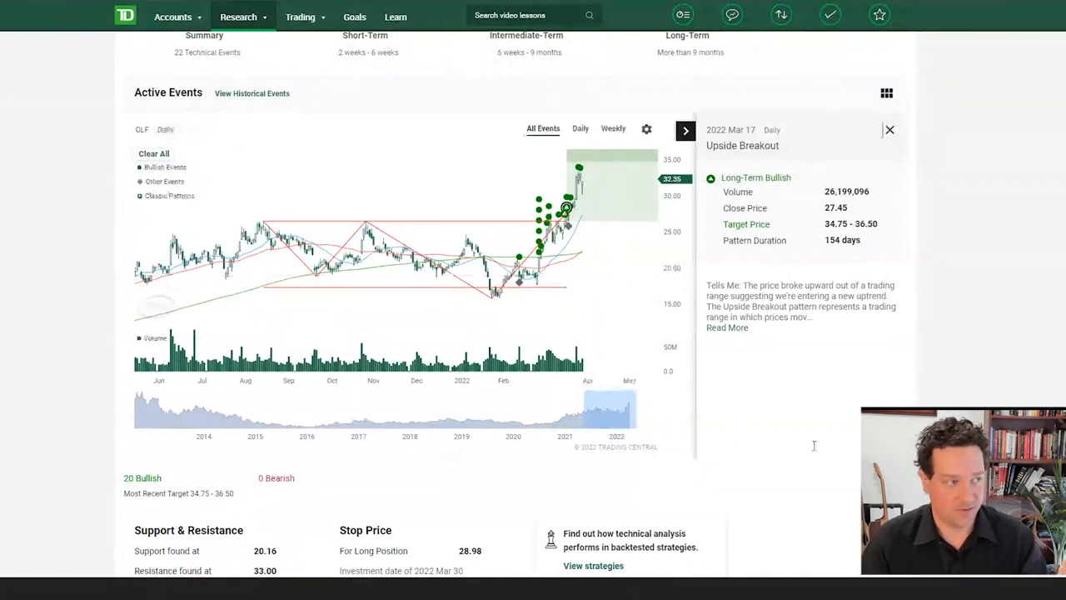
Review the Upside Breakout targeting 34.75–36.50, then show the Research menu sections.
{"action": "scroll", "scroll_direction": "down", "scroll_amount": 3}
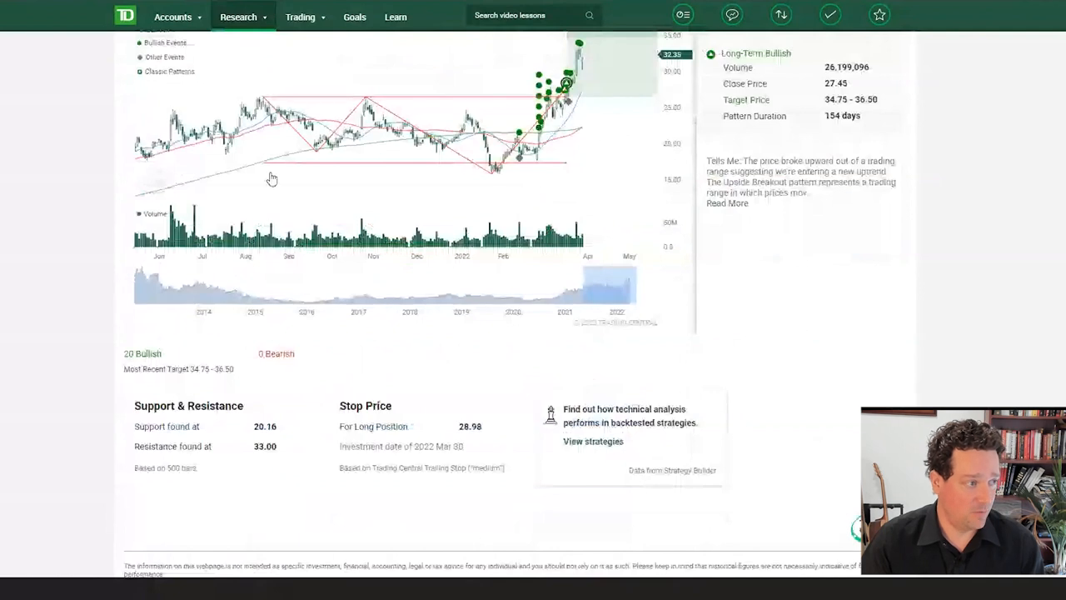
{"action": "left_click", "coordinate": [242, 17]}
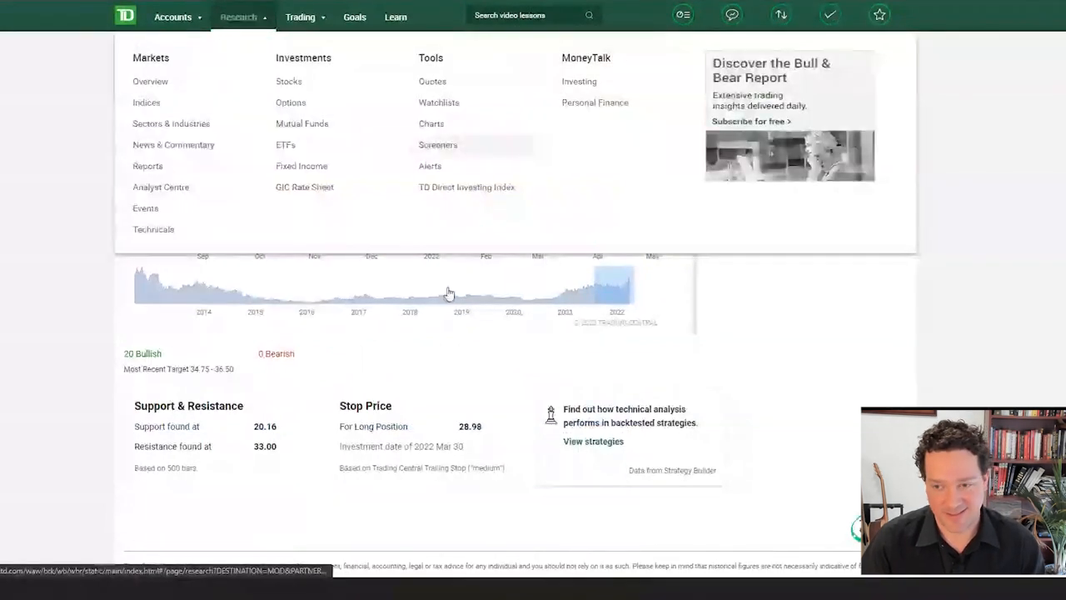
Go to Research > Screeners and switch Strategy Builder to its Screening view with the Top Performers preset.
{"action": "left_click", "coordinate": [437, 143]}
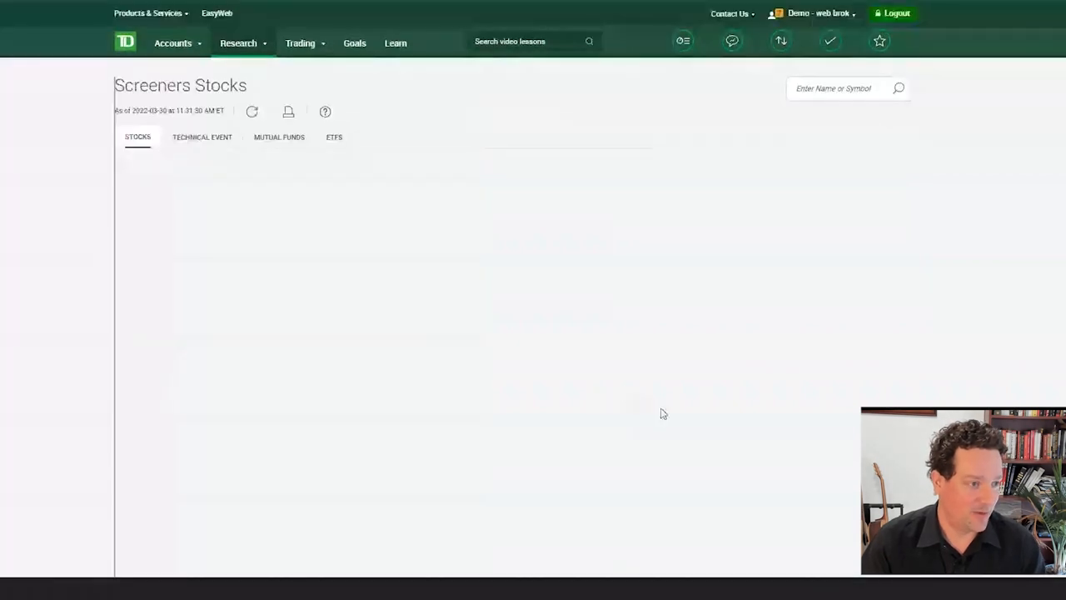
{"action": "scroll", "scroll_direction": "down", "scroll_amount": 3}
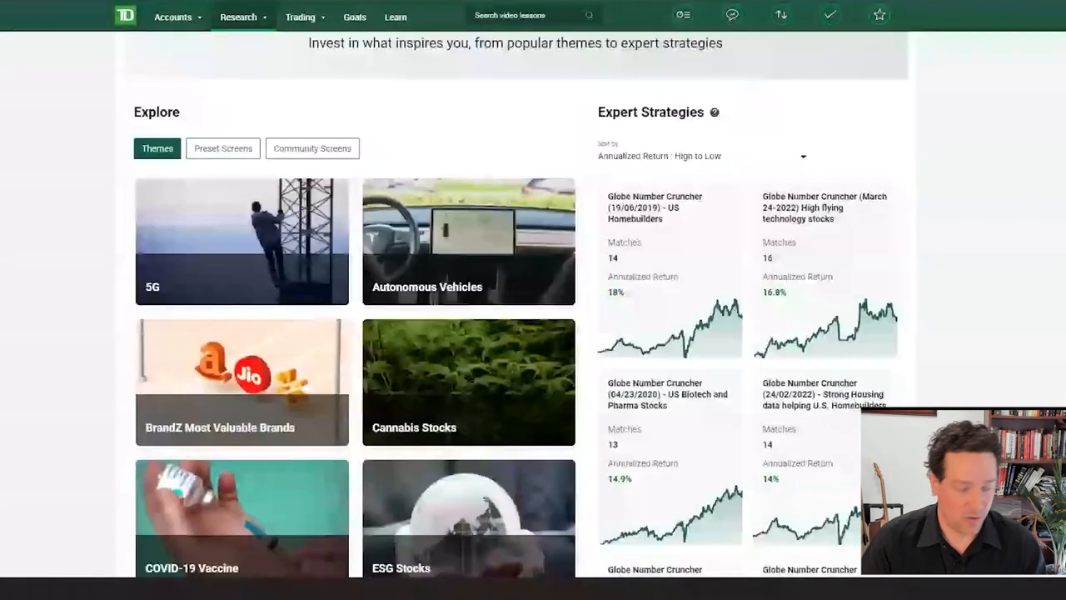
{"action": "scroll", "scroll_direction": "down", "scroll_amount": 3}
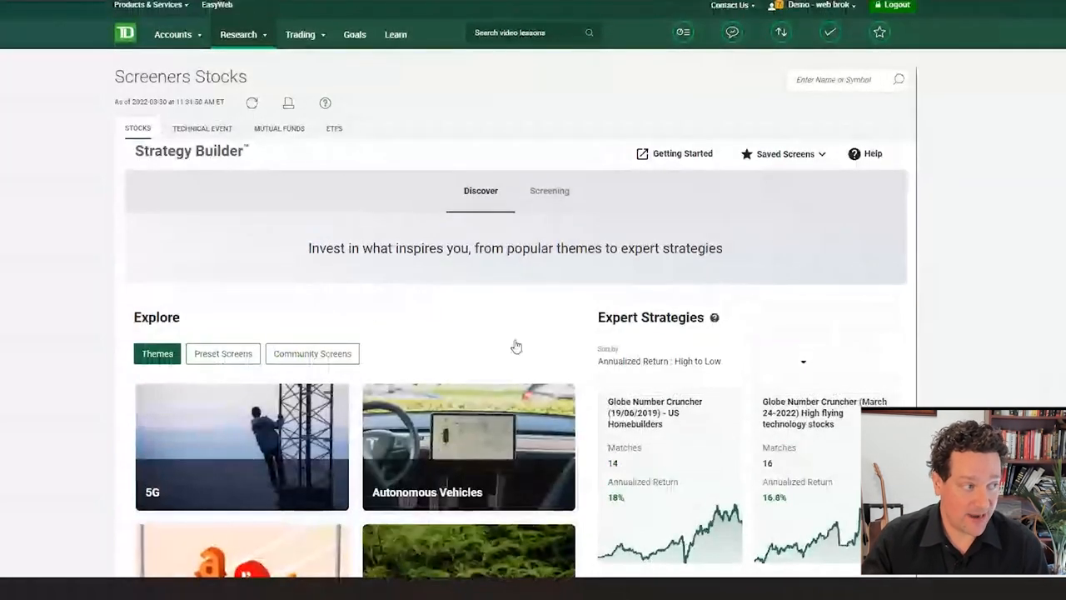
{"action": "left_click", "coordinate": [550, 190]}
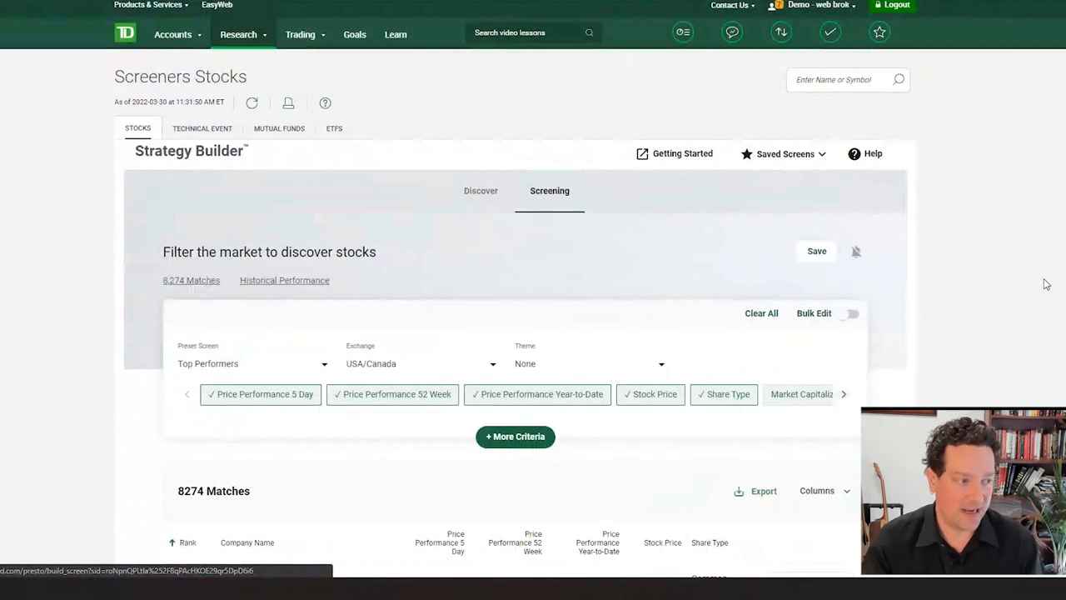
Add Share Type (Common Shares) and Sector & Industry limited to Technology and Energy, leaving 1,448 matches.
{"action": "scroll", "scroll_direction": "down", "scroll_amount": 3}
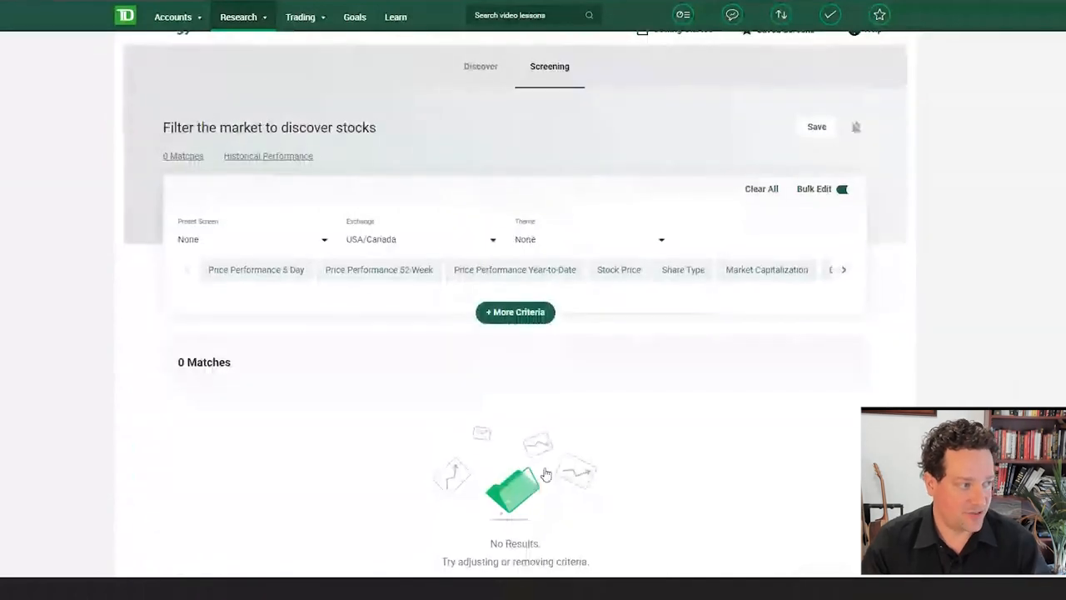
{"action": "left_click", "coordinate": [515, 313]}
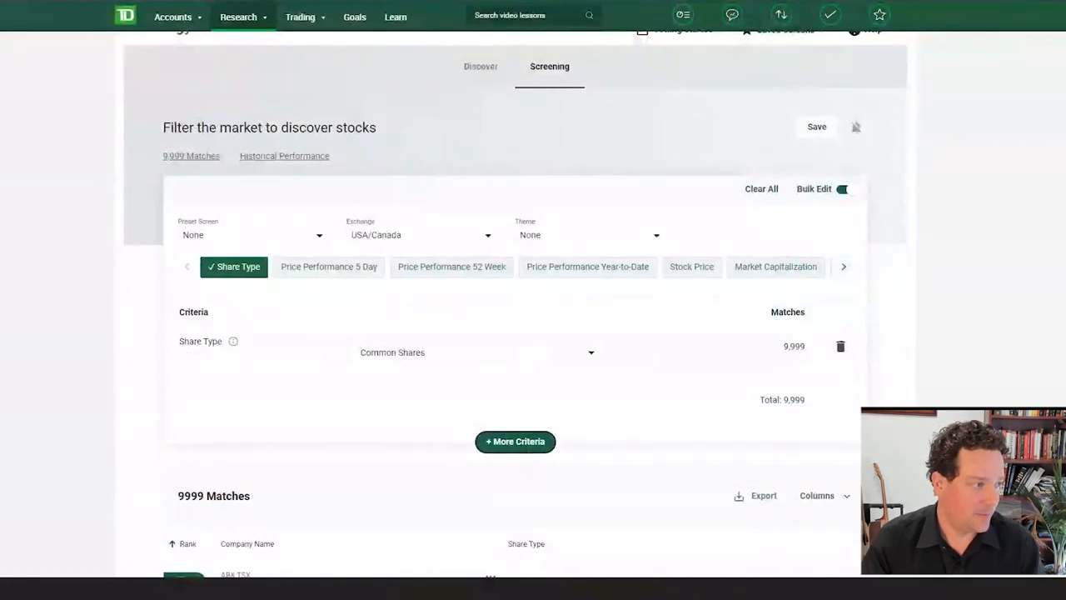
{"action": "mouse_move", "coordinate": [526, 588]}
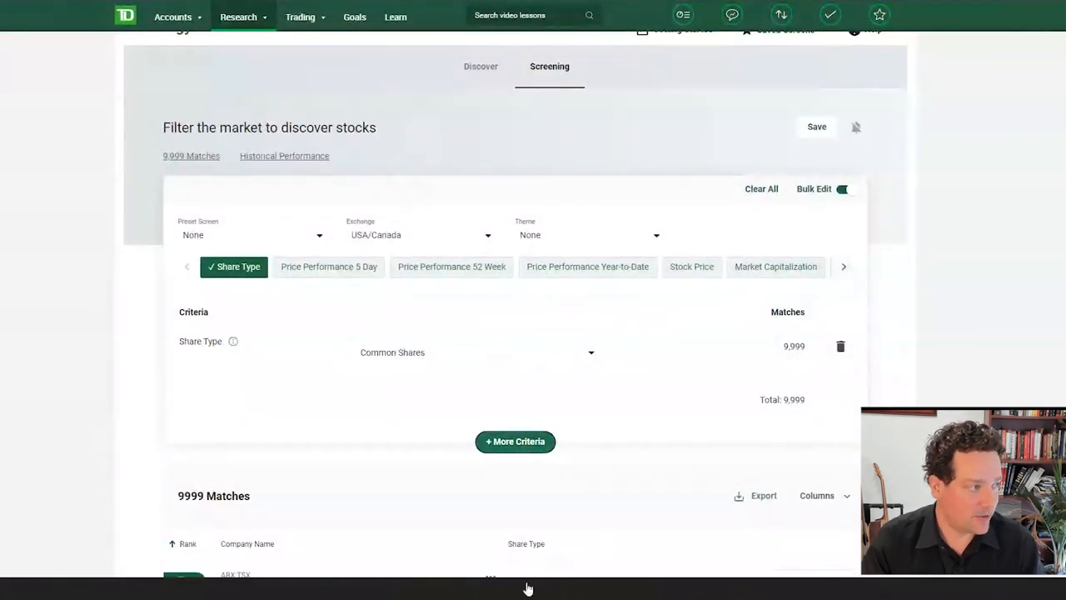
{"action": "left_click", "coordinate": [515, 441]}
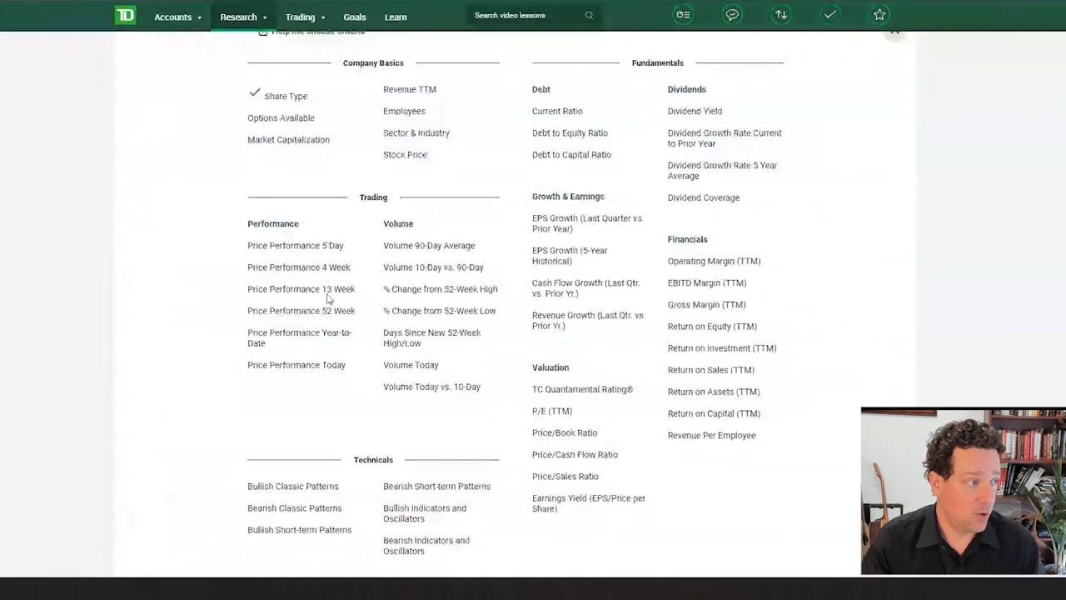
{"action": "mouse_move", "coordinate": [420, 280]}
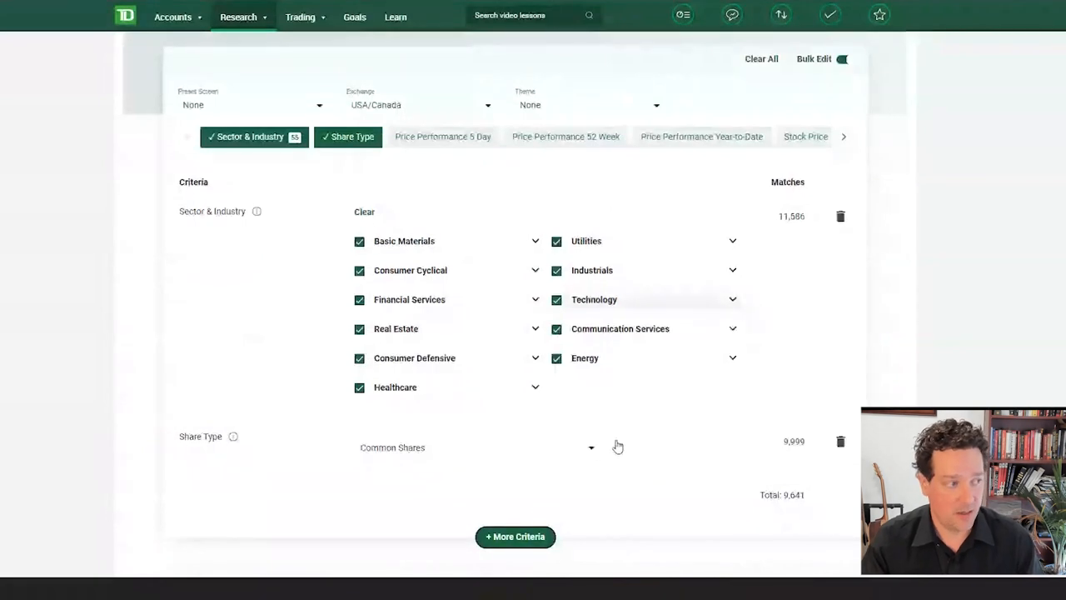
{"action": "mouse_move", "coordinate": [605, 447]}
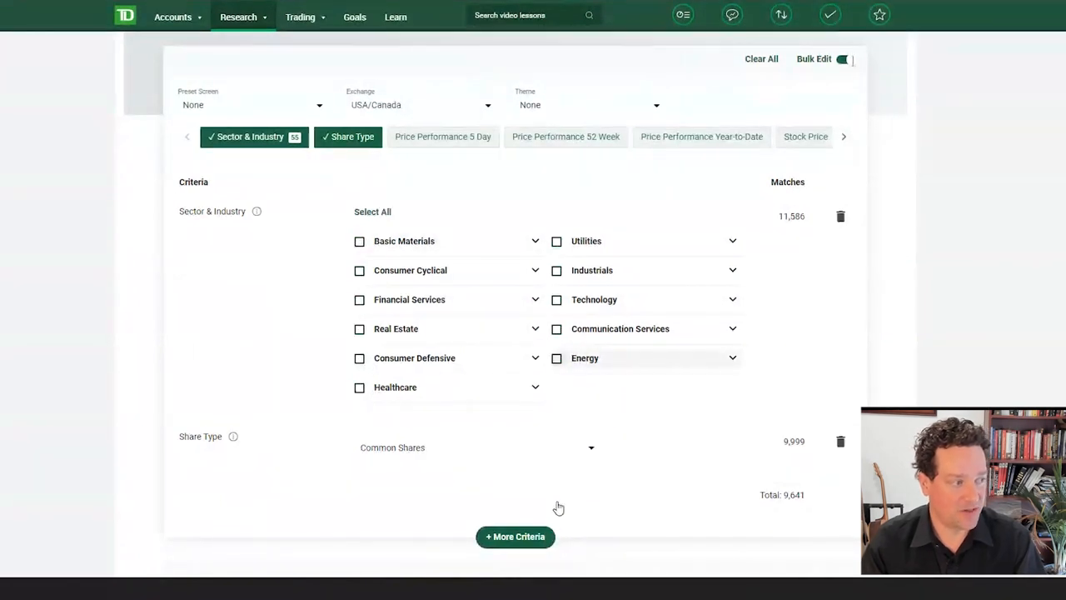
{"action": "left_click", "coordinate": [557, 358]}
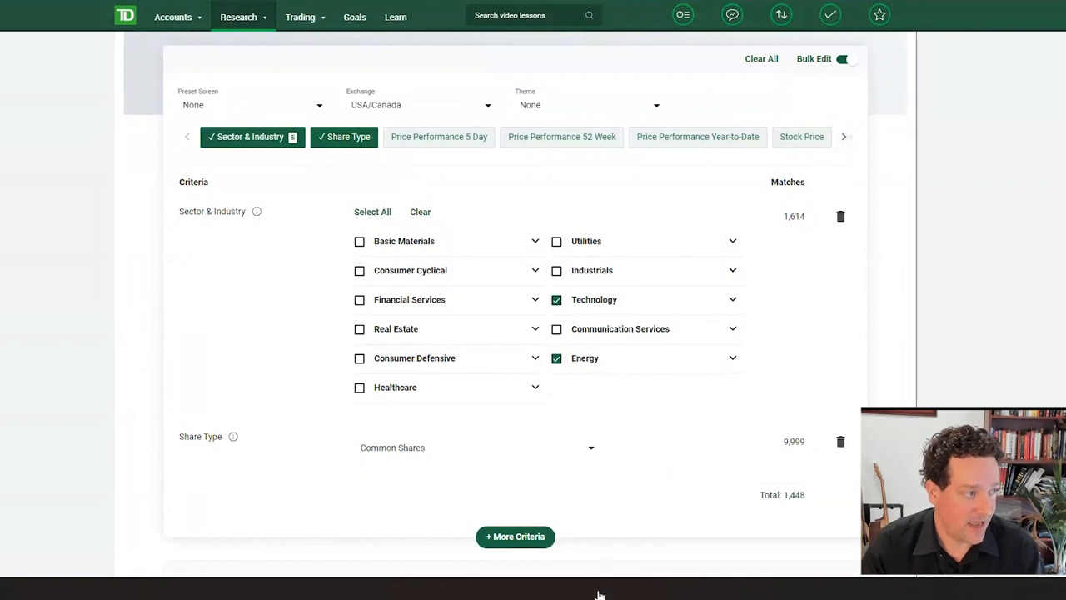
{"action": "left_click", "coordinate": [517, 537]}
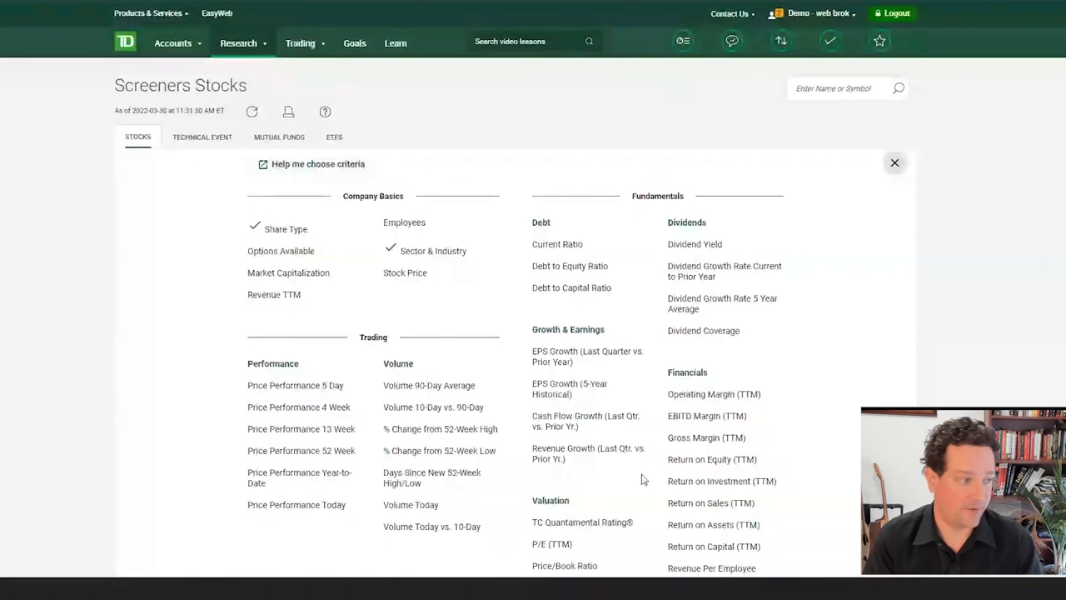
Add EPS Growth minimum 15, Revenue Growth minimum 10 and TC Quantamental Rating minimum 5, leaving 236 matches.
{"action": "scroll", "scroll_direction": "down", "scroll_amount": 3}
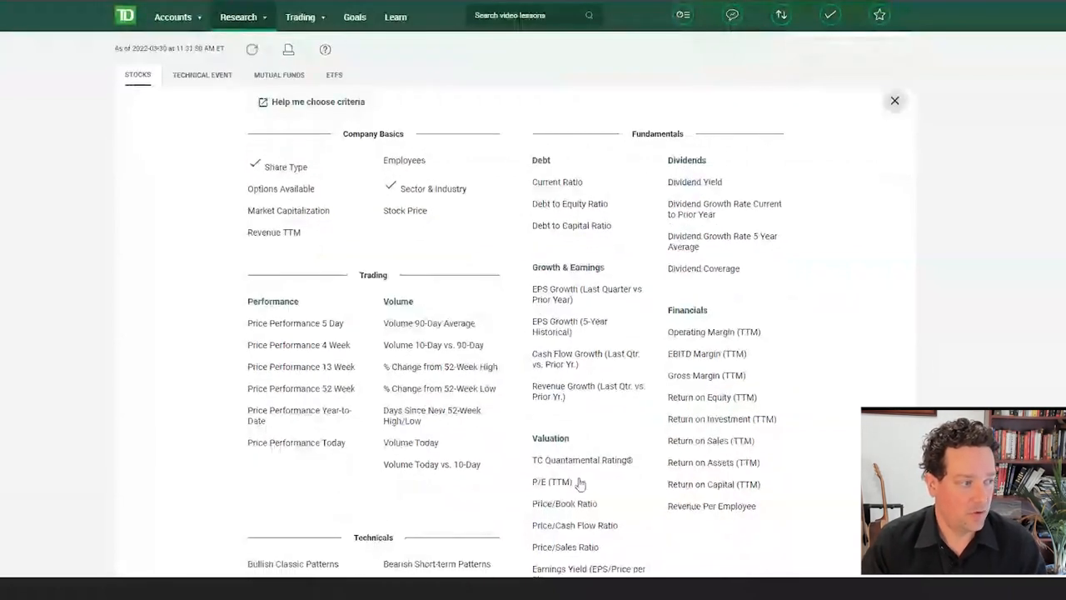
{"action": "mouse_move", "coordinate": [571, 445]}
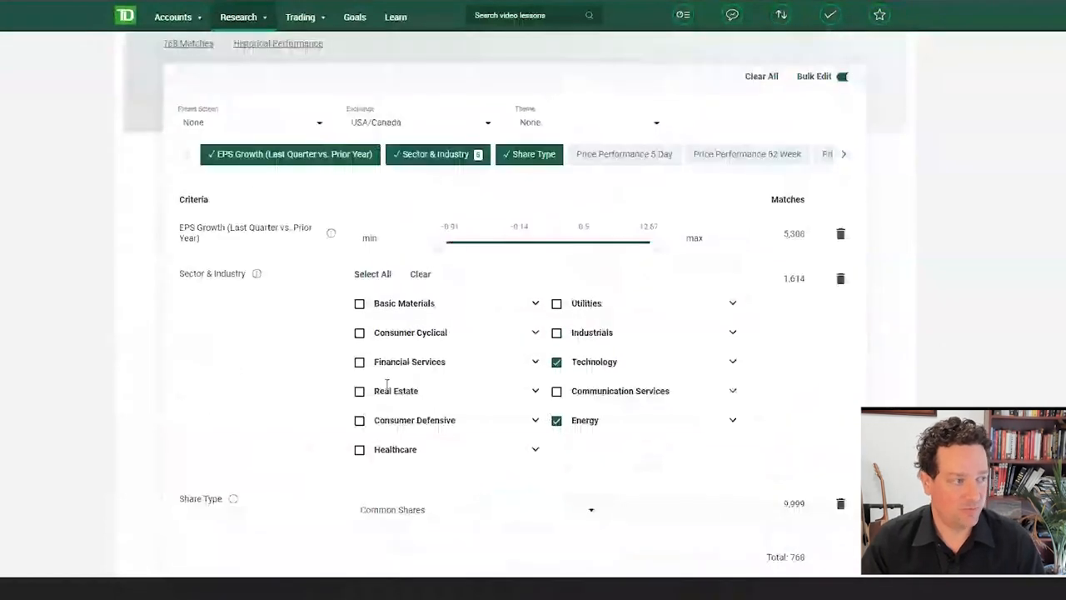
{"action": "type", "text": "15"}
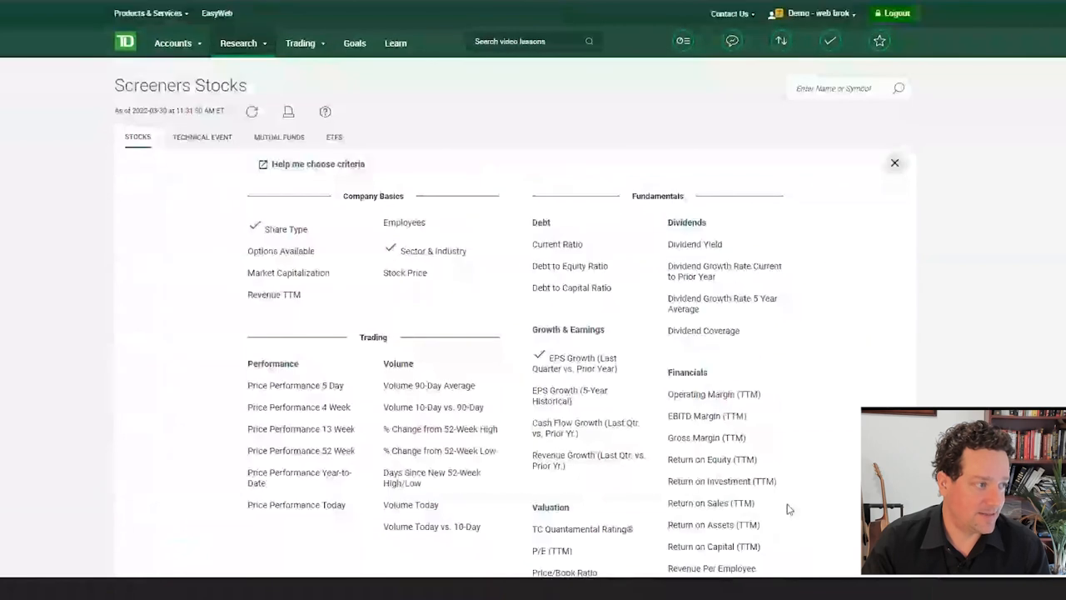
{"action": "scroll", "scroll_direction": "down", "scroll_amount": 3}
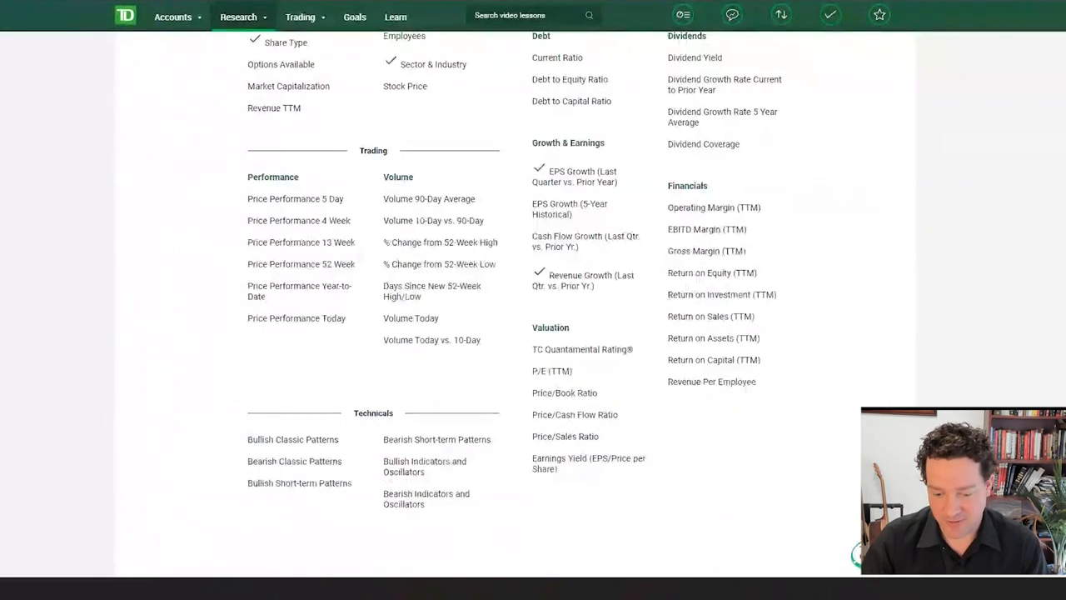
{"action": "mouse_move", "coordinate": [806, 533]}
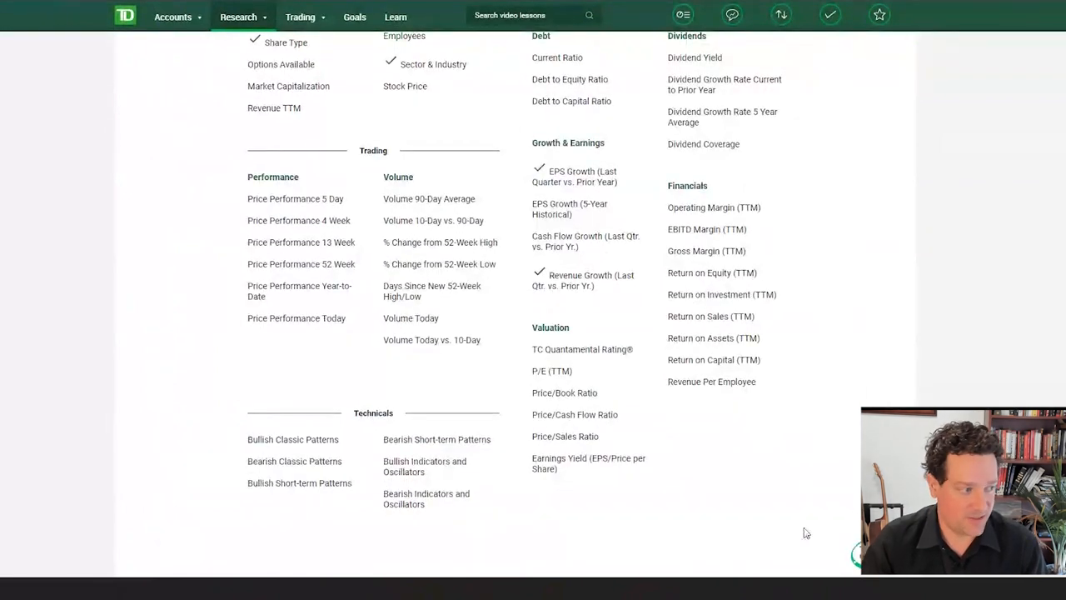
{"action": "mouse_move", "coordinate": [583, 500]}
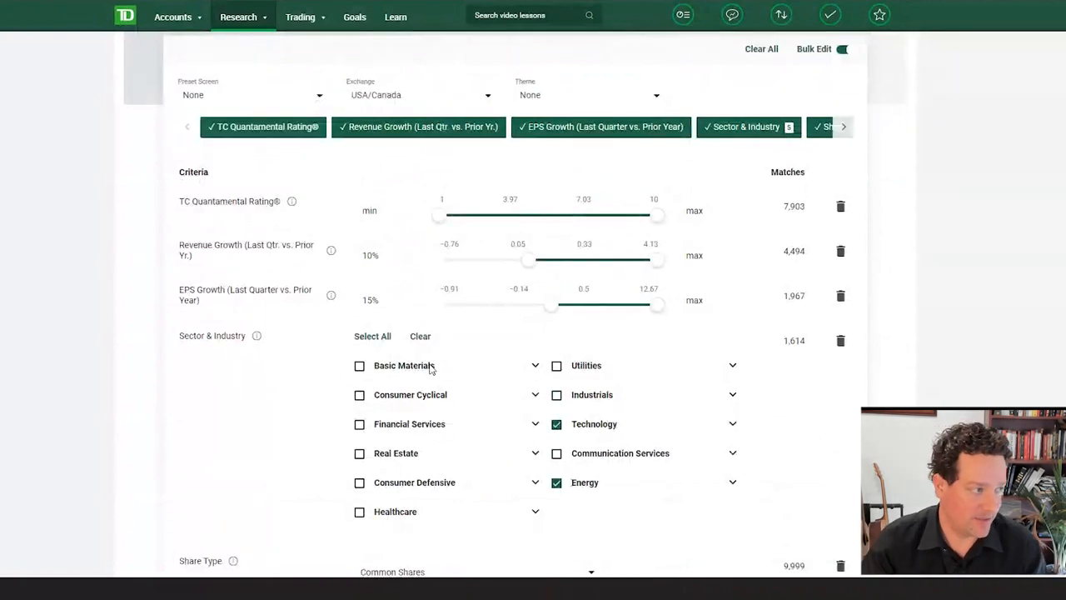
{"action": "left_click", "coordinate": [370, 210]}
{"action": "type", "text": "5"}
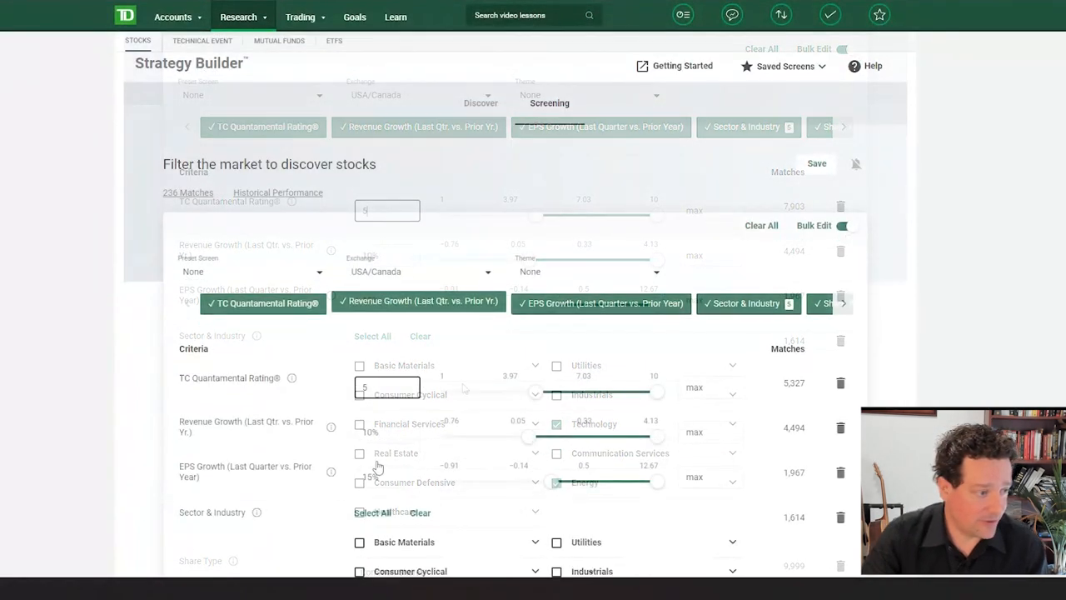
{"action": "scroll", "scroll_direction": "down", "scroll_amount": 3}
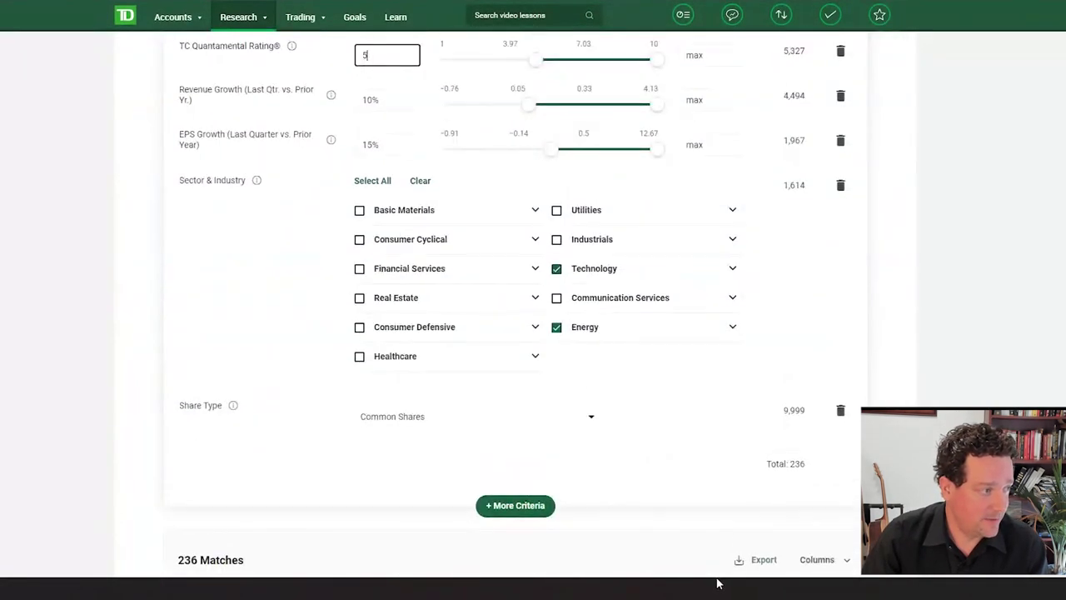
Review the Bullish Indicators checkboxes, Quantamental slider and growth minimums, now giving 233 matches.
{"action": "scroll", "scroll_direction": "down", "scroll_amount": 3}
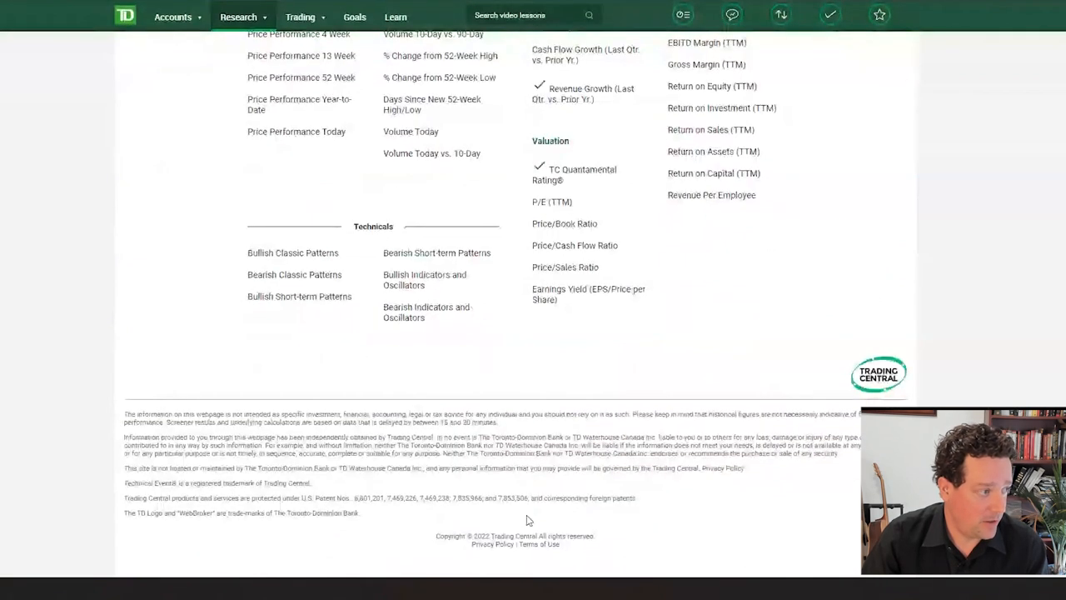
{"action": "mouse_move", "coordinate": [433, 407]}
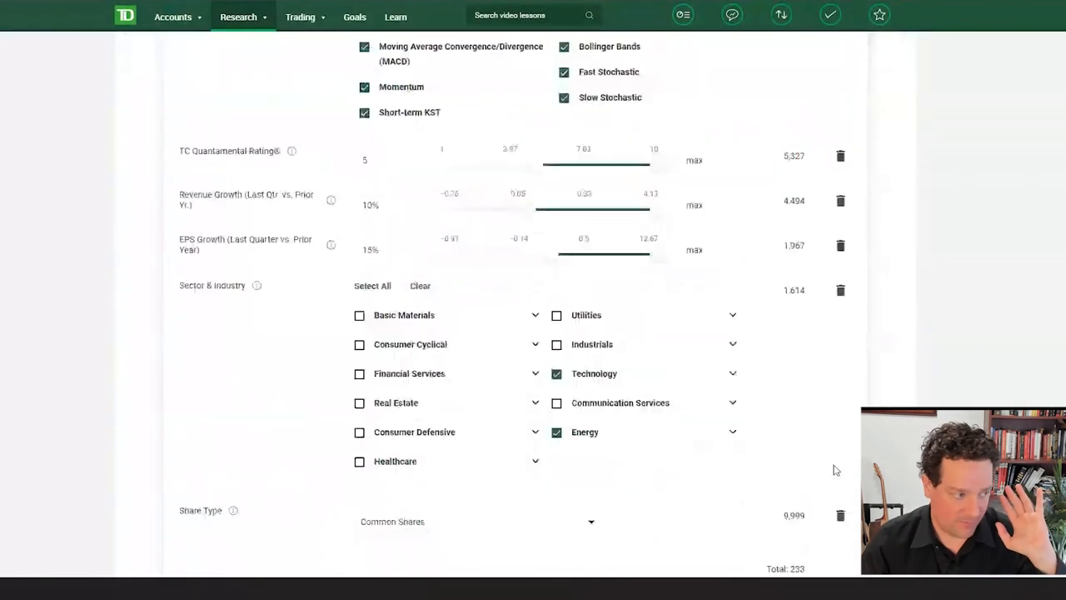
{"action": "scroll", "scroll_direction": "down", "scroll_amount": 3}
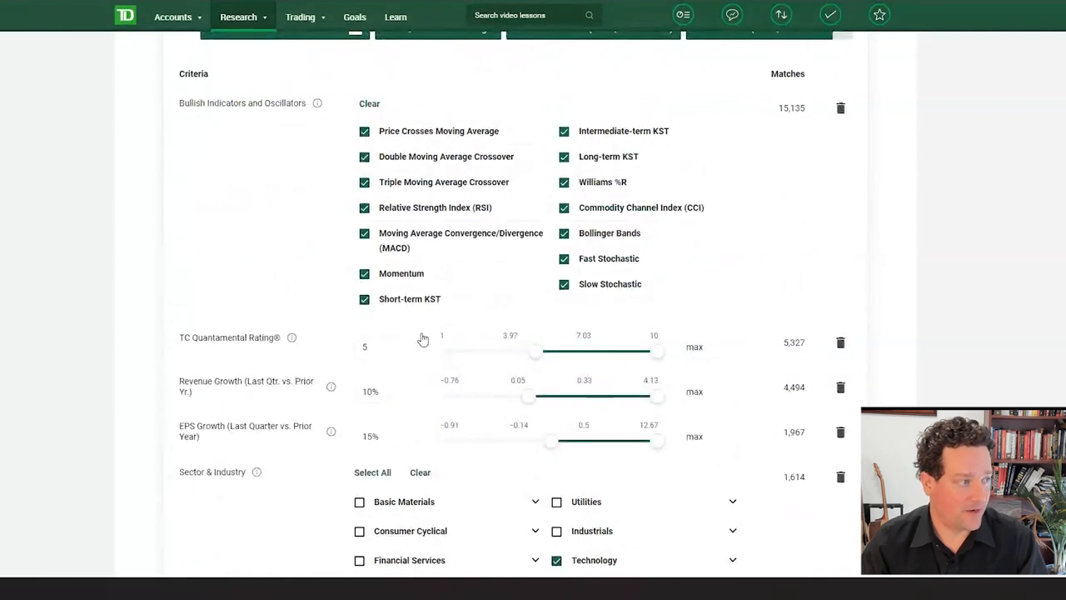
{"action": "mouse_move", "coordinate": [447, 320]}
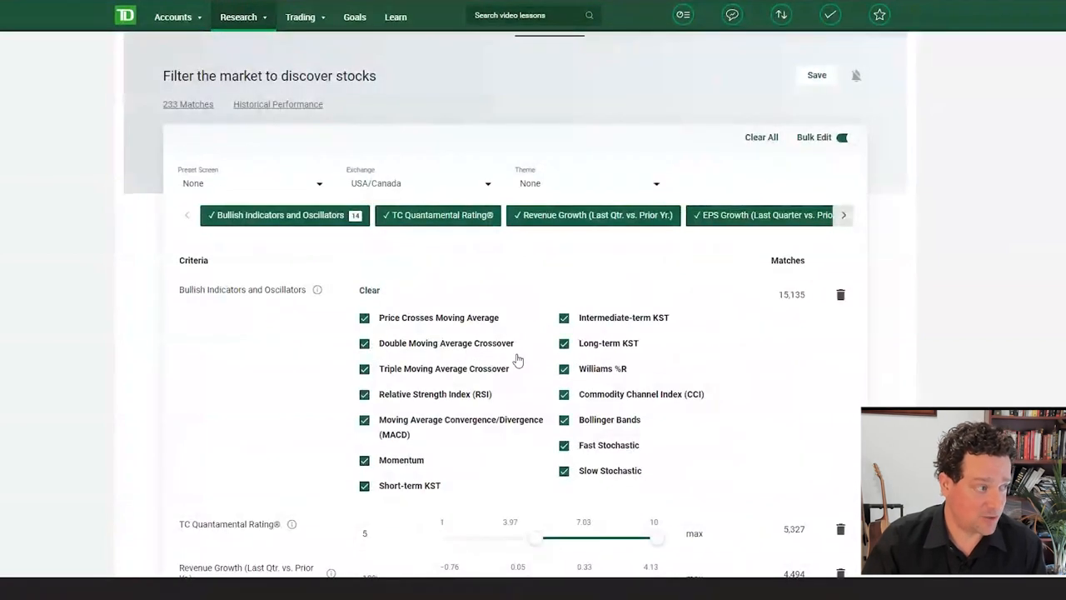
Scroll through the broadened results table of 1,122 matches led by EuroDry Ltd and Cross Country Healthcare.
{"action": "scroll", "scroll_direction": "down", "scroll_amount": 3}
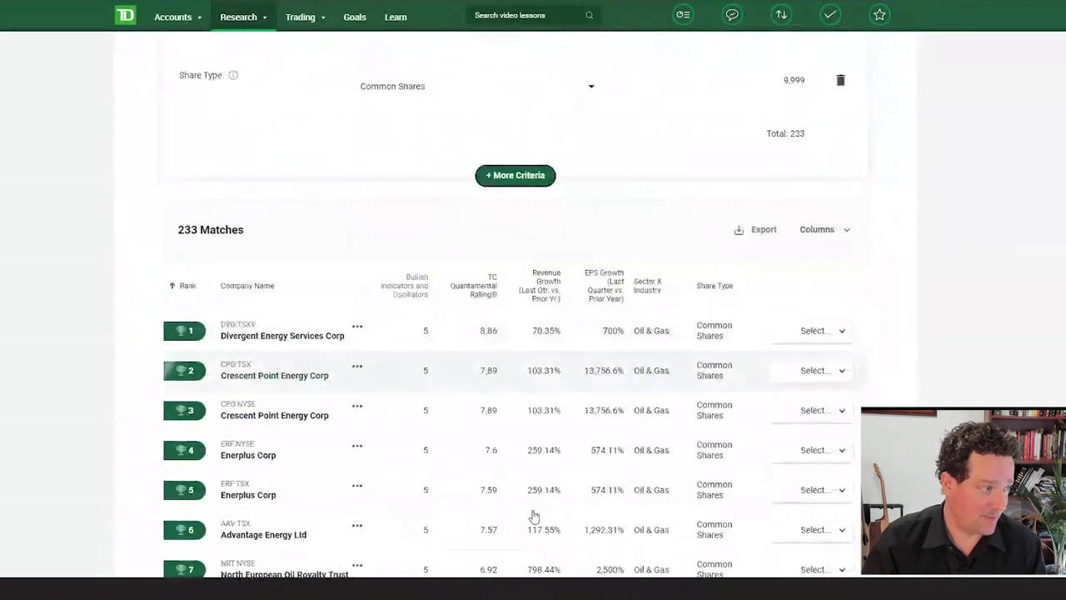
{"action": "scroll", "scroll_direction": "down", "scroll_amount": 3}
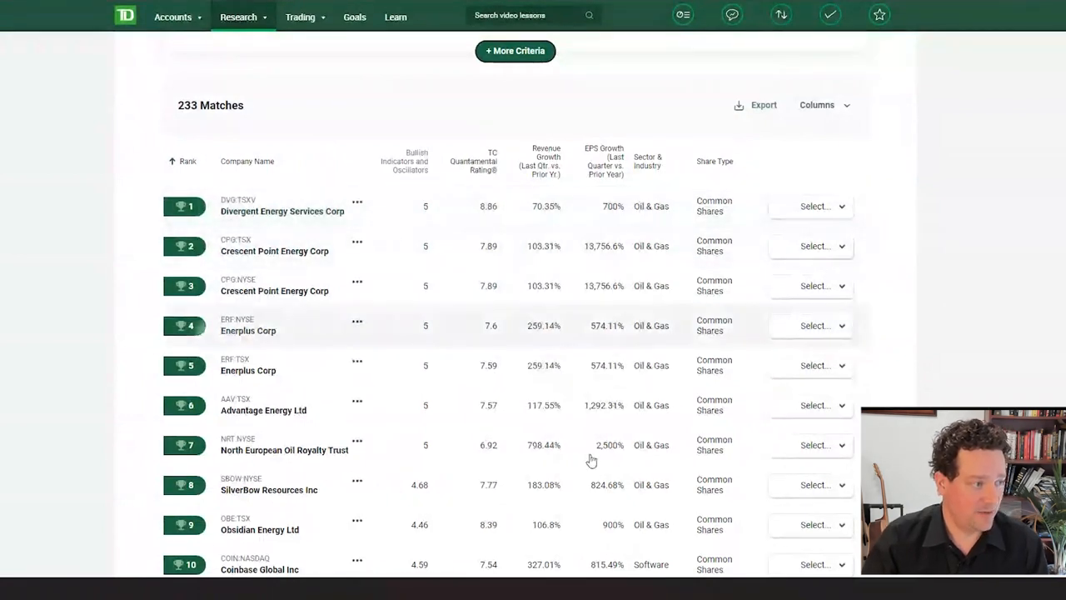
{"action": "mouse_move", "coordinate": [510, 399]}
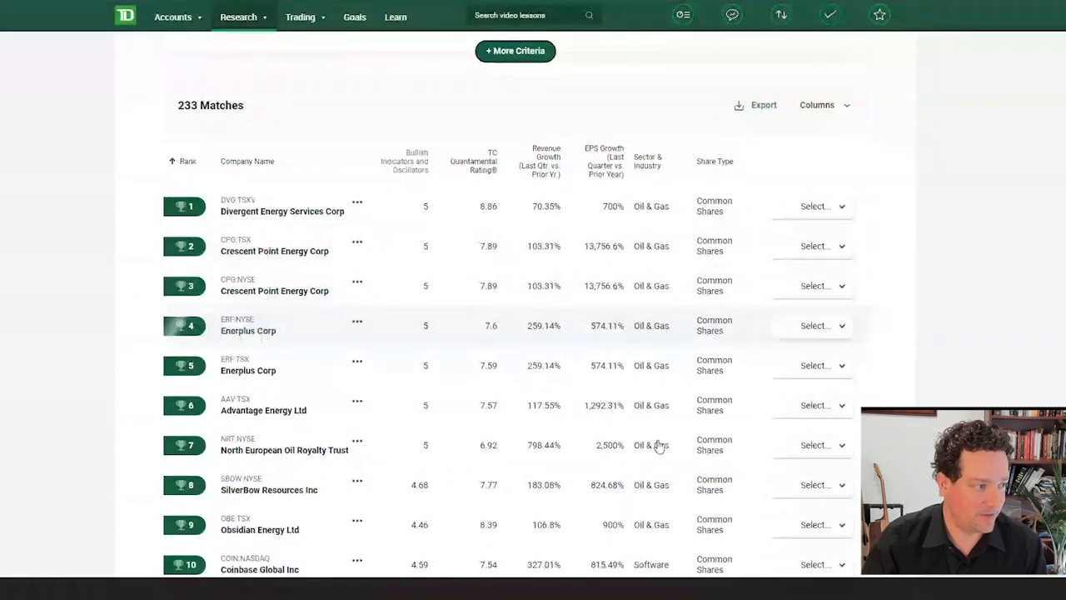
{"action": "mouse_move", "coordinate": [654, 459]}
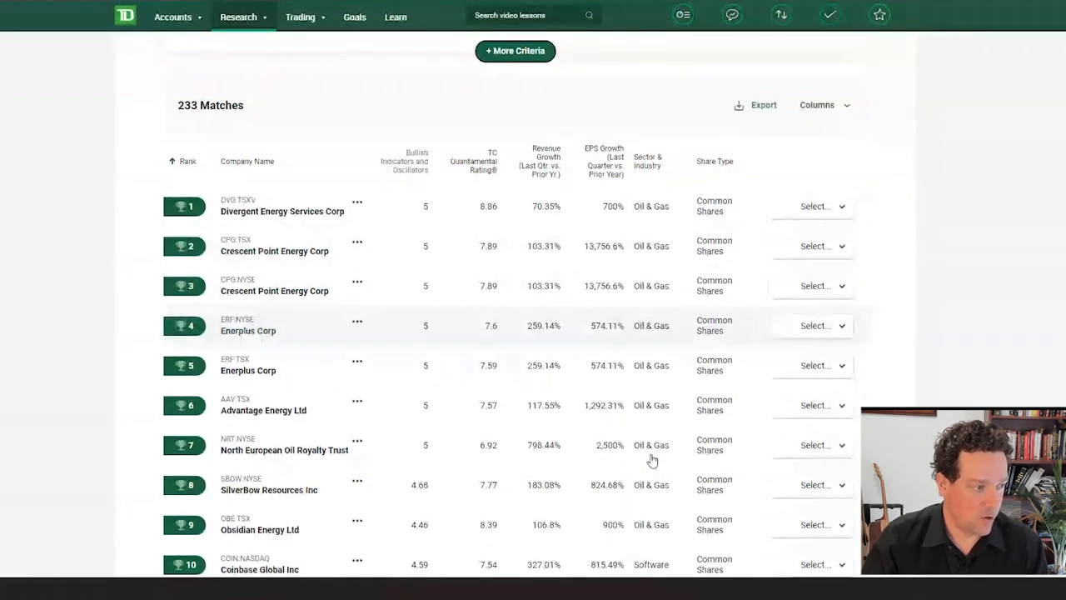
{"action": "scroll", "scroll_direction": "down", "scroll_amount": 3}
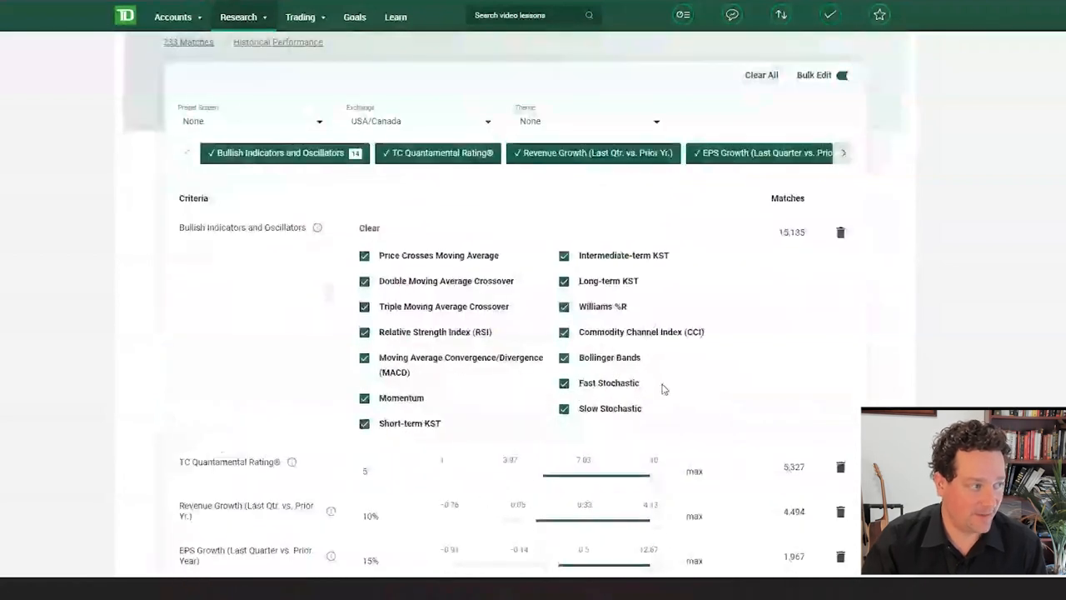
{"action": "scroll", "scroll_direction": "down", "scroll_amount": 3}
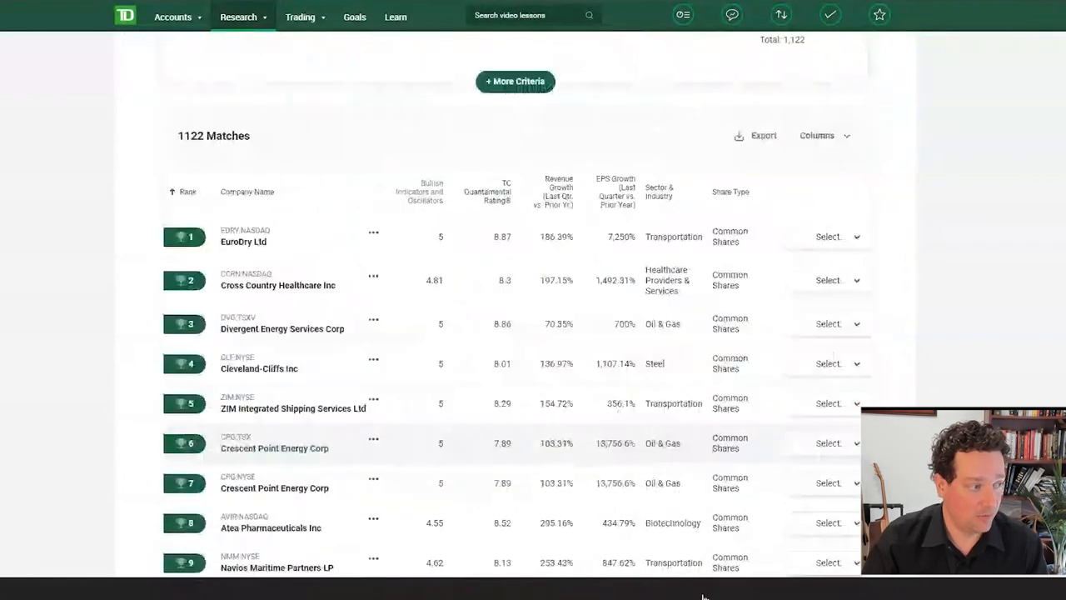
{"action": "scroll", "scroll_direction": "down", "scroll_amount": 3}
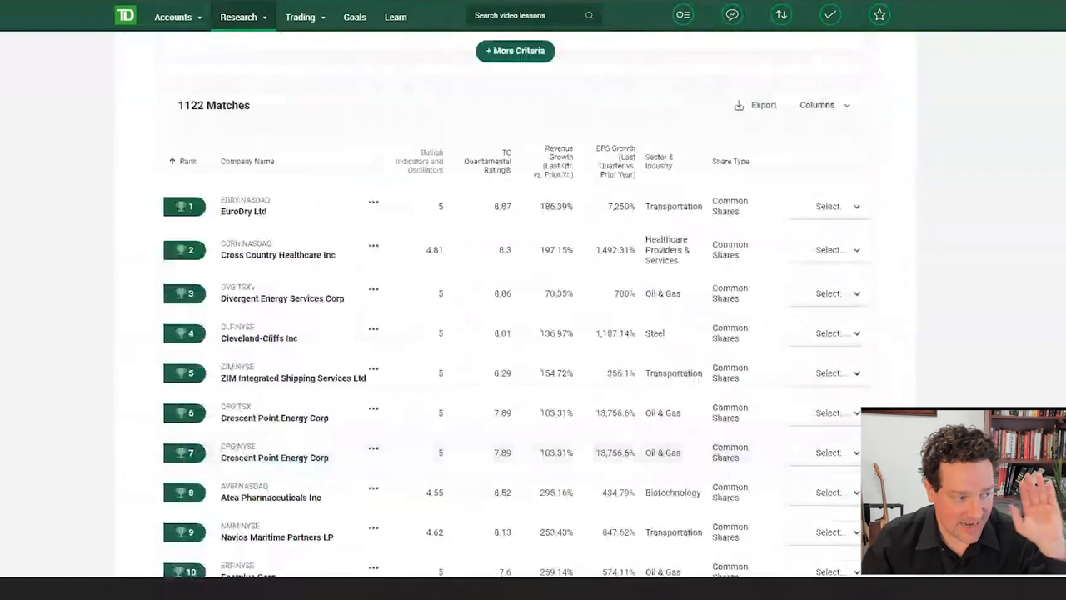
{"action": "scroll", "scroll_direction": "down", "scroll_amount": 3}
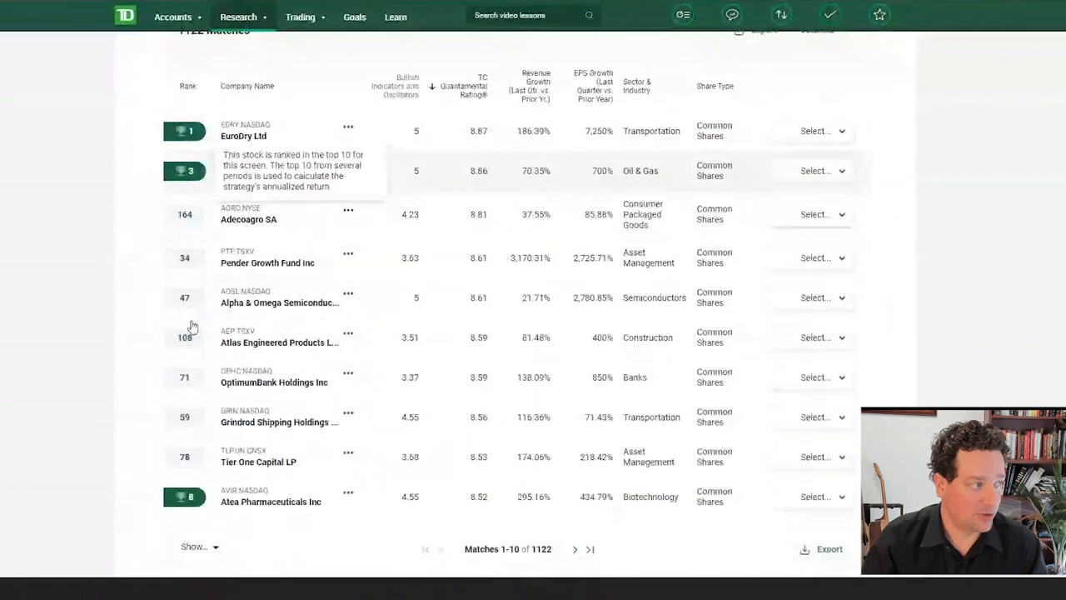
{"action": "mouse_move", "coordinate": [196, 333]}
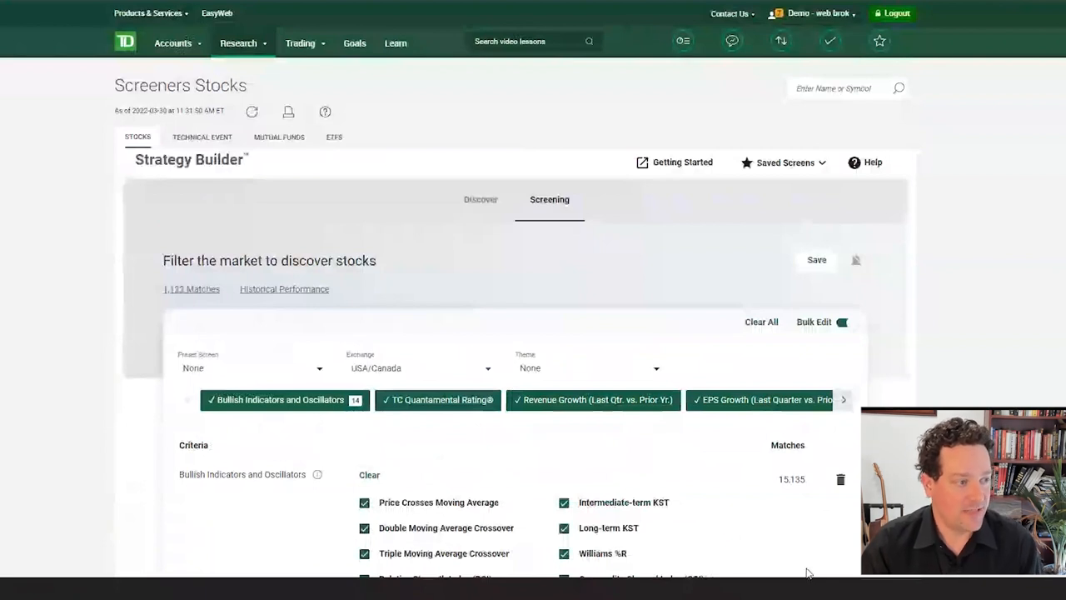
Save the screen under the name 'Gary's technical and fundamental screen'.
{"action": "left_click", "coordinate": [816, 260]}
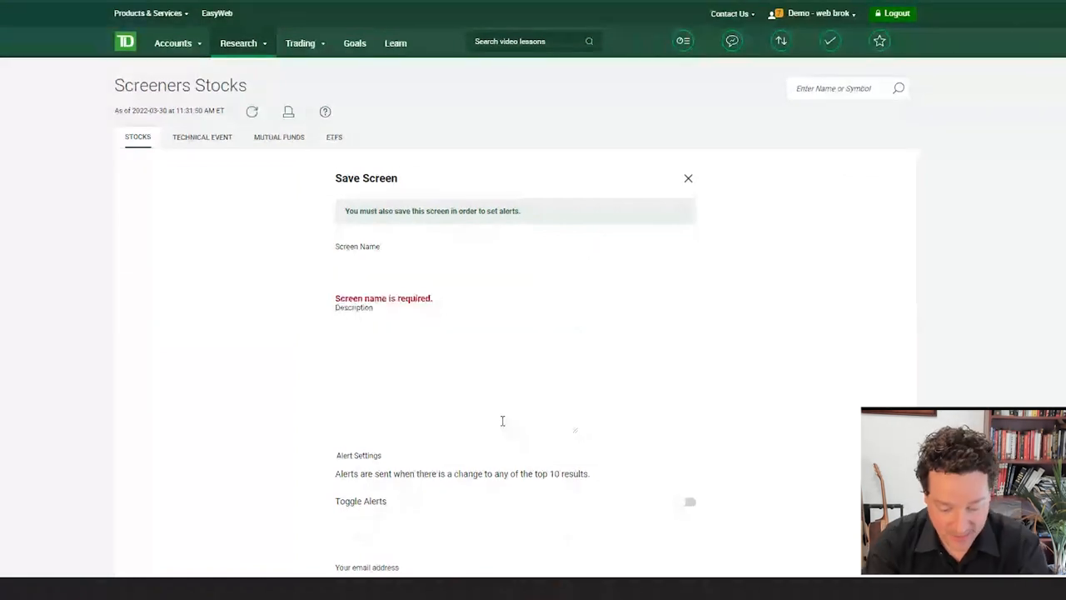
{"action": "type", "text": "Gary's technical and fun"}
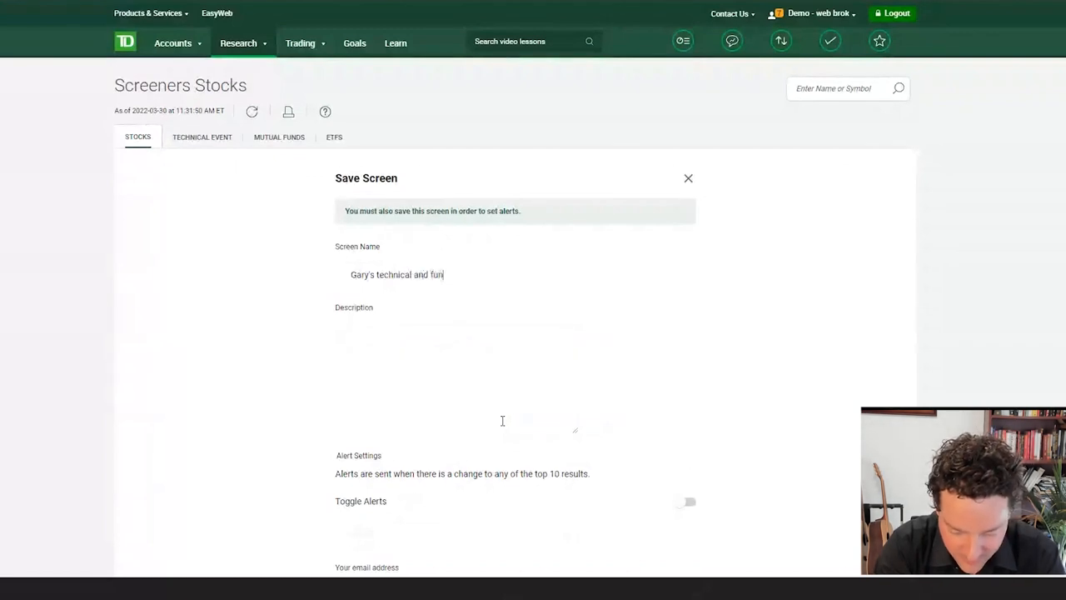
{"action": "type", "text": "damental screen"}
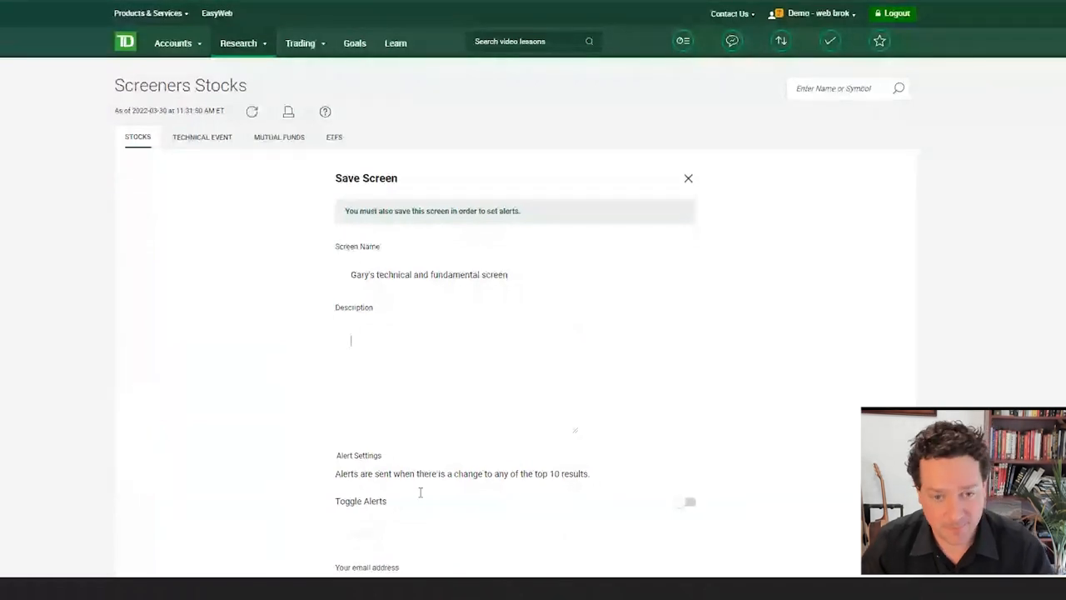
{"action": "scroll", "scroll_direction": "down", "scroll_amount": 3}
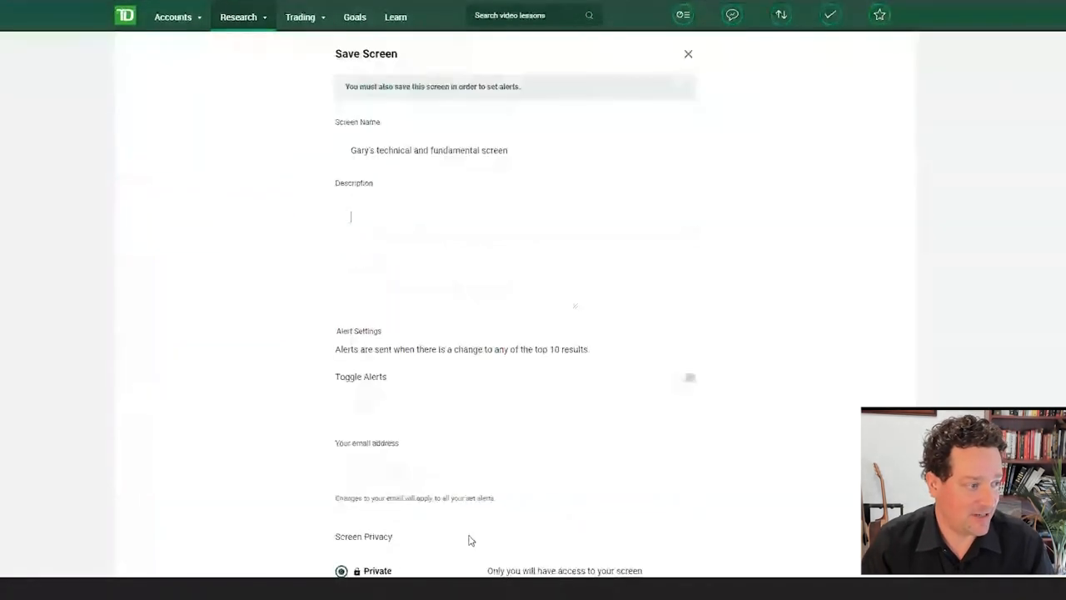
Turn on Toggle Alerts with Weekly frequency and save the screen.
{"action": "left_click", "coordinate": [686, 377]}
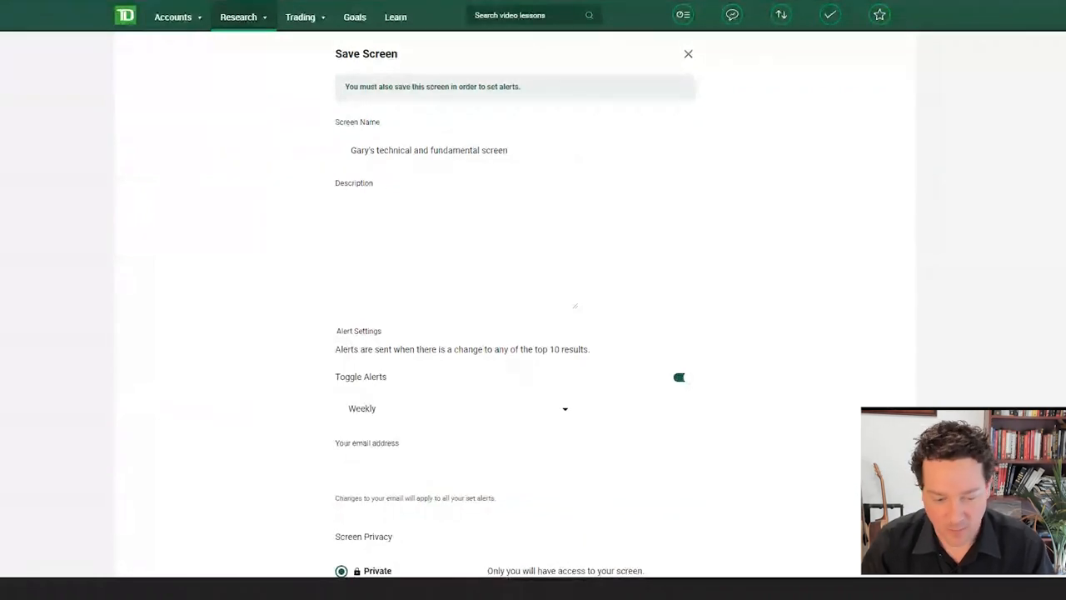
{"action": "mouse_move", "coordinate": [720, 510]}
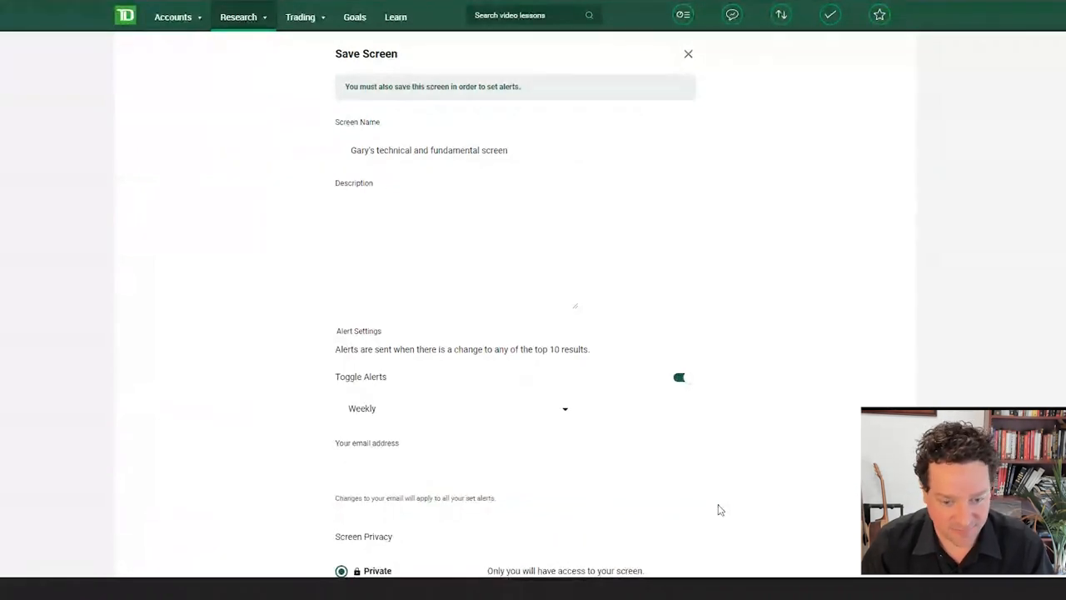
{"action": "mouse_move", "coordinate": [663, 487]}
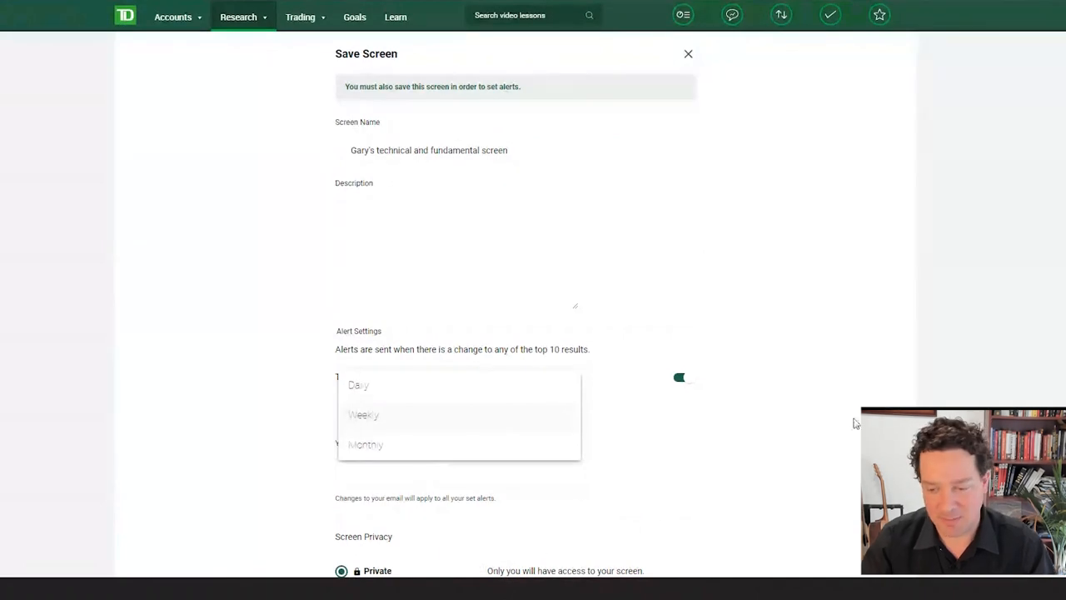
{"action": "left_click", "coordinate": [363, 415]}
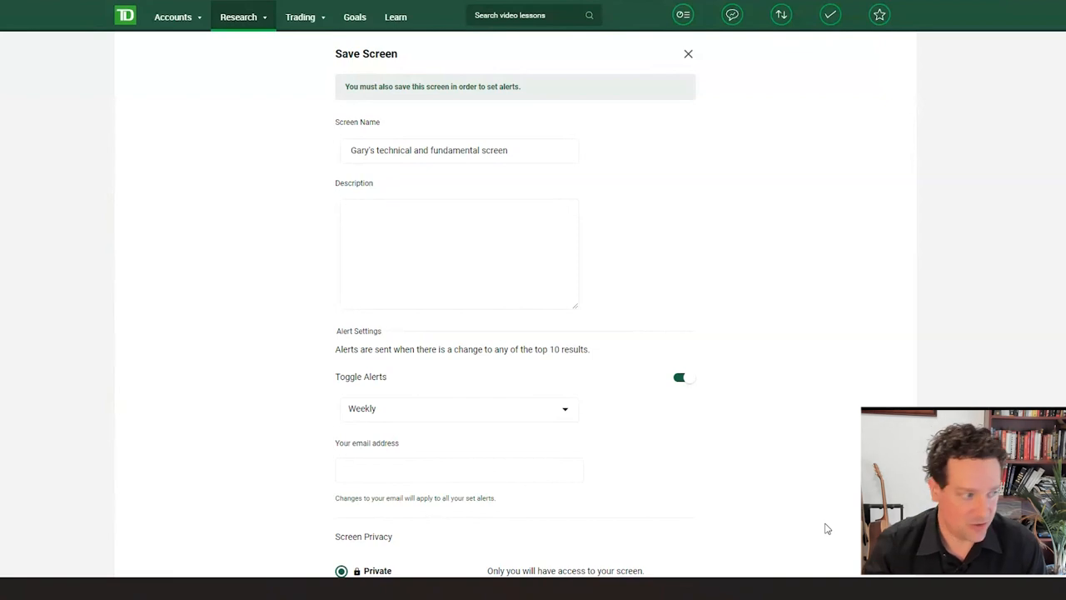
{"action": "mouse_move", "coordinate": [777, 530]}
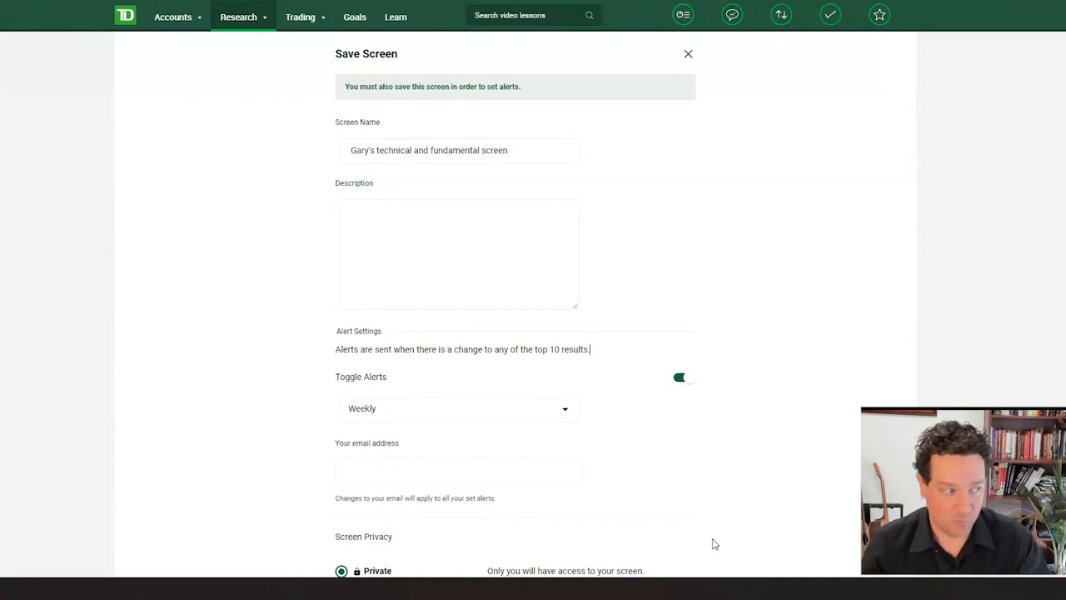
{"action": "scroll", "scroll_direction": "down", "scroll_amount": 3}
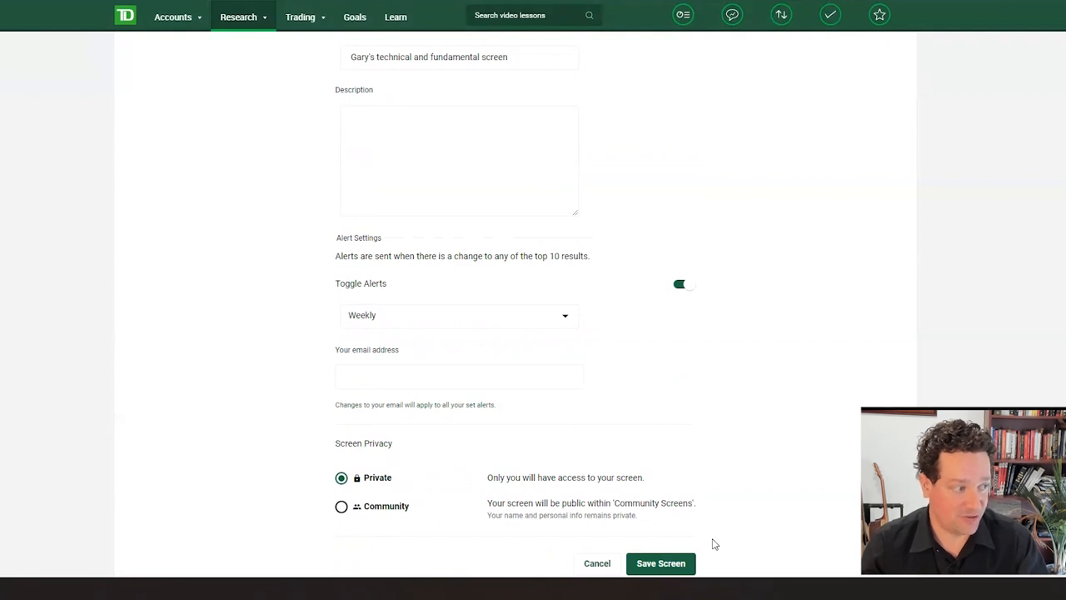
{"action": "scroll", "scroll_direction": "down", "scroll_amount": 3}
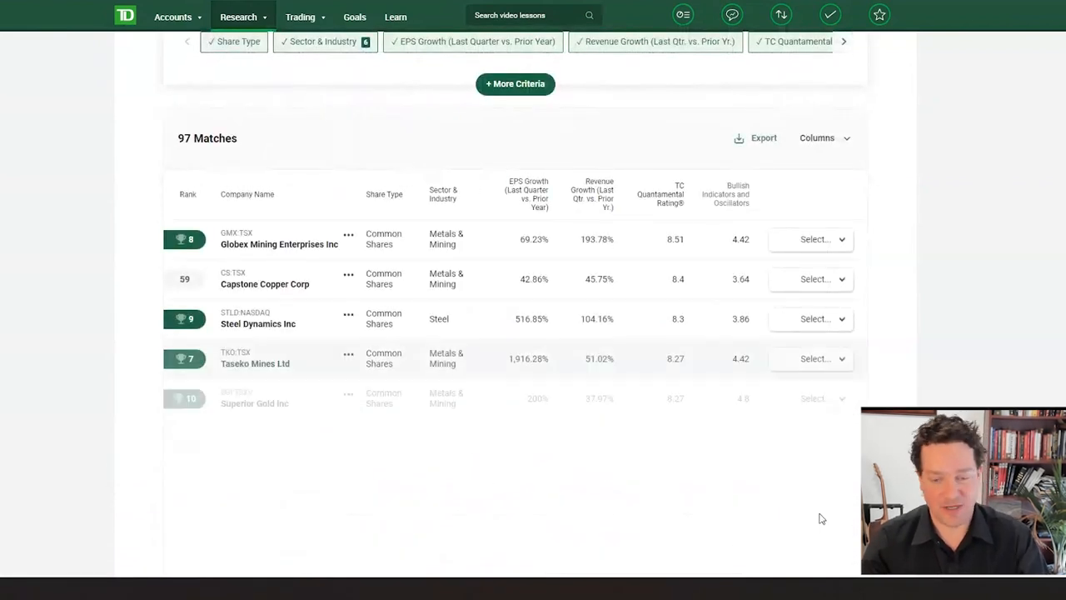
Reopen the saved screen's Save Screen dialog to set Screen Privacy to Community.
{"action": "left_click", "coordinate": [660, 193]}
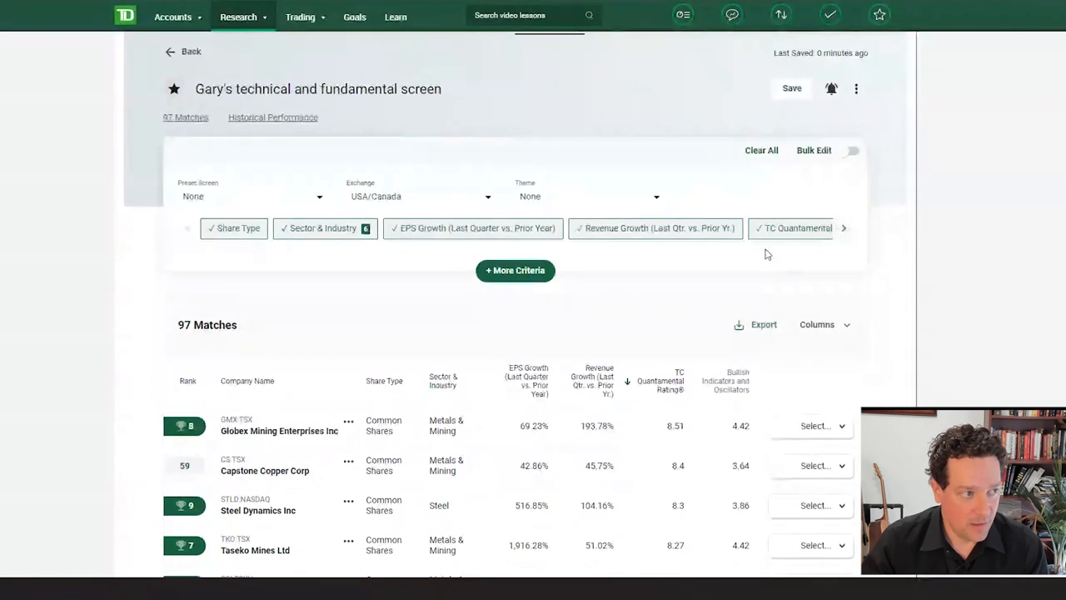
{"action": "left_click", "coordinate": [791, 87]}
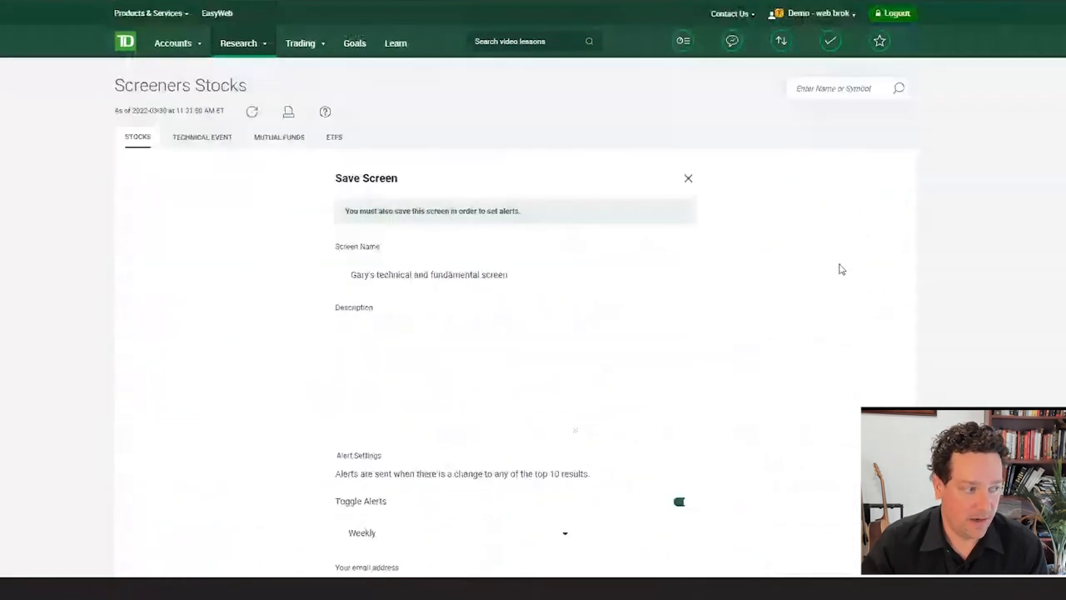
{"action": "mouse_move", "coordinate": [303, 335]}
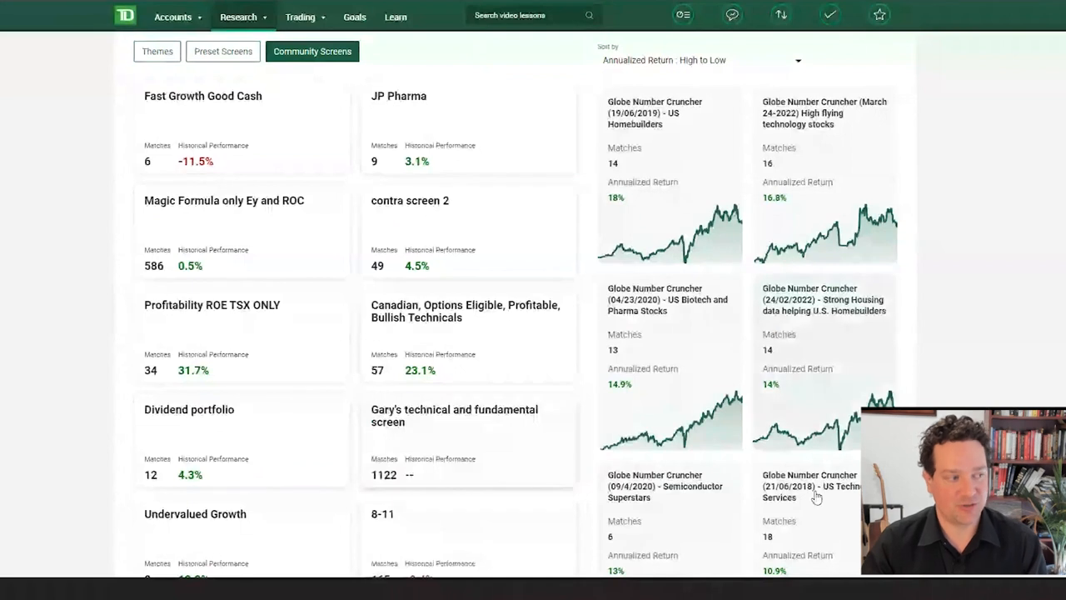
Open the screen's card in Community Screens and show its Share, Export Matches and Delete options.
{"action": "scroll", "scroll_direction": "down", "scroll_amount": 3}
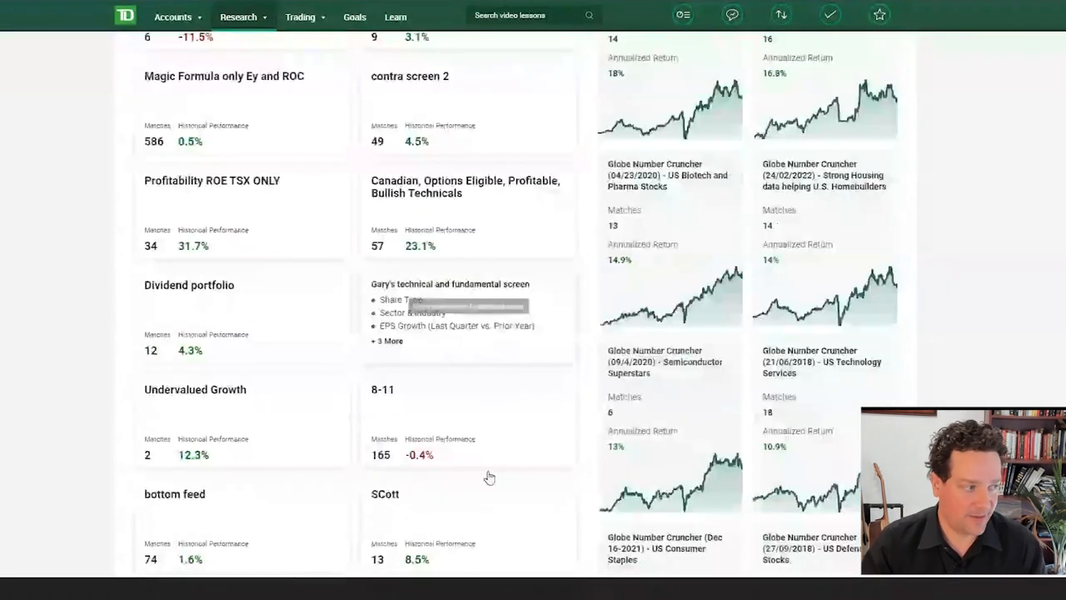
{"action": "left_click", "coordinate": [449, 283]}
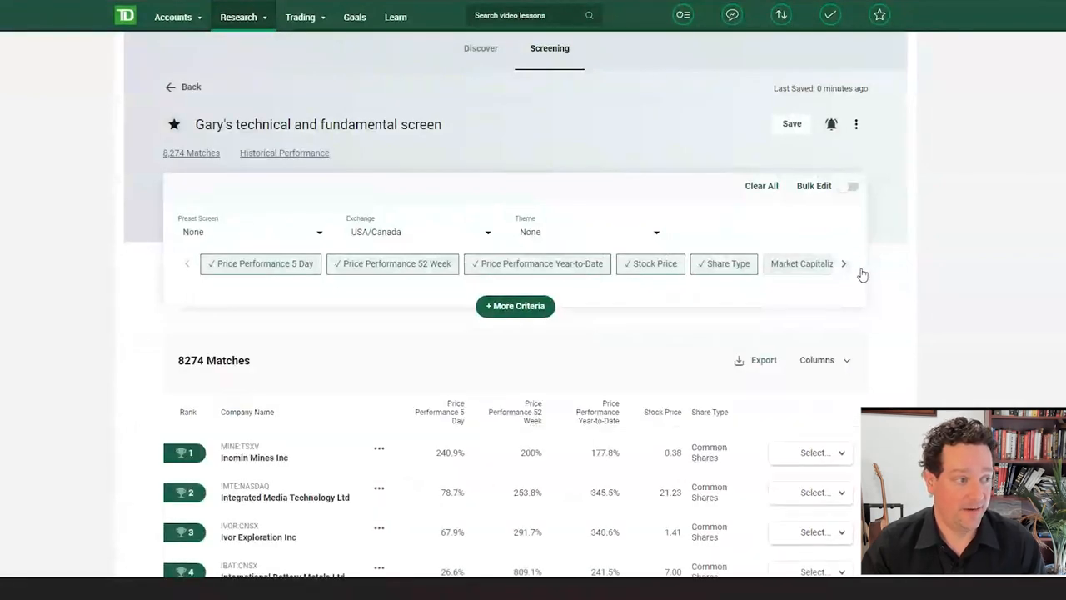
{"action": "left_click", "coordinate": [857, 124]}
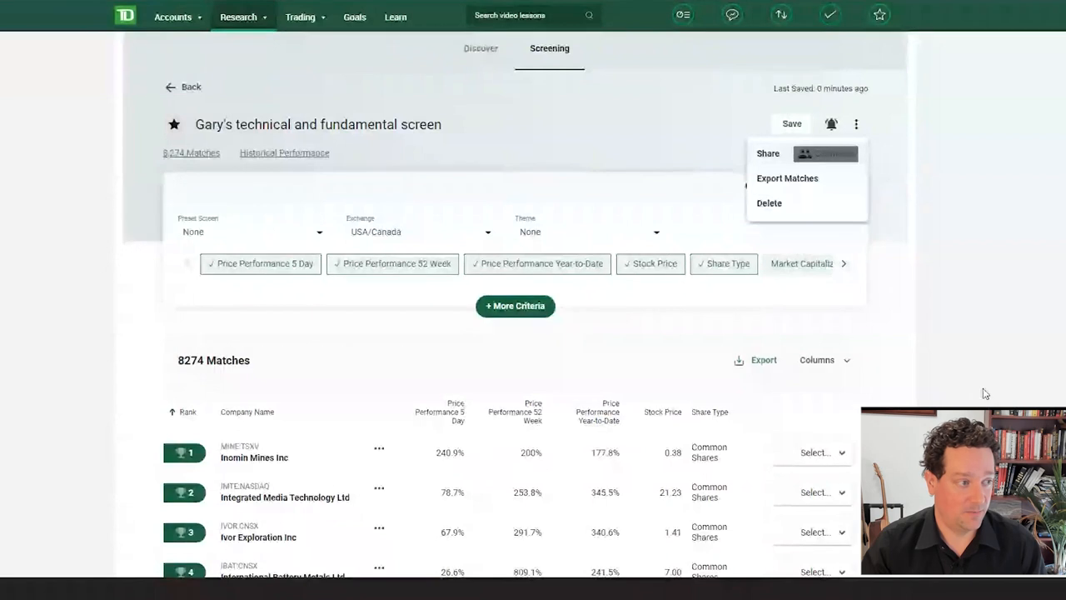
{"action": "mouse_move", "coordinate": [403, 320]}
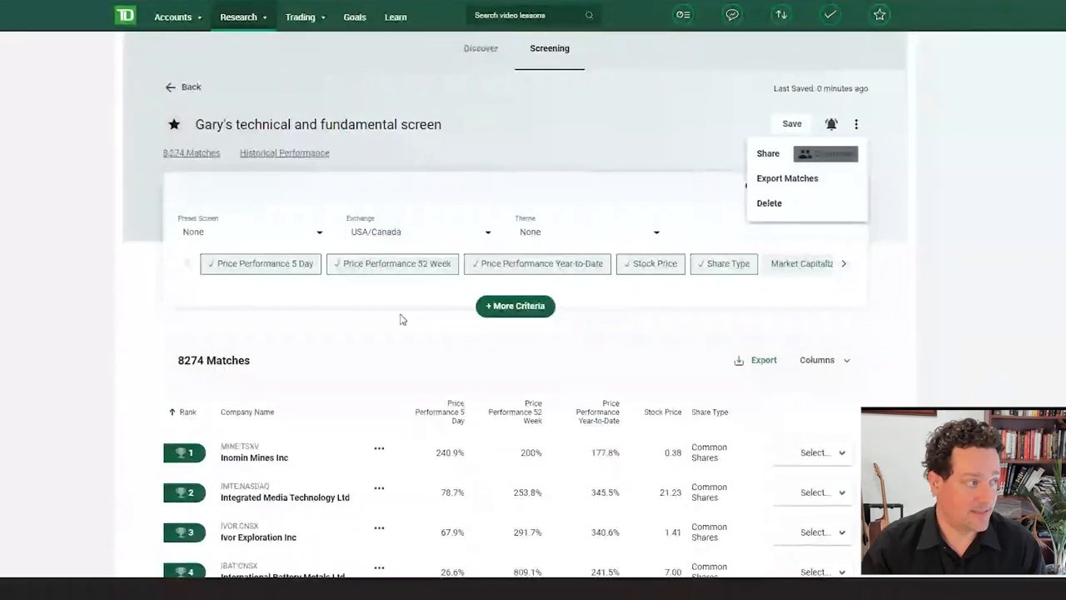
{"action": "scroll", "scroll_direction": "down", "scroll_amount": 3}
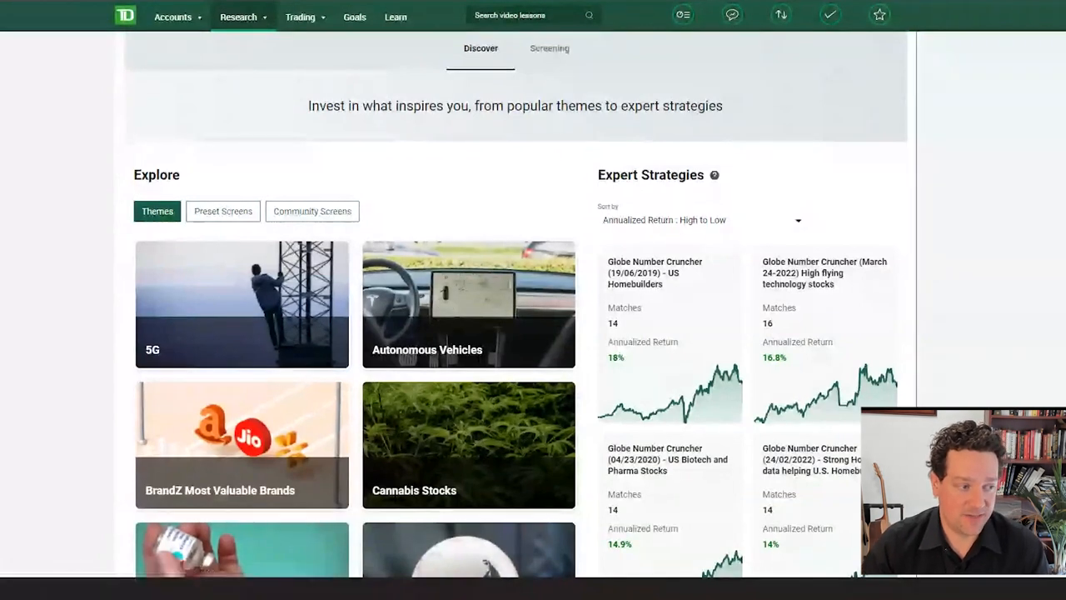
{"action": "scroll", "scroll_direction": "down", "scroll_amount": 3}
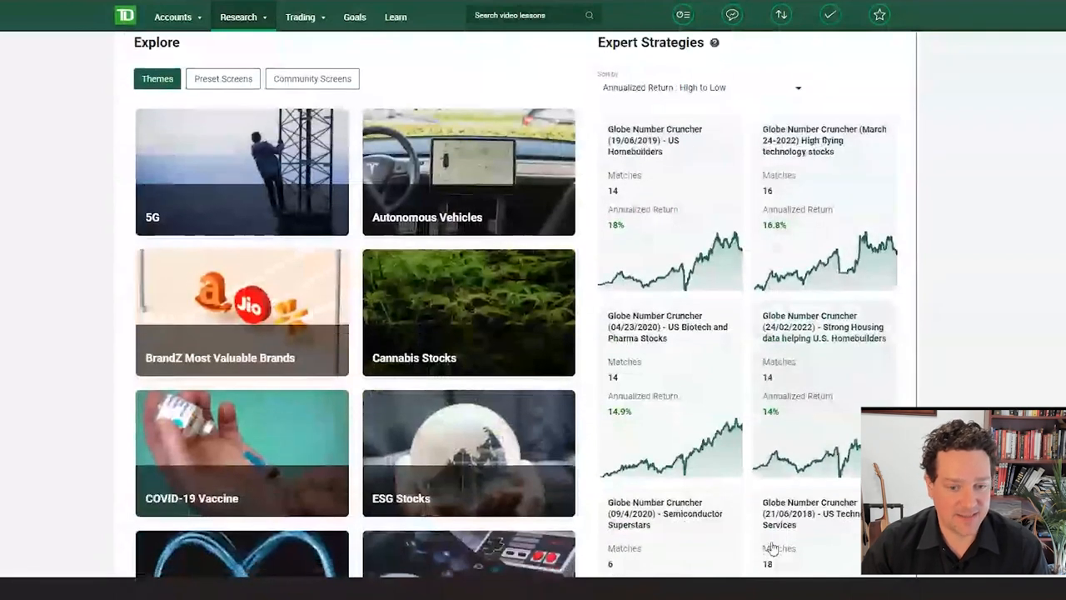
{"action": "scroll", "scroll_direction": "down", "scroll_amount": 3}
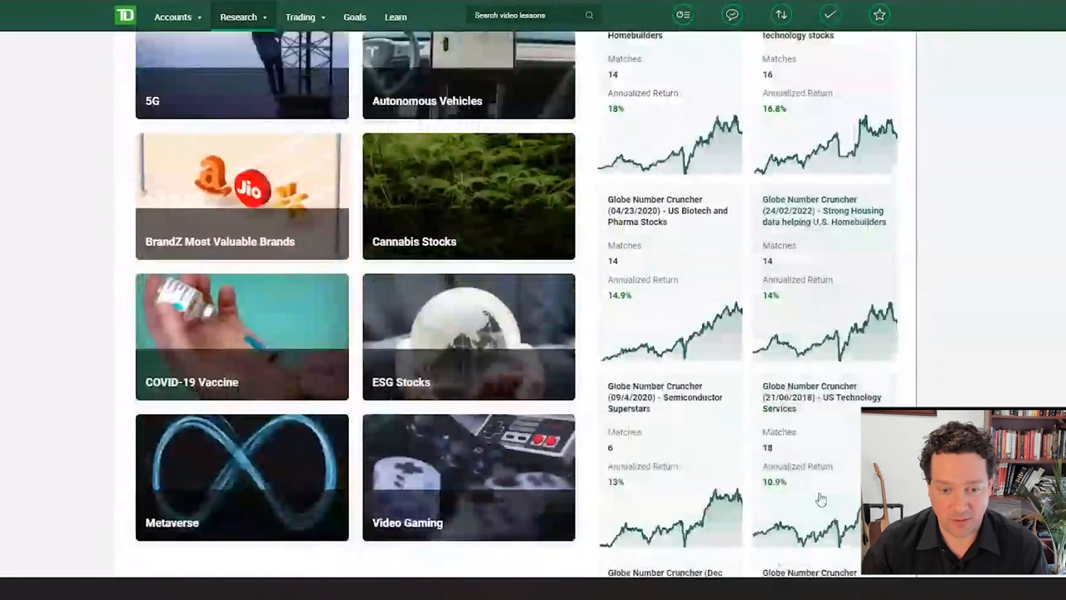
{"action": "mouse_move", "coordinate": [817, 510]}
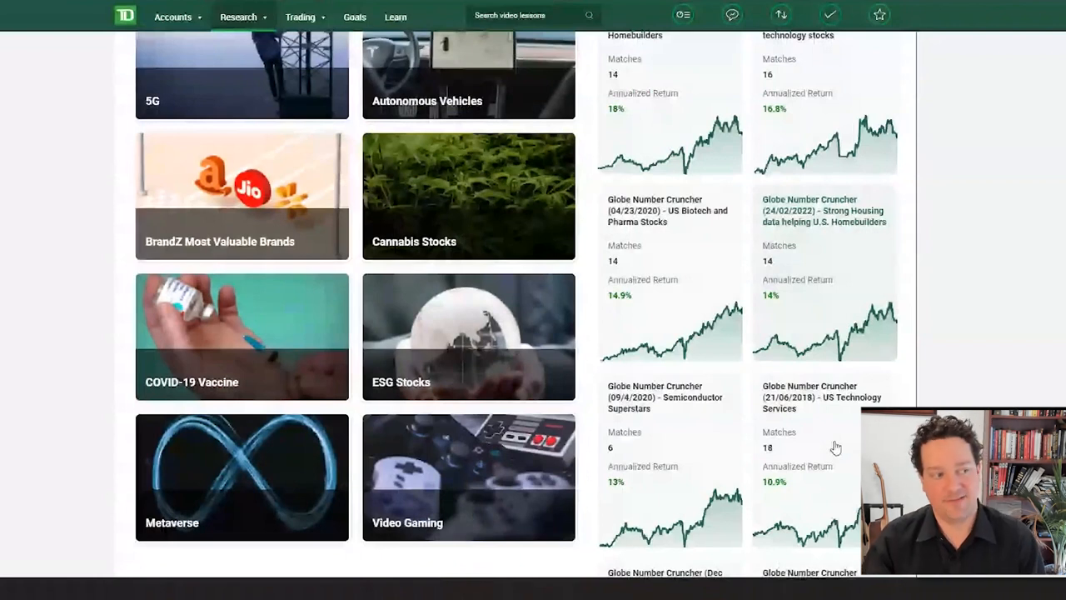
{"action": "scroll", "scroll_direction": "down", "scroll_amount": 3}
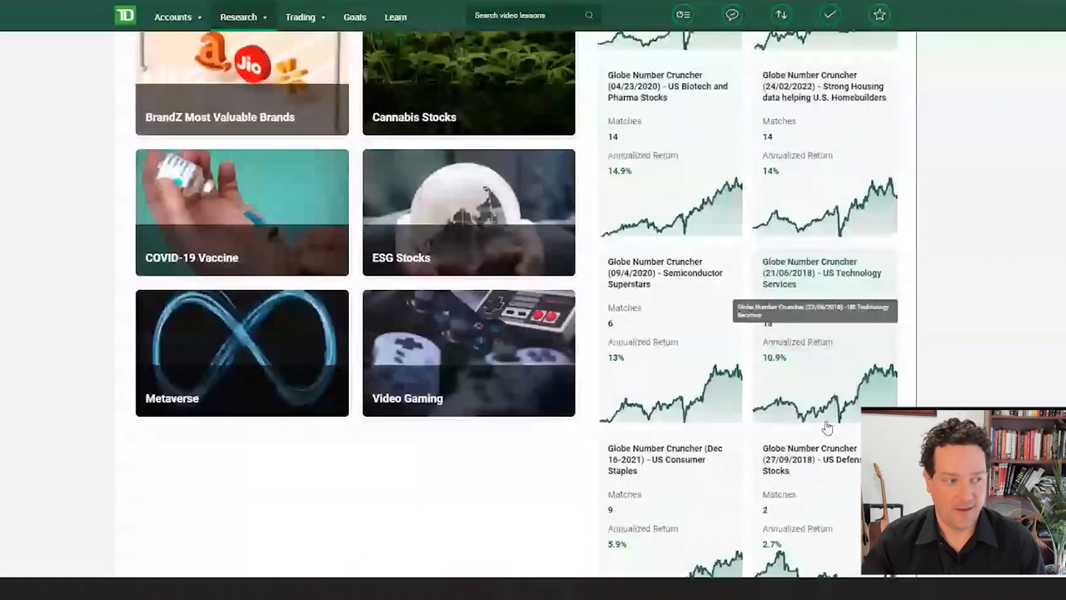
{"action": "scroll", "scroll_direction": "up", "scroll_amount": 3}
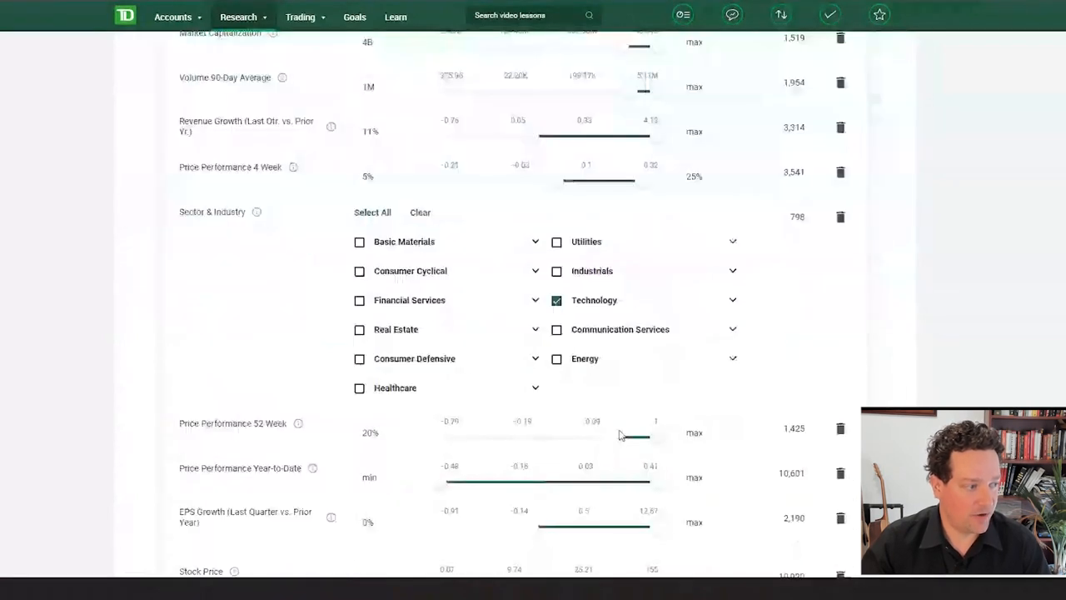
{"action": "mouse_move", "coordinate": [609, 449]}
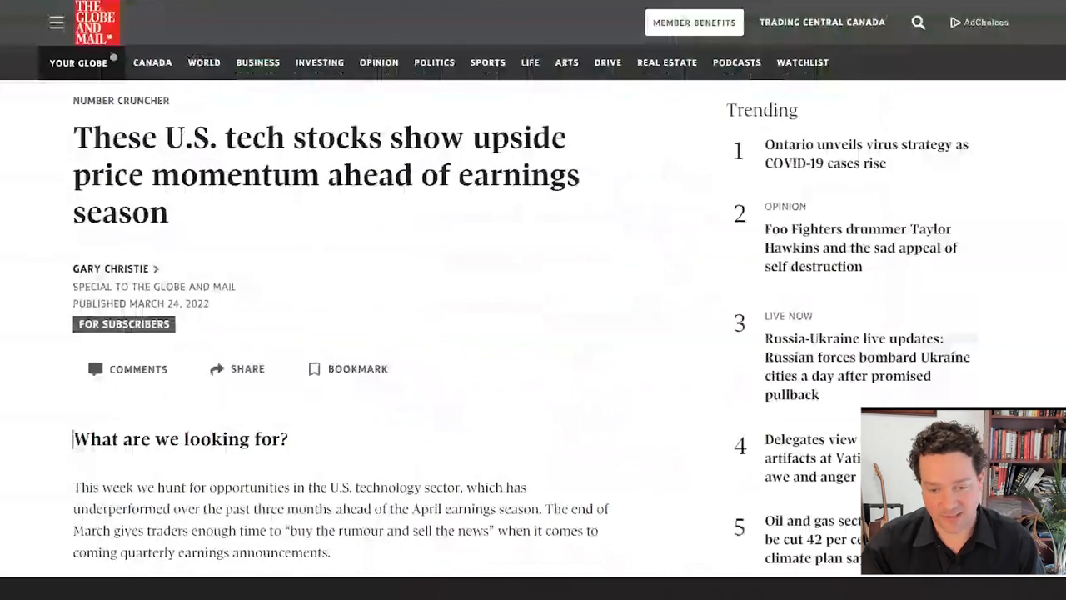
{"action": "mouse_move", "coordinate": [540, 369]}
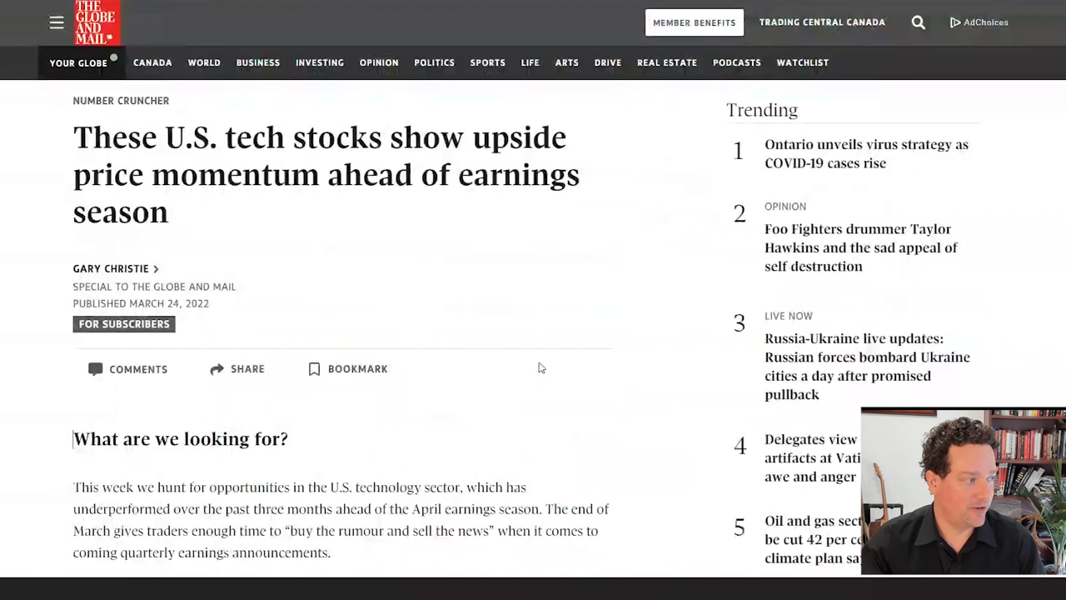
Read the Globe and Mail article's 'The screen' section, highlighting how the screen works and the mid- to large-cap sentence.
{"action": "scroll", "scroll_direction": "down", "scroll_amount": 3}
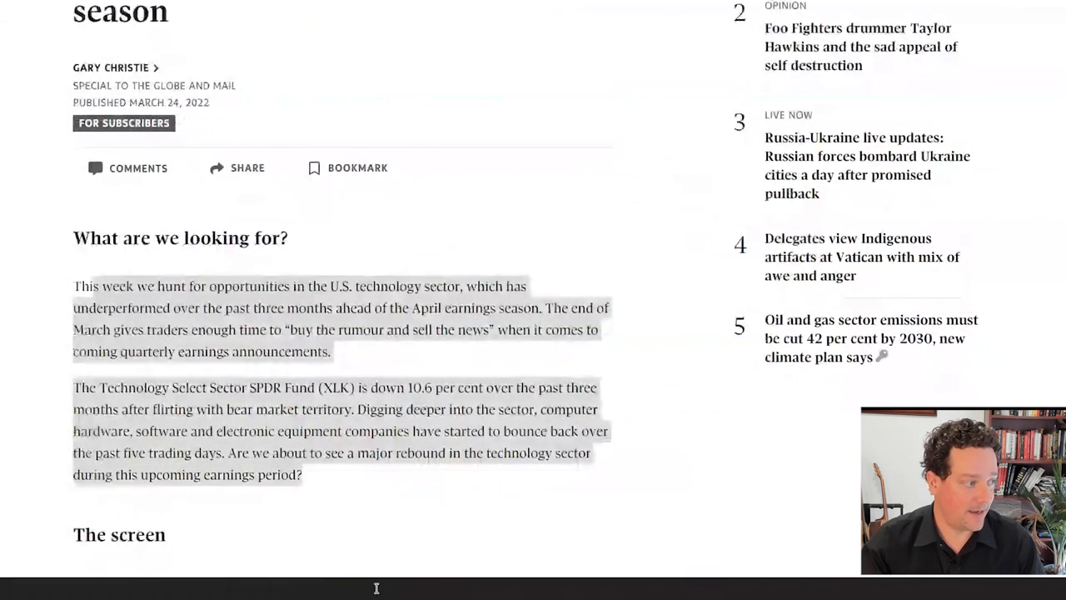
{"action": "scroll", "scroll_direction": "down", "scroll_amount": 3}
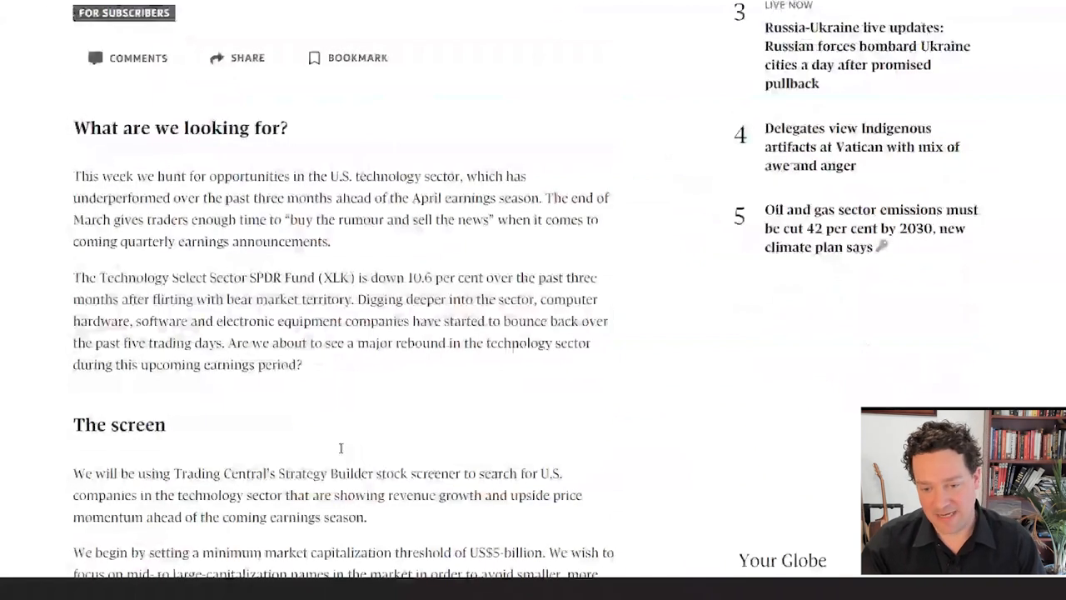
{"action": "mouse_move", "coordinate": [130, 337]}
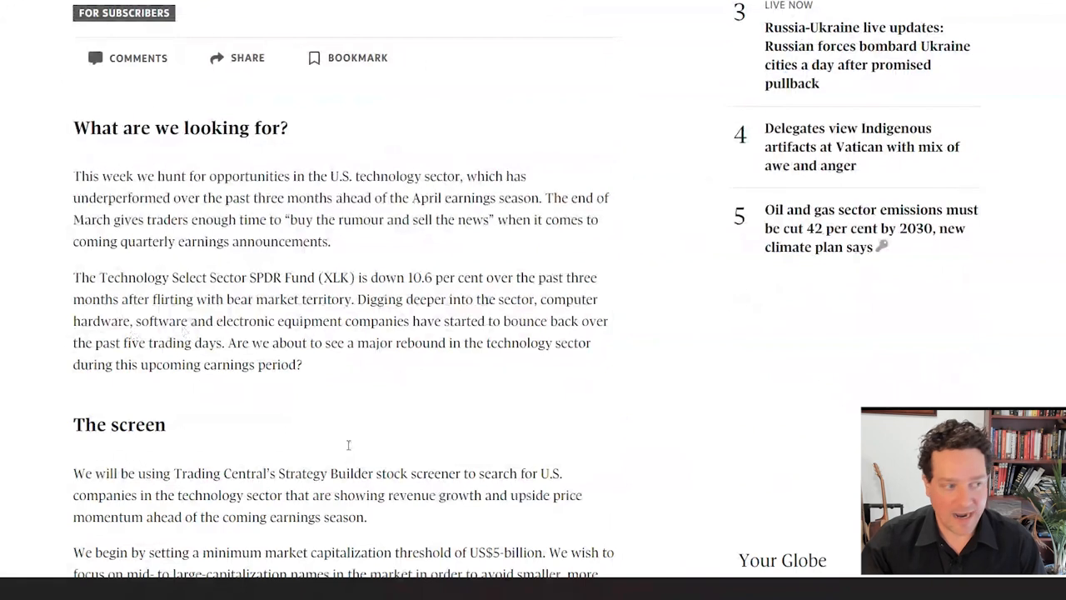
{"action": "scroll", "scroll_direction": "down", "scroll_amount": 3}
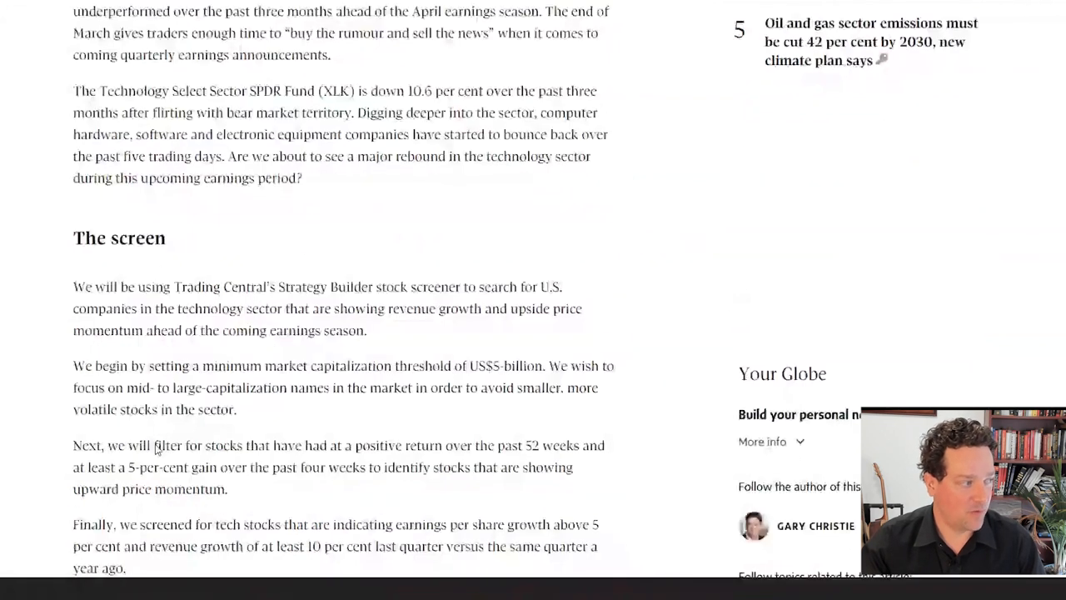
{"action": "left_click_drag", "start_coordinate": [74, 286], "coordinate": [511, 445]}
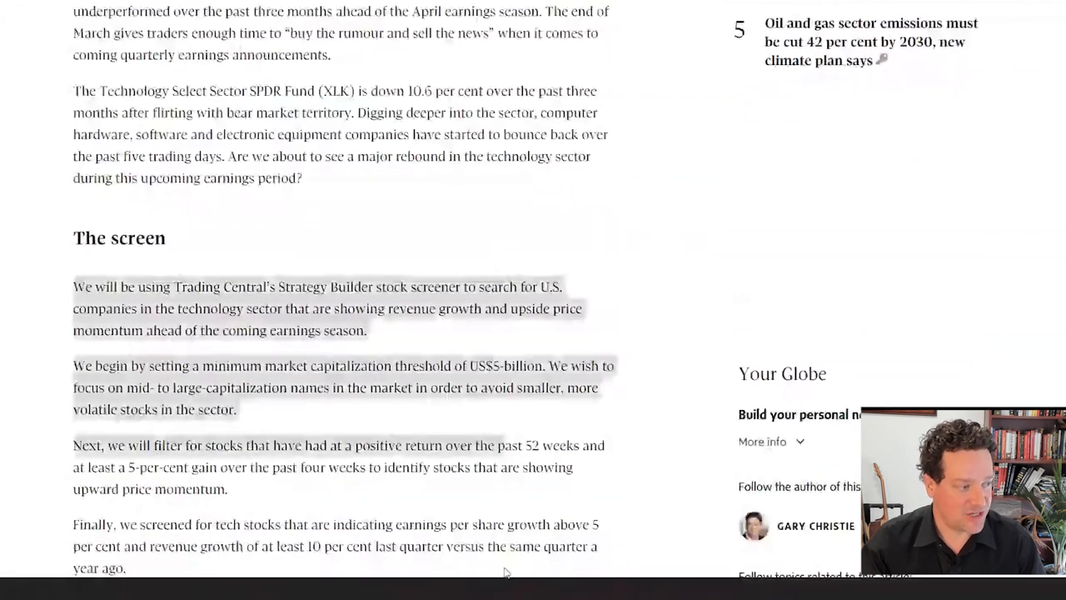
{"action": "scroll", "scroll_direction": "down", "scroll_amount": 3}
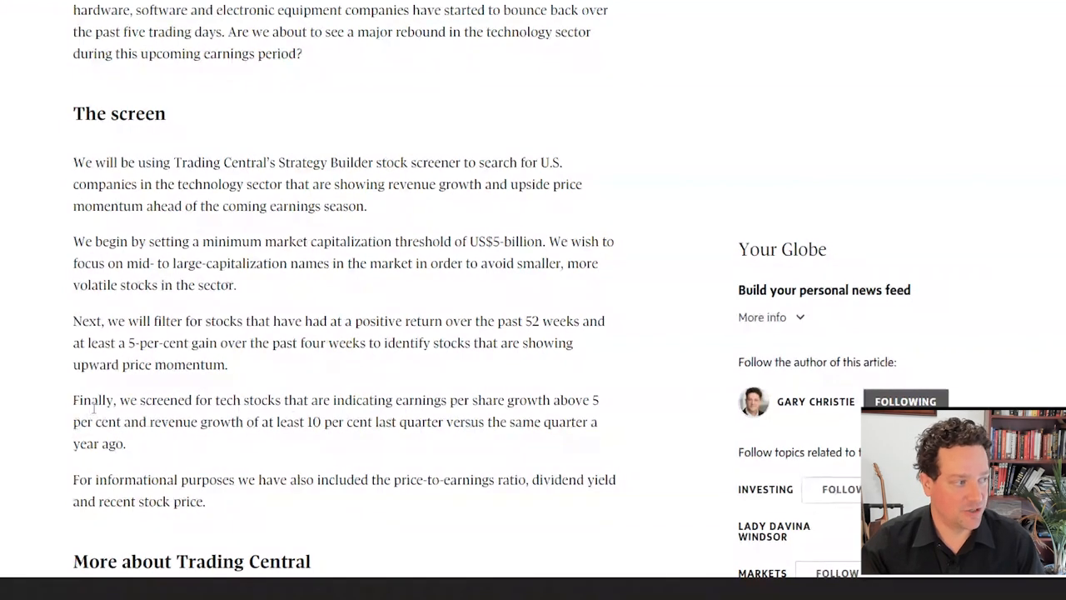
{"action": "left_click_drag", "start_coordinate": [90, 263], "coordinate": [434, 264]}
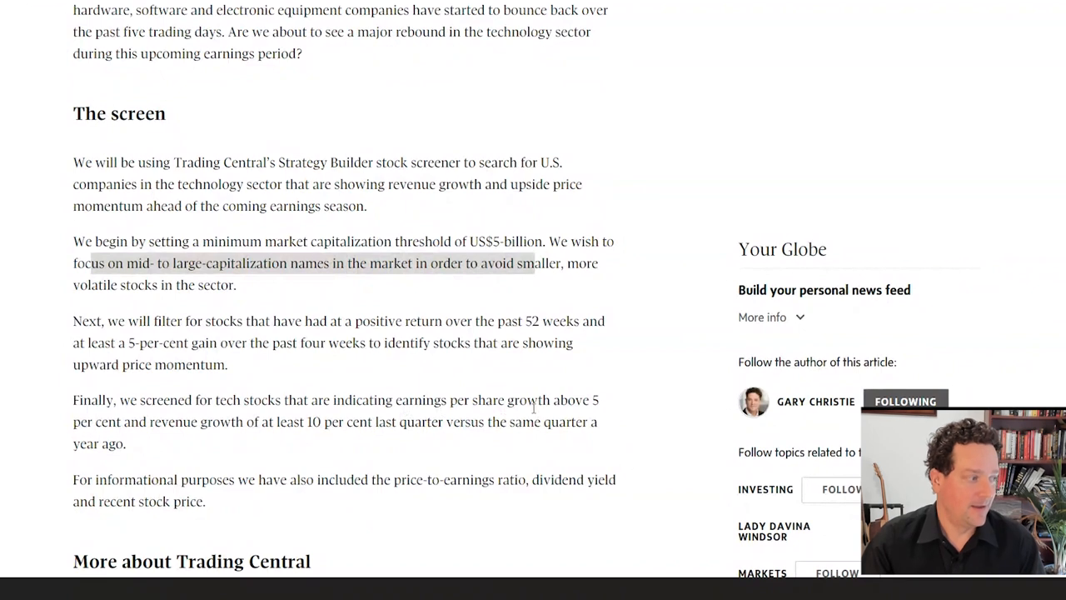
{"action": "mouse_move", "coordinate": [540, 428]}
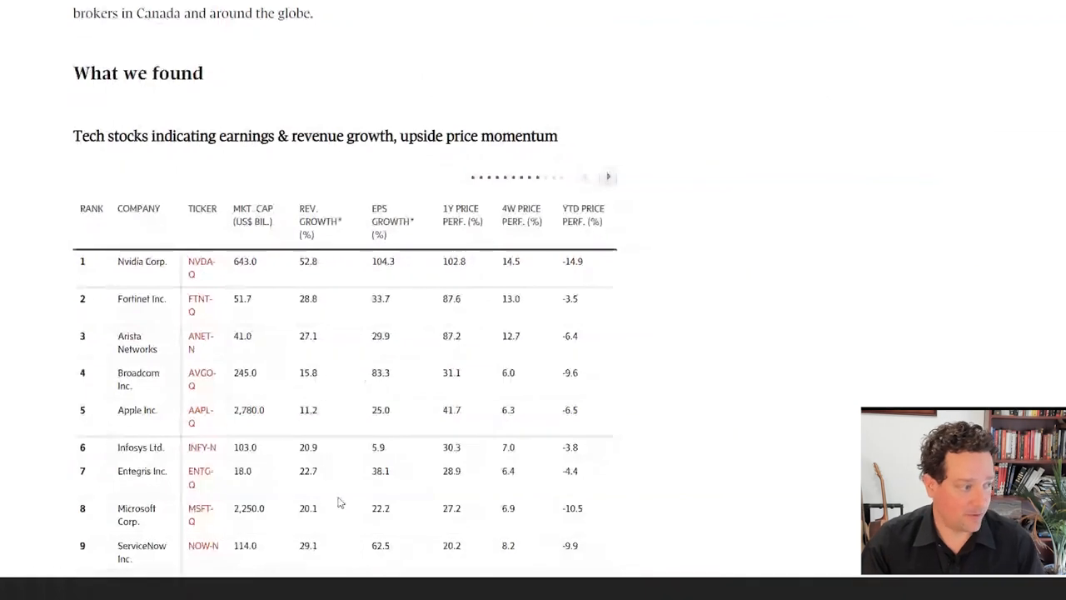
Scroll through the article's 'What we found' top-10 results table.
{"action": "scroll", "scroll_direction": "down", "scroll_amount": 3}
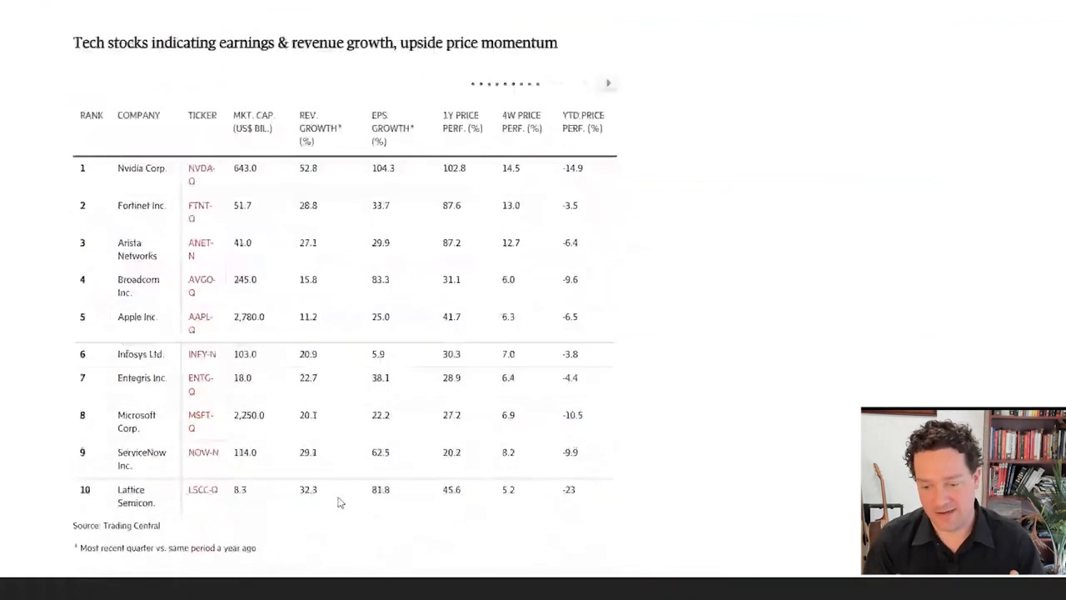
{"action": "scroll", "scroll_direction": "down", "scroll_amount": 3}
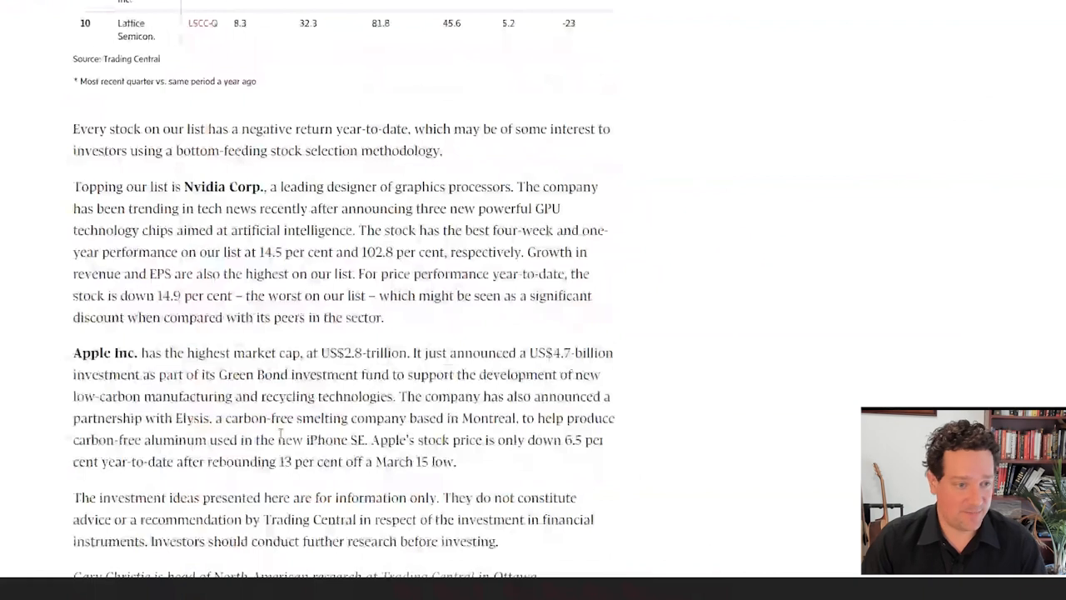
{"action": "mouse_move", "coordinate": [414, 483]}
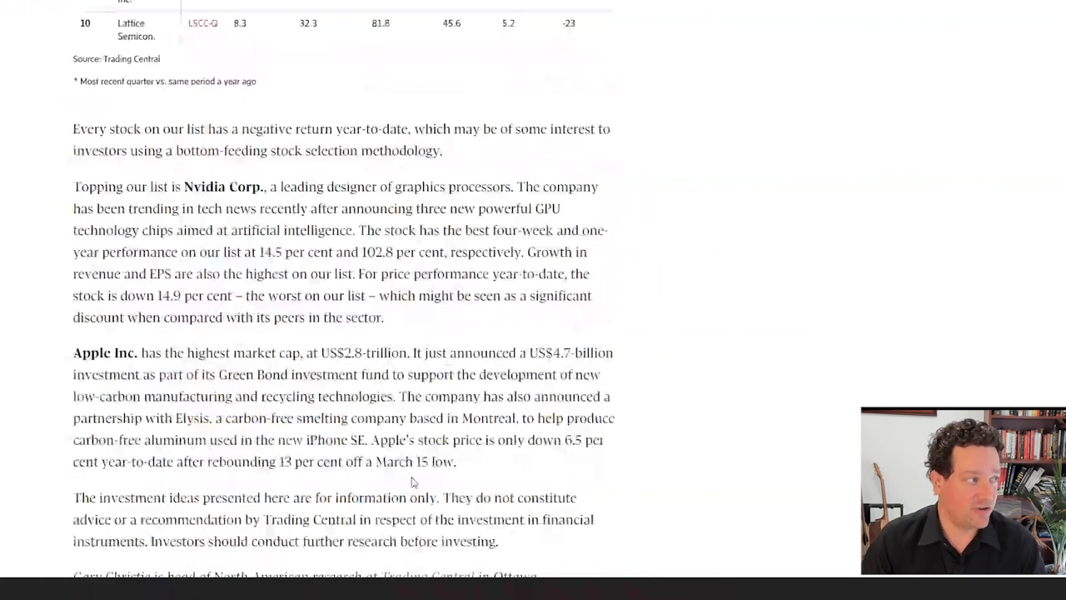
{"action": "scroll", "scroll_direction": "down", "scroll_amount": 3}
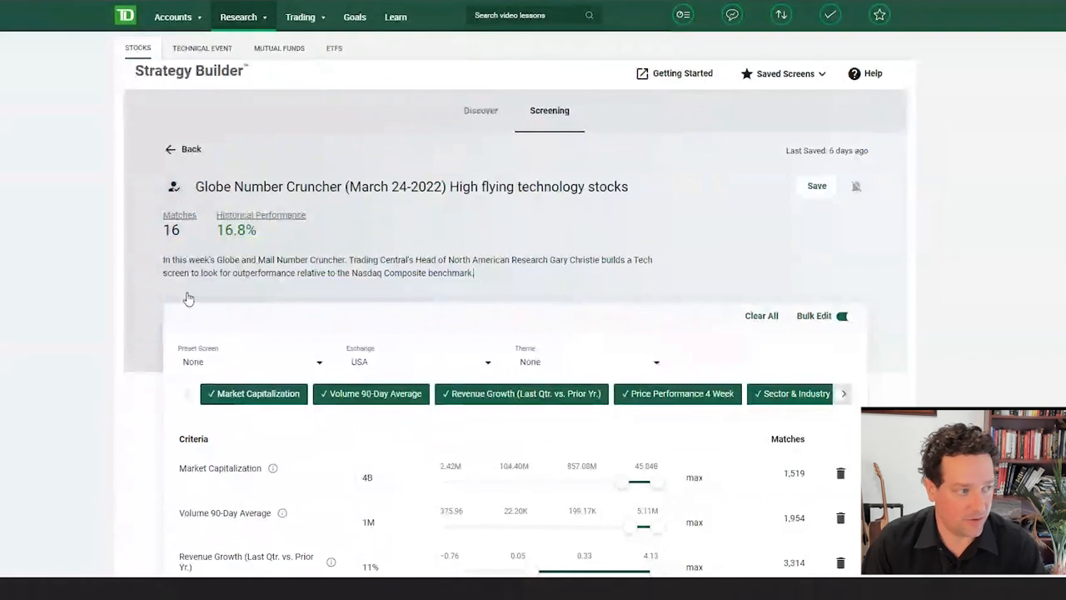
Return to the Discover page and scroll its Expert Strategies list down to US Defense Stocks.
{"action": "left_click", "coordinate": [170, 148]}
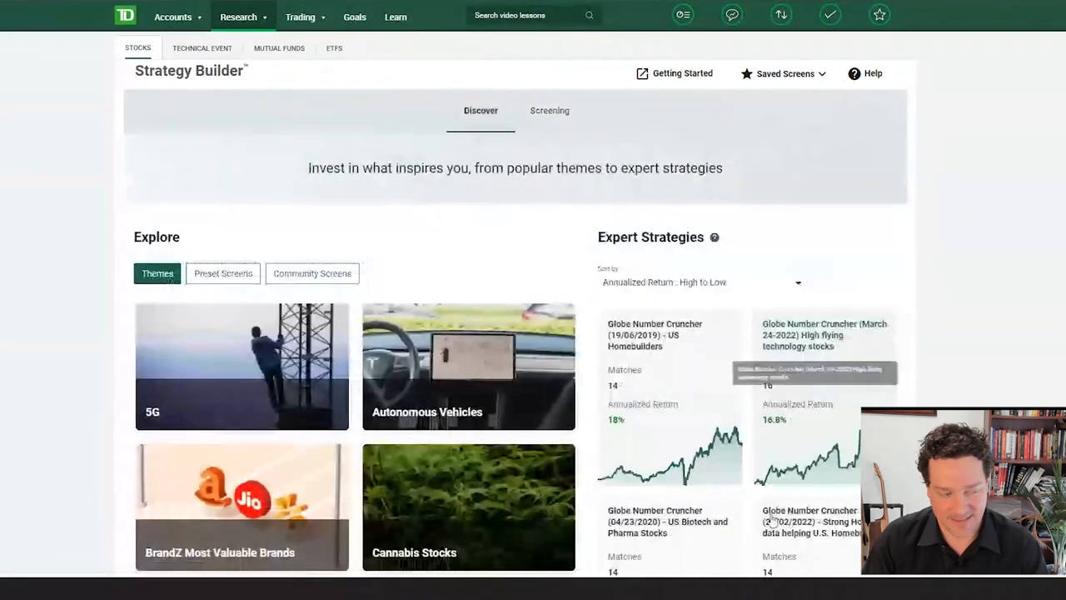
{"action": "scroll", "scroll_direction": "down", "scroll_amount": 3}
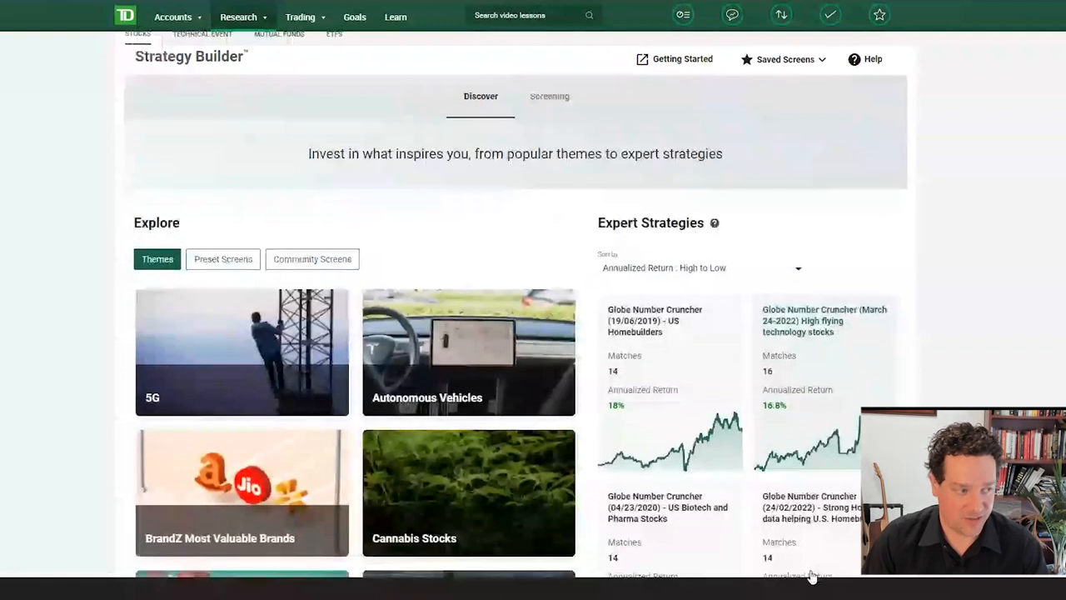
{"action": "scroll", "scroll_direction": "down", "scroll_amount": 3}
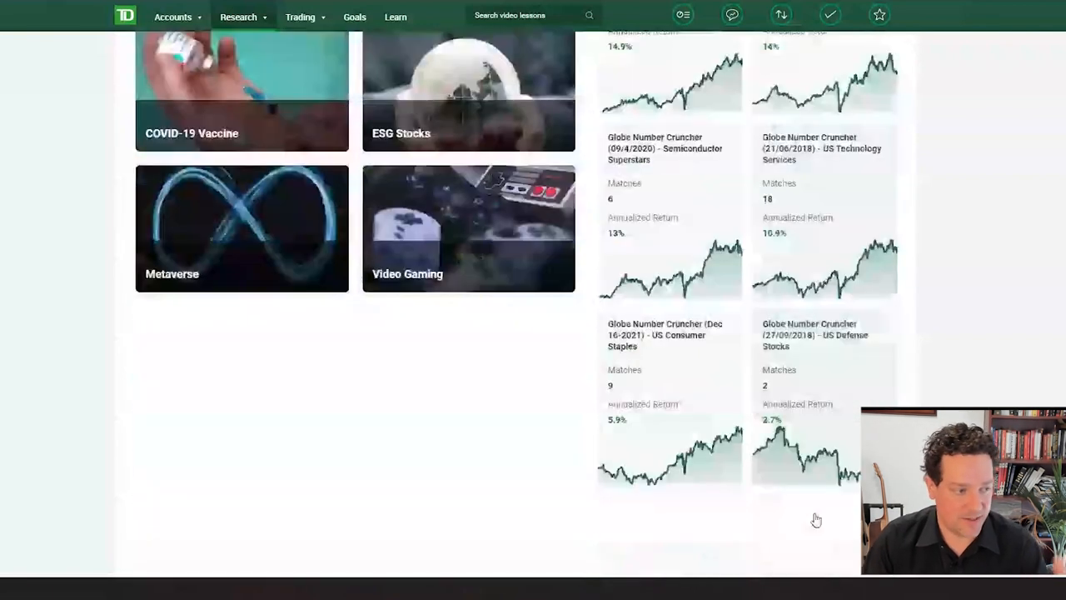